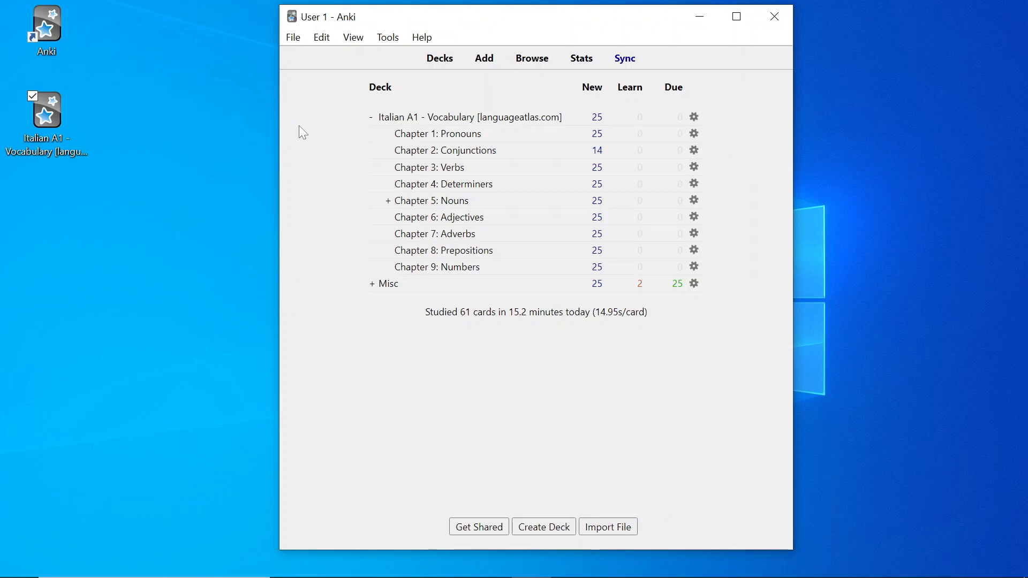
pyautogui.moveTo(115, 141)
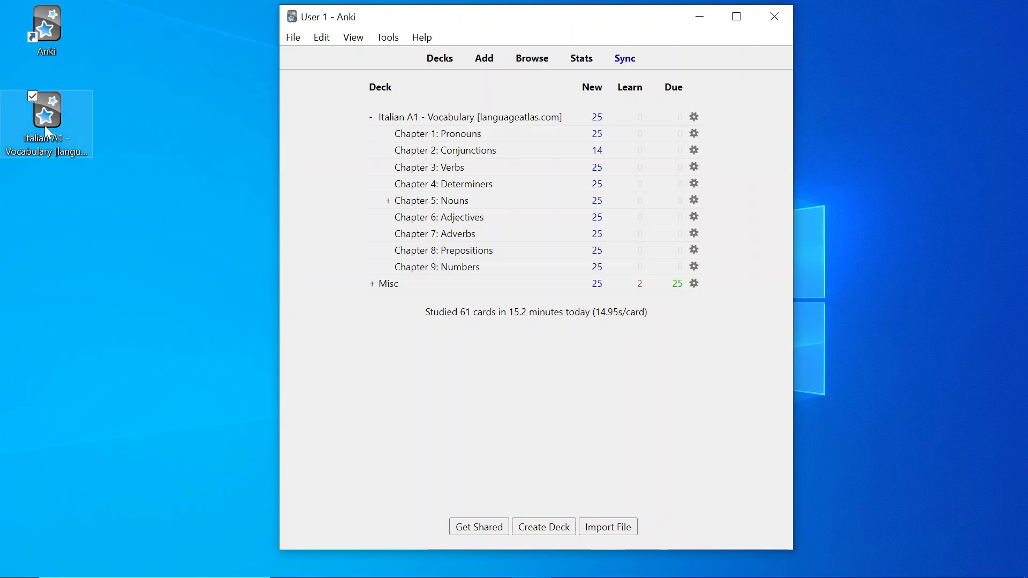
# Step: Maximize the Anki window so the Italian A1 deck list fills the screen
pyautogui.click(736, 16)
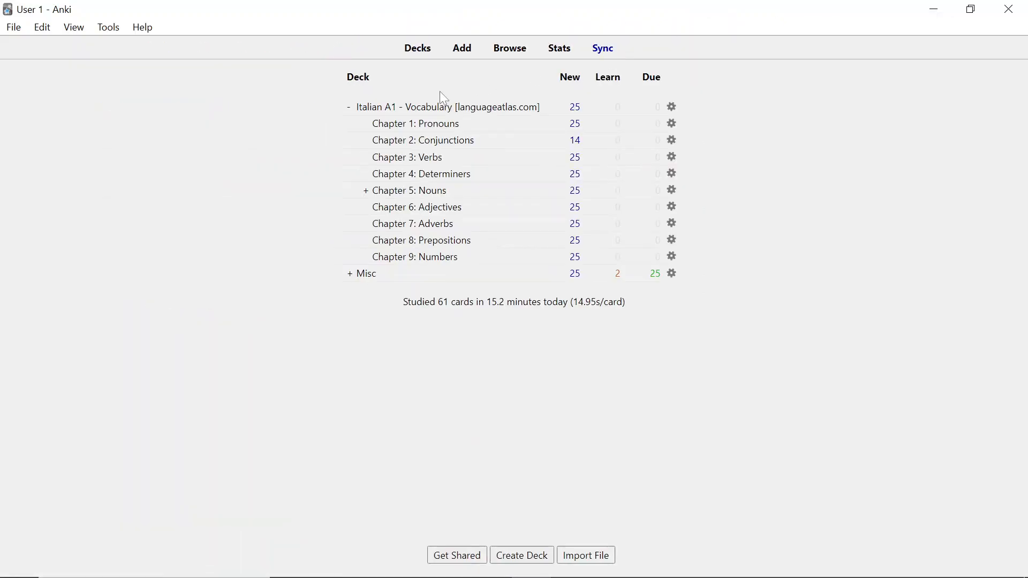
pyautogui.moveTo(415, 123)
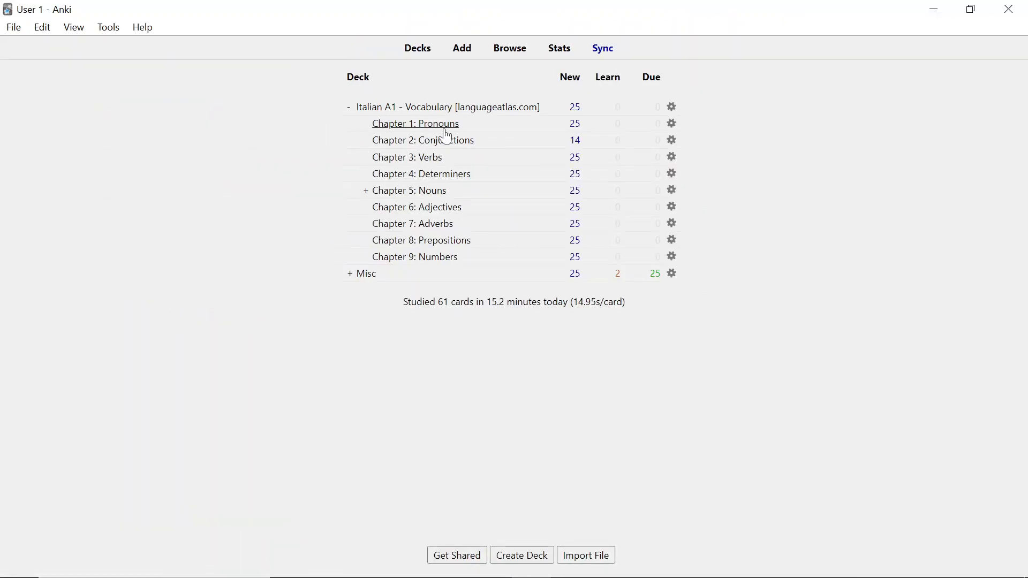
pyautogui.moveTo(406, 268)
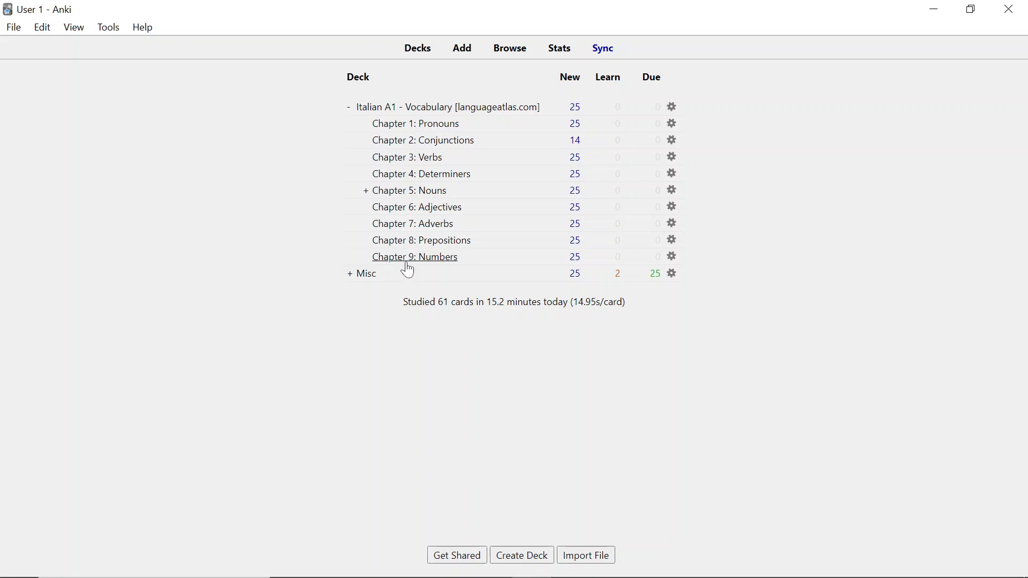
pyautogui.moveTo(363, 119)
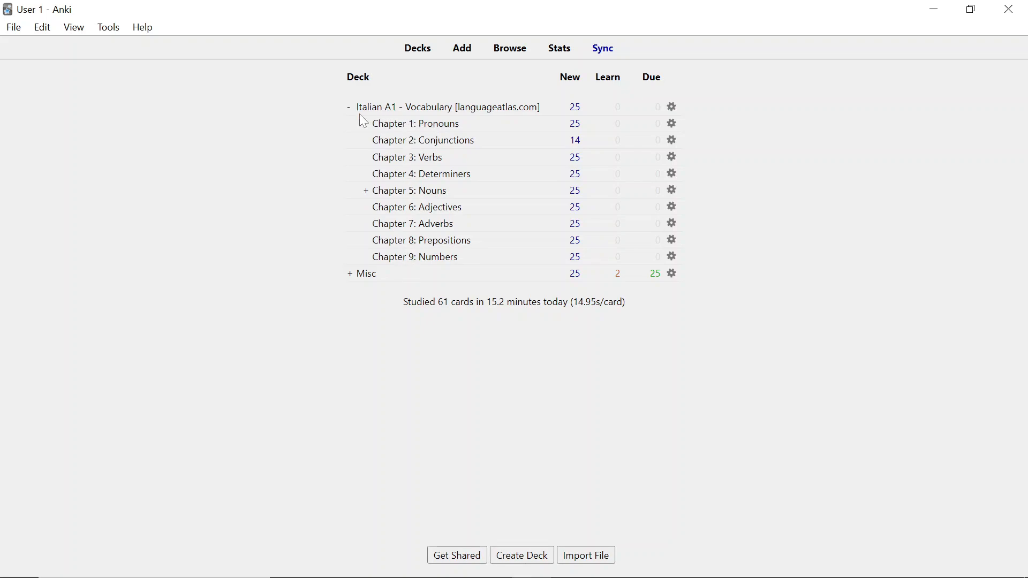
pyautogui.moveTo(485, 144)
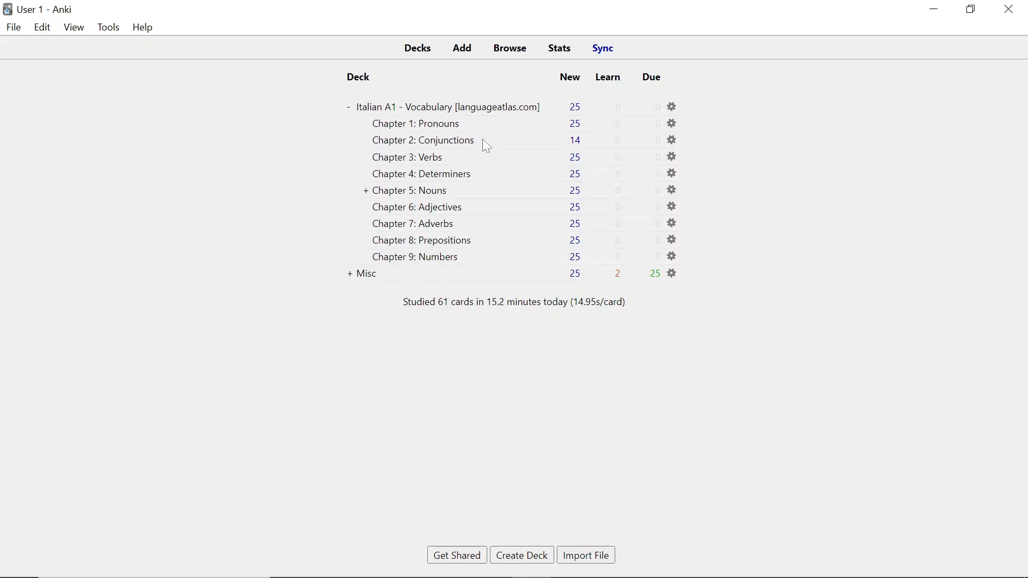
pyautogui.moveTo(457, 162)
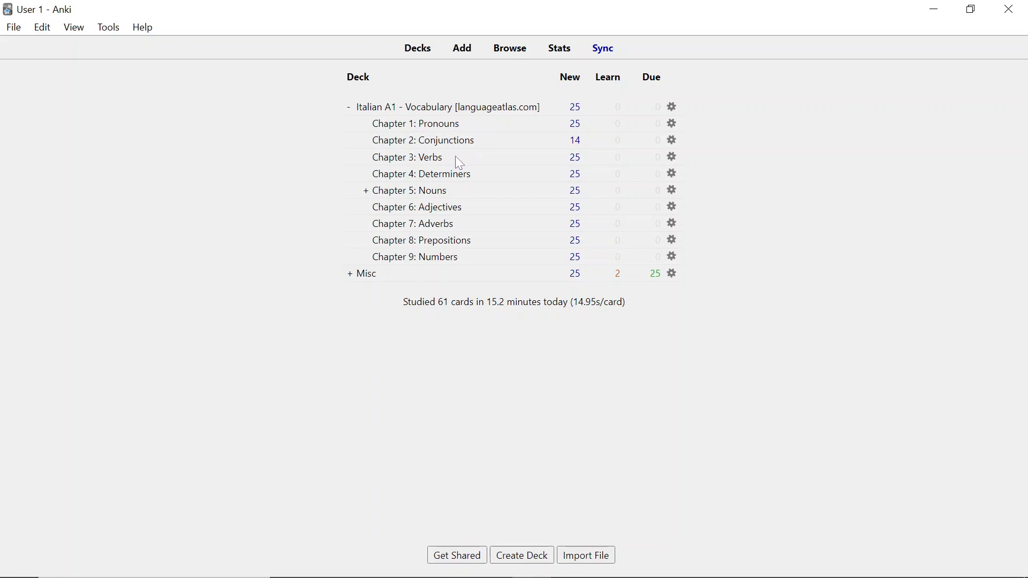
pyautogui.moveTo(462, 186)
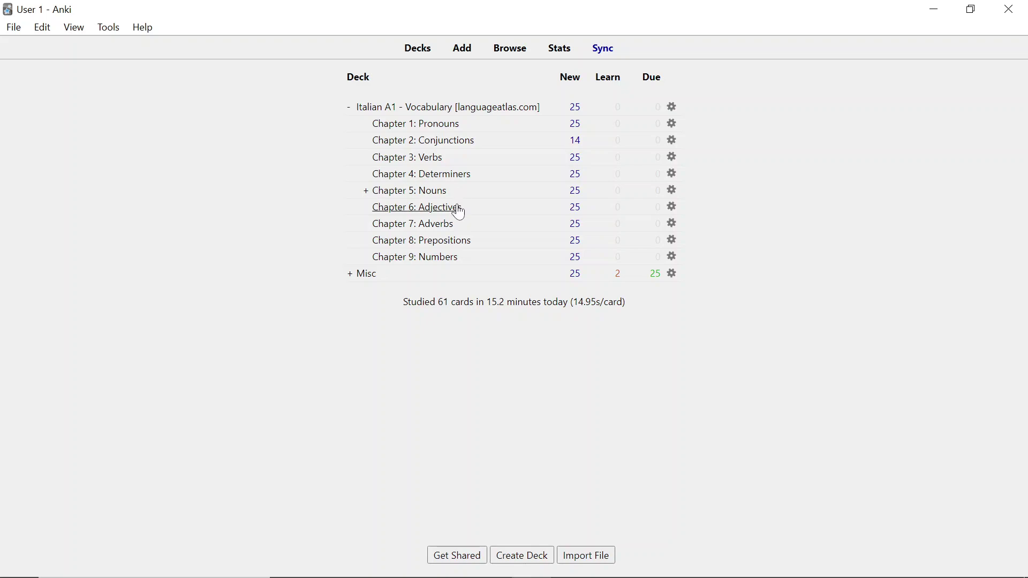
pyautogui.moveTo(452, 223)
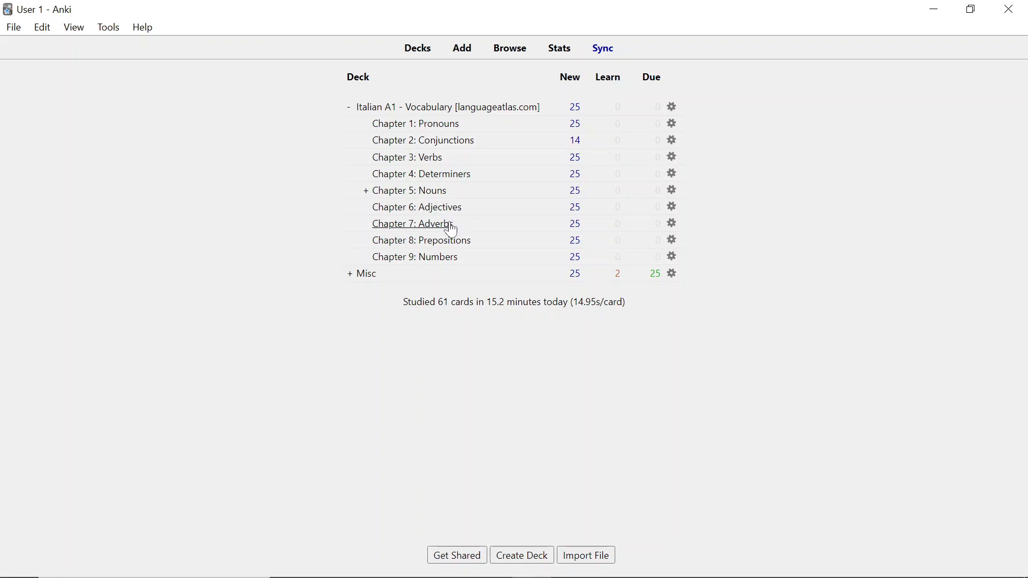
pyautogui.moveTo(448, 240)
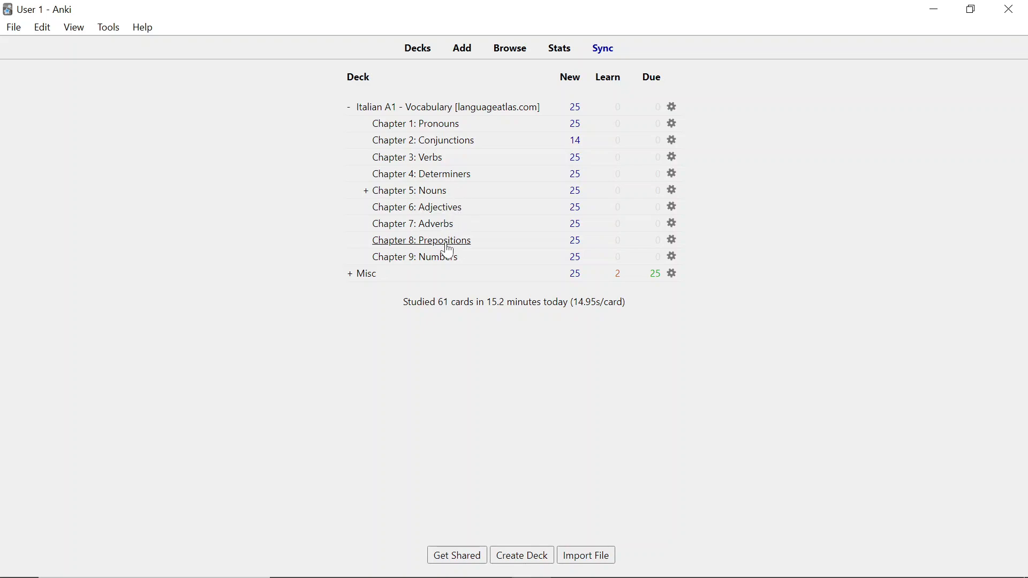
pyautogui.moveTo(448, 257)
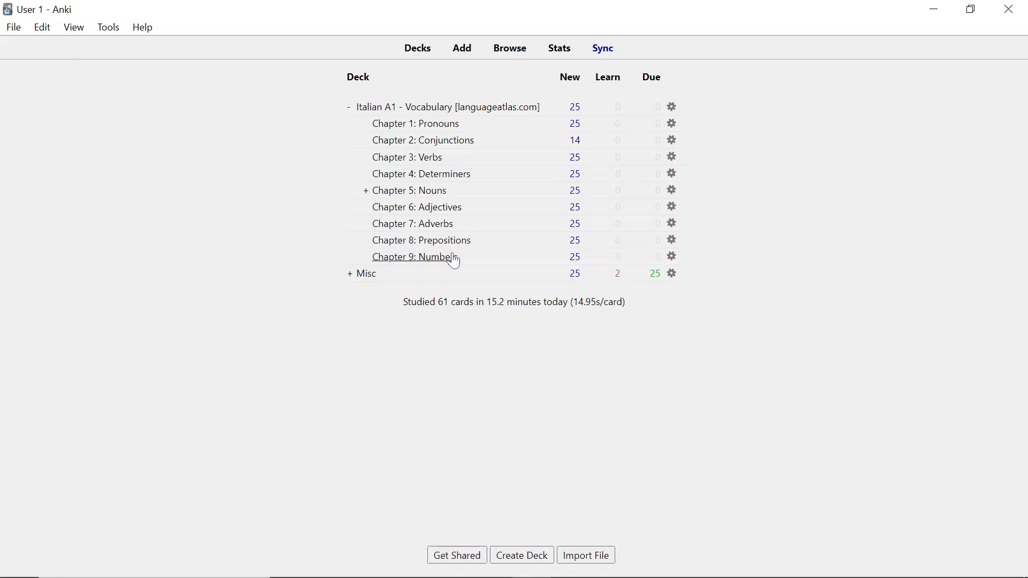
pyautogui.moveTo(341, 162)
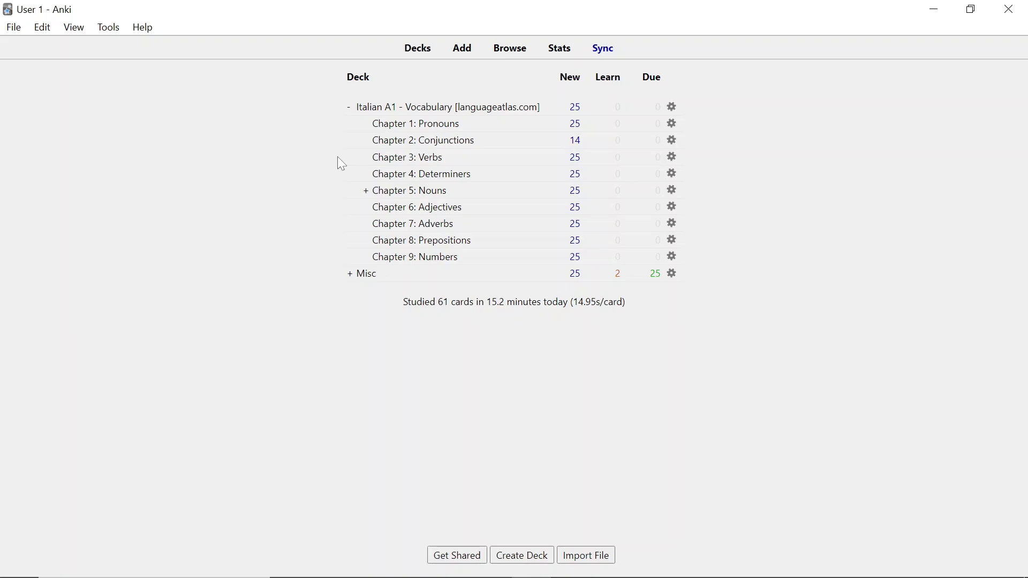
pyautogui.moveTo(366, 195)
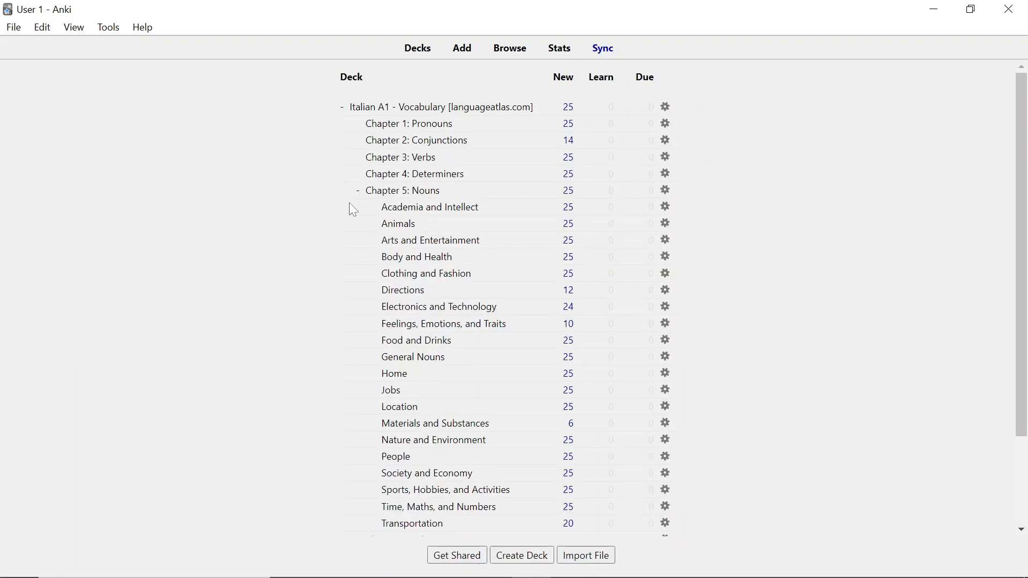
# Step: Scroll down the expanded Chapter 5: Nouns subdecks toward Transportation
pyautogui.scroll(-3)
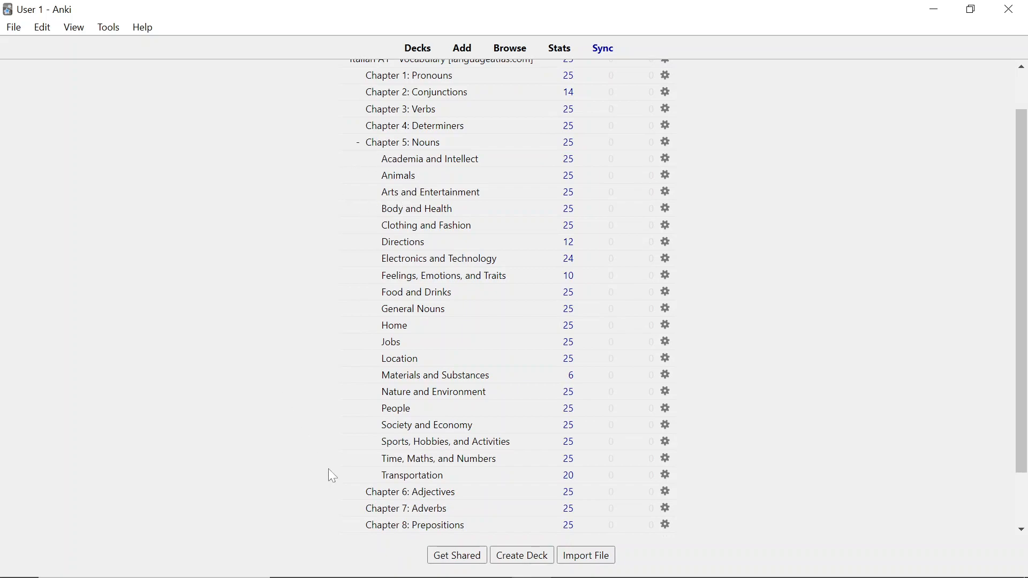
pyautogui.moveTo(402, 143)
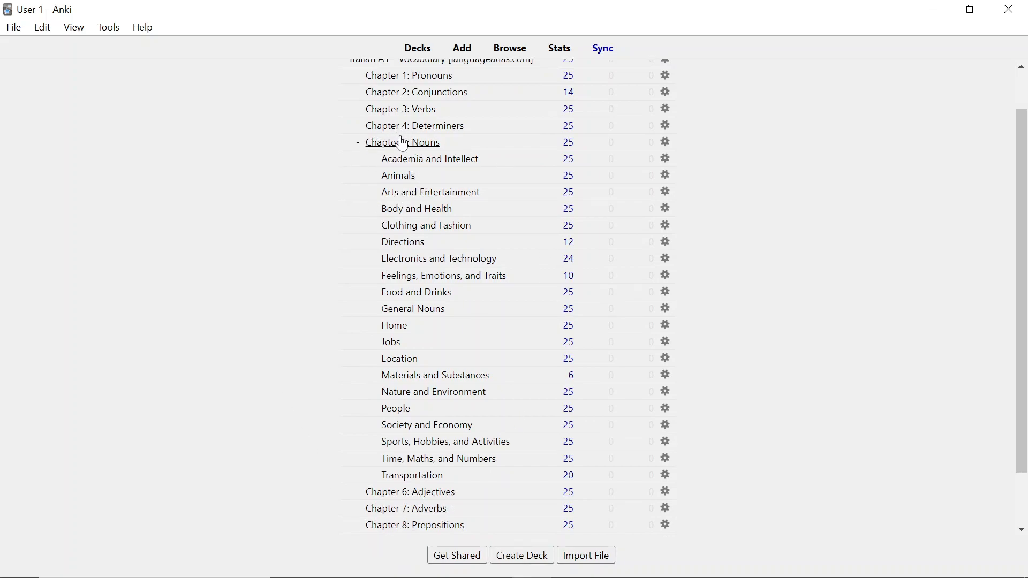
pyautogui.moveTo(463, 171)
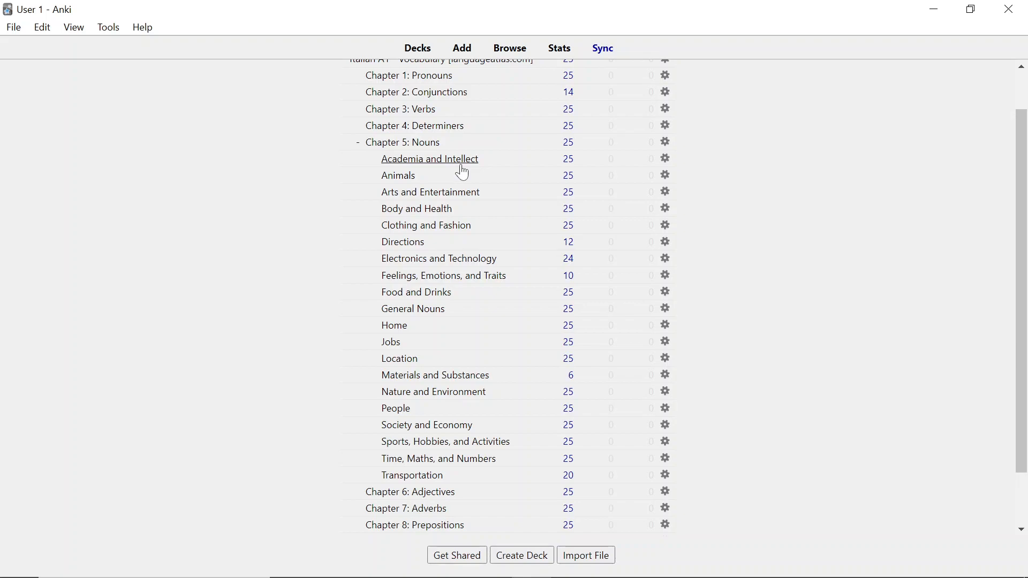
pyautogui.moveTo(392, 183)
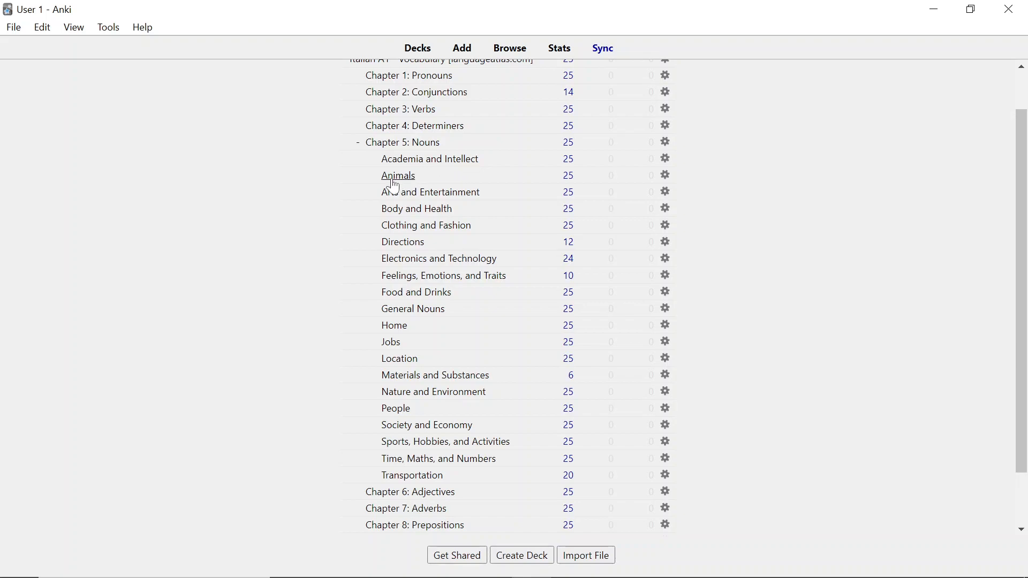
pyautogui.moveTo(359, 432)
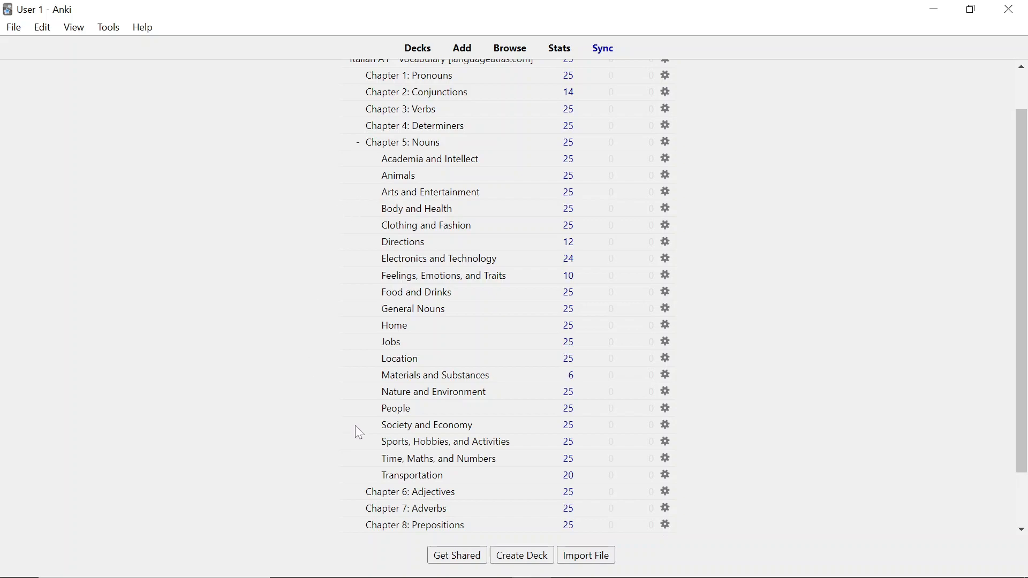
pyautogui.moveTo(451, 482)
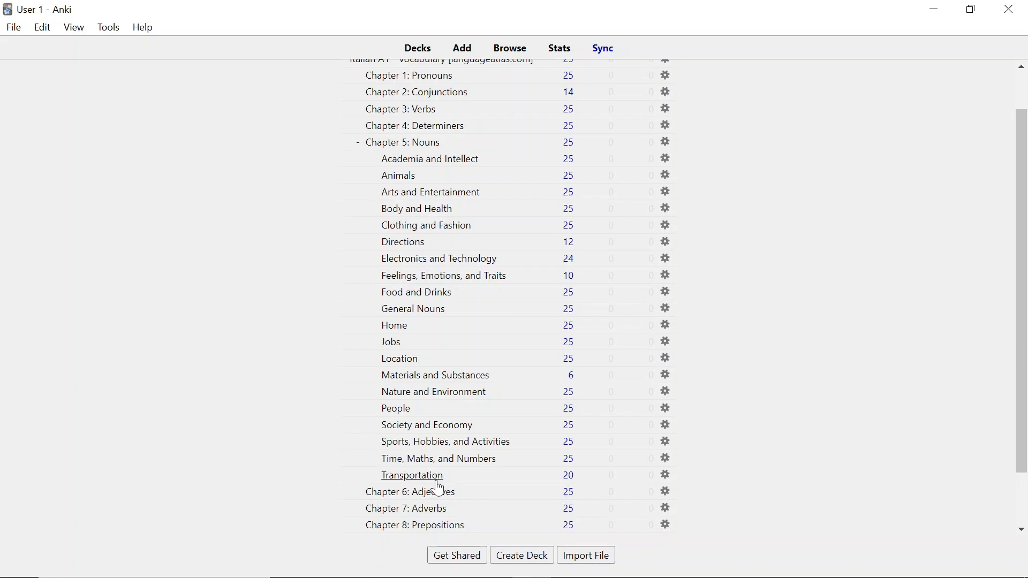
pyautogui.moveTo(371, 175)
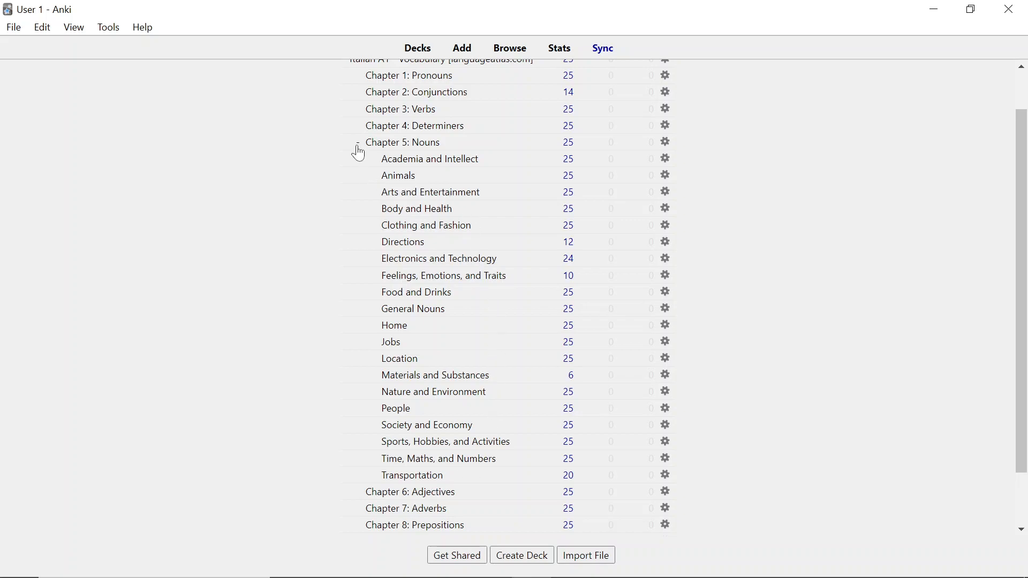
pyautogui.click(359, 143)
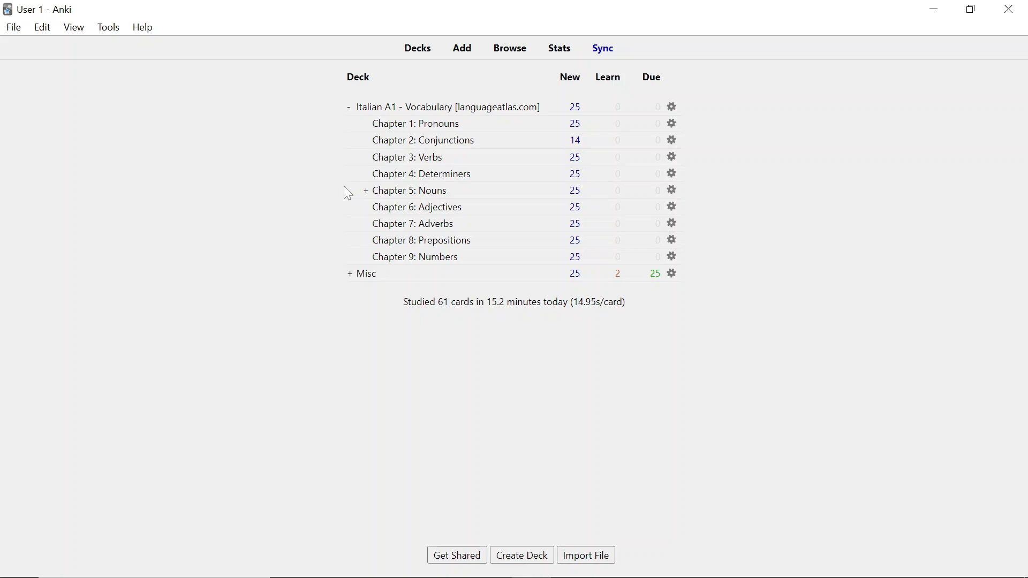
pyautogui.moveTo(351, 195)
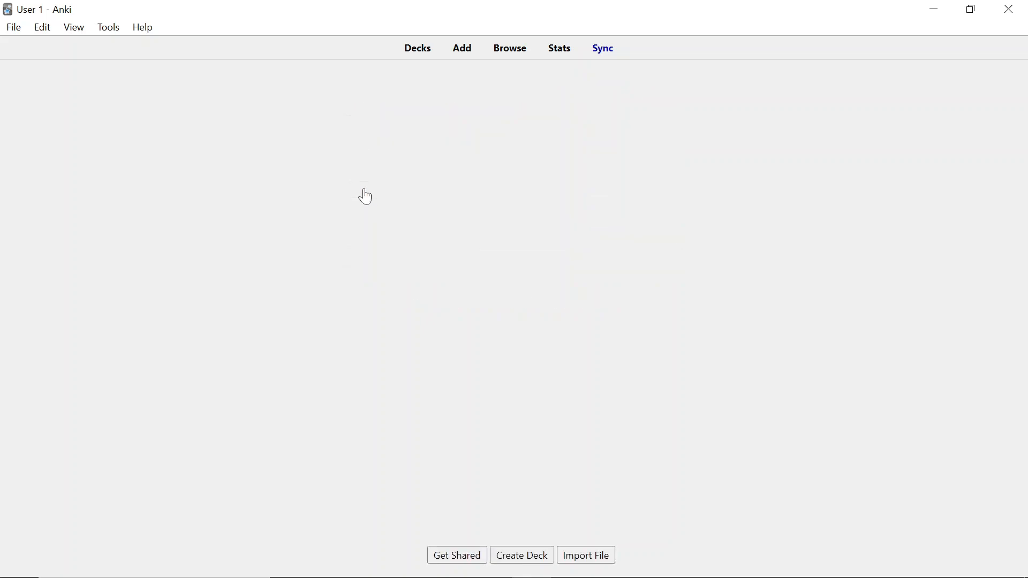
pyautogui.click(416, 48)
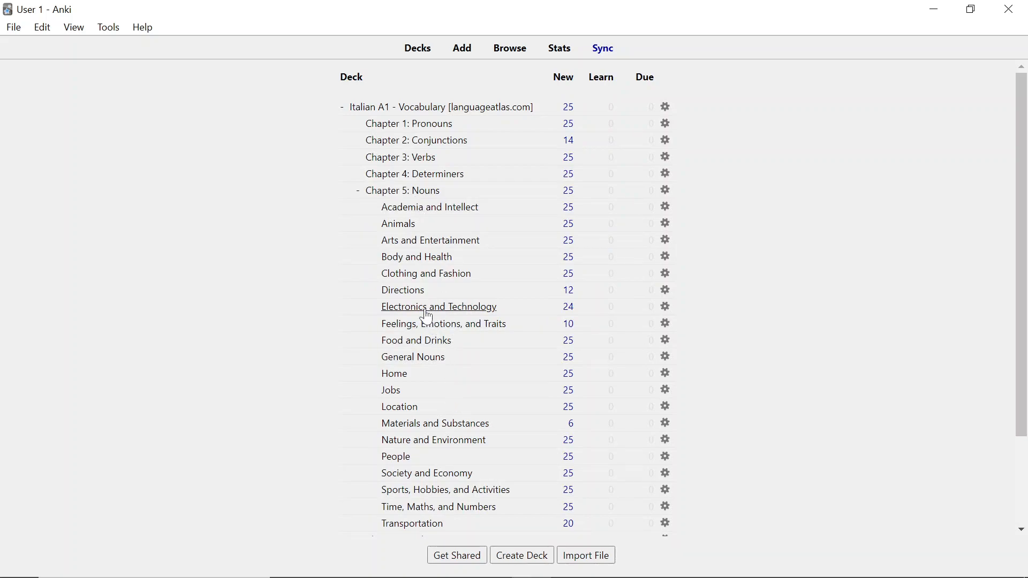
pyautogui.moveTo(414, 156)
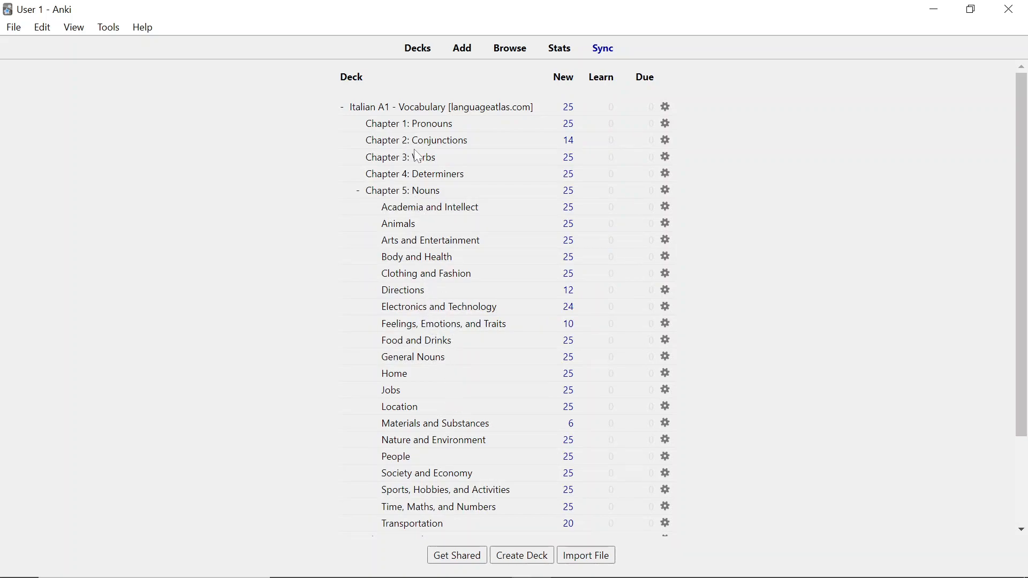
pyautogui.scroll(-3)
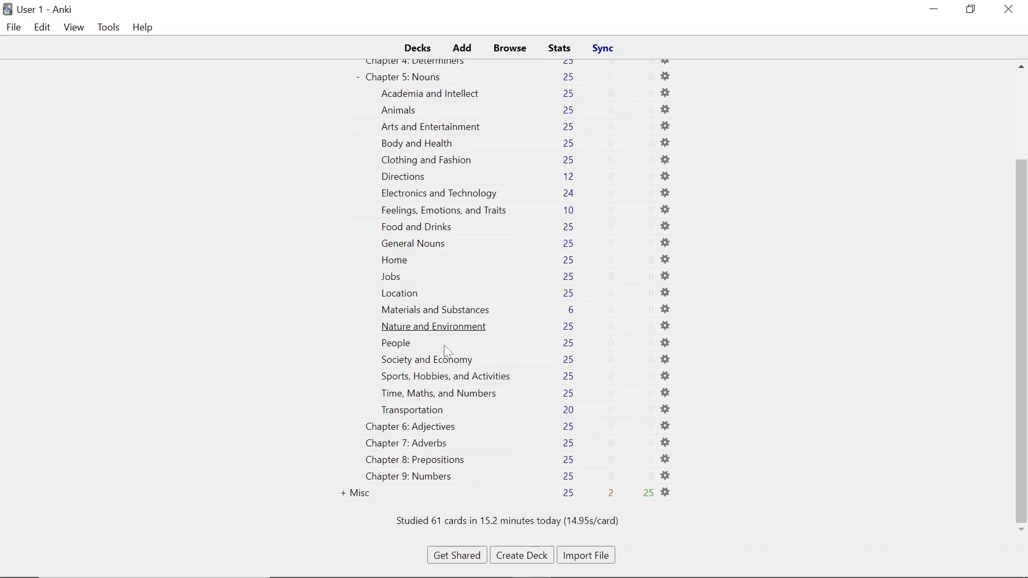
pyautogui.moveTo(451, 433)
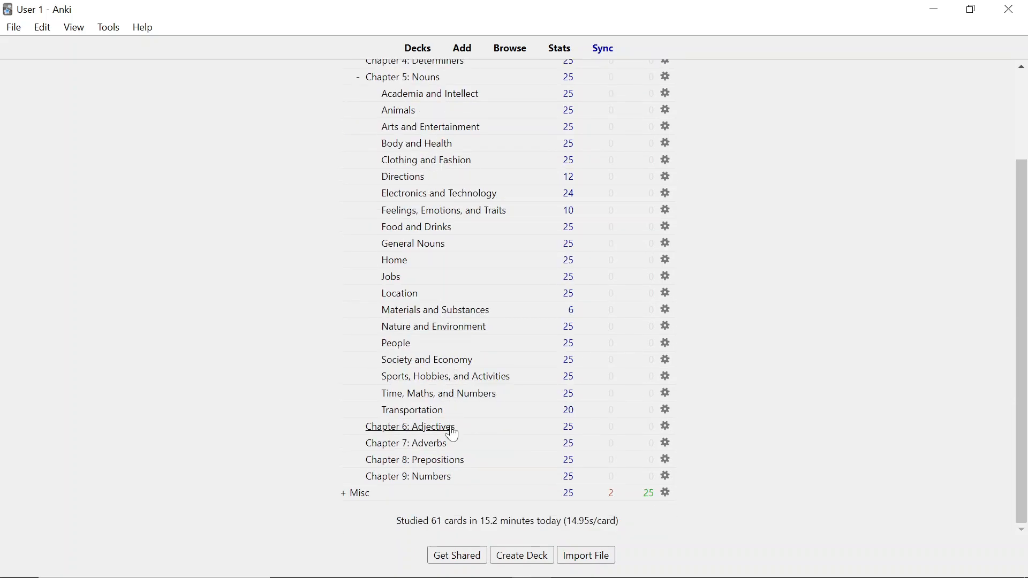
pyautogui.scroll(3)
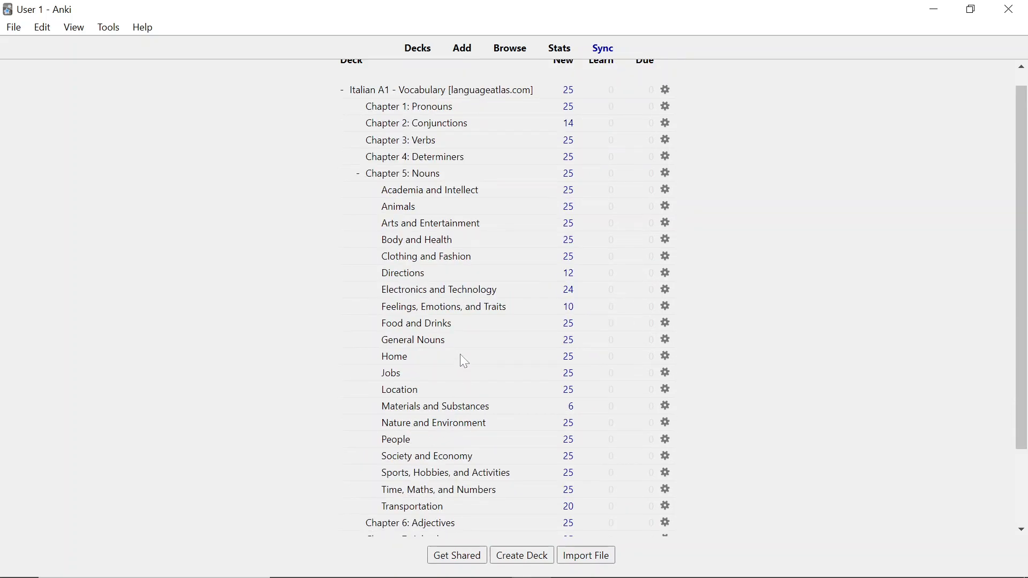
pyautogui.moveTo(442, 306)
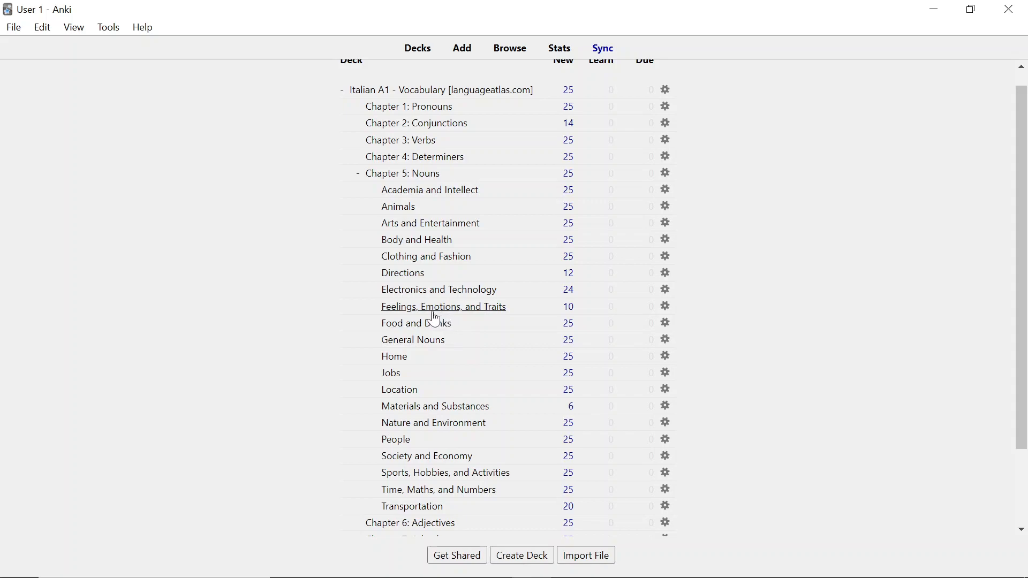
pyautogui.moveTo(407, 296)
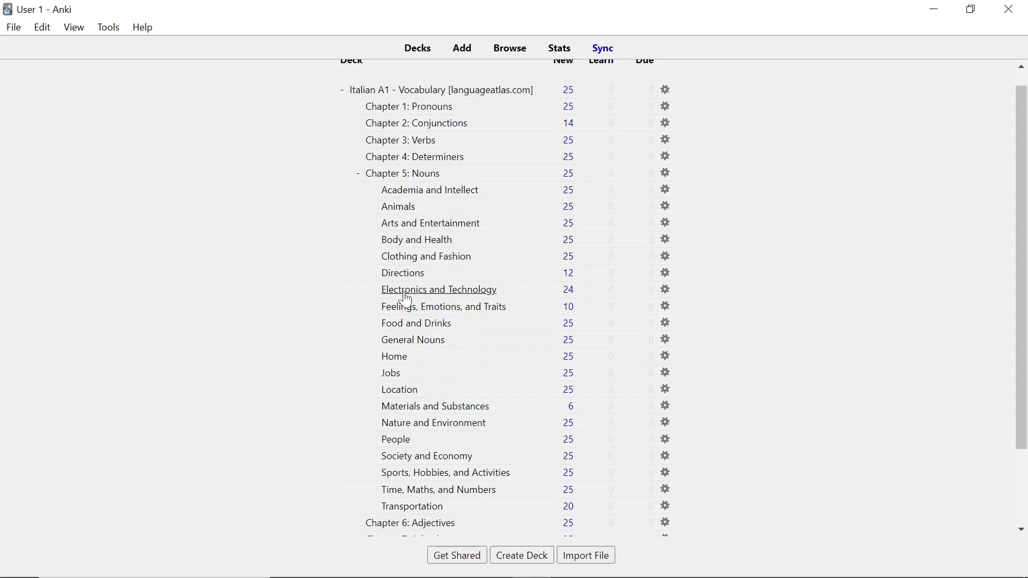
# Step: Begin studying the Electronics and Technology subdeck, reaching the 'The phone is busy' card
pyautogui.click(438, 289)
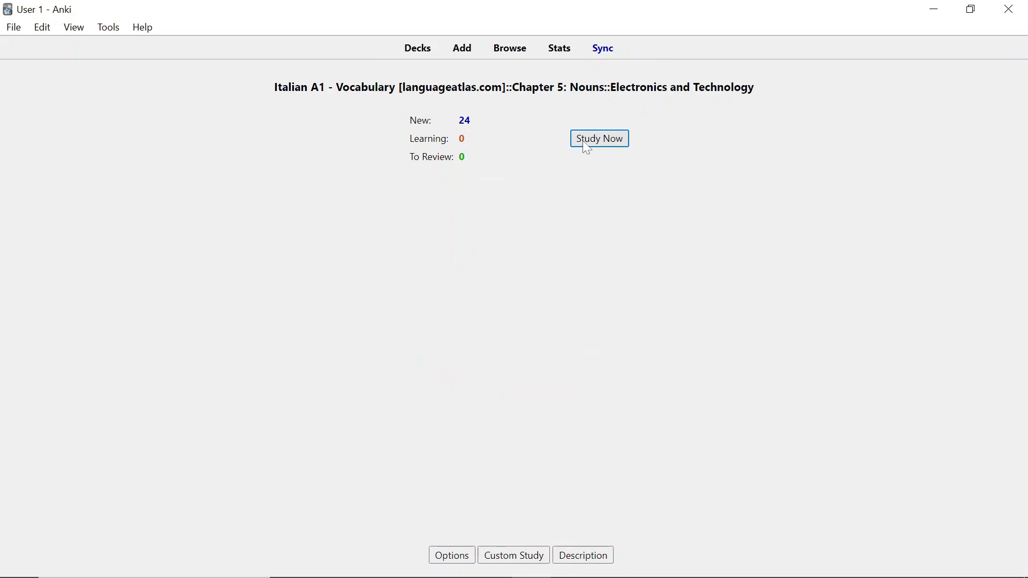
pyautogui.click(597, 138)
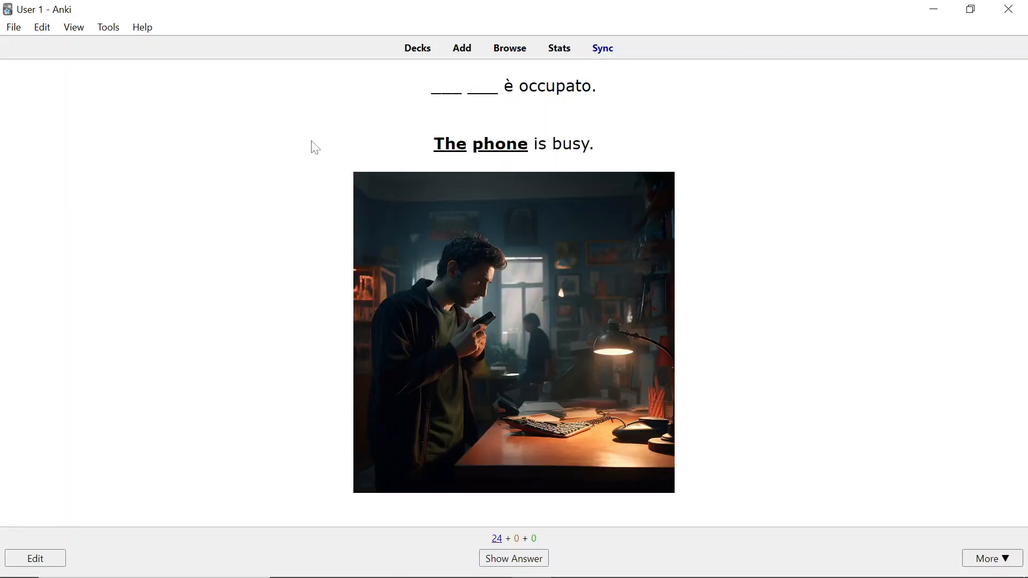
pyautogui.moveTo(379, 136)
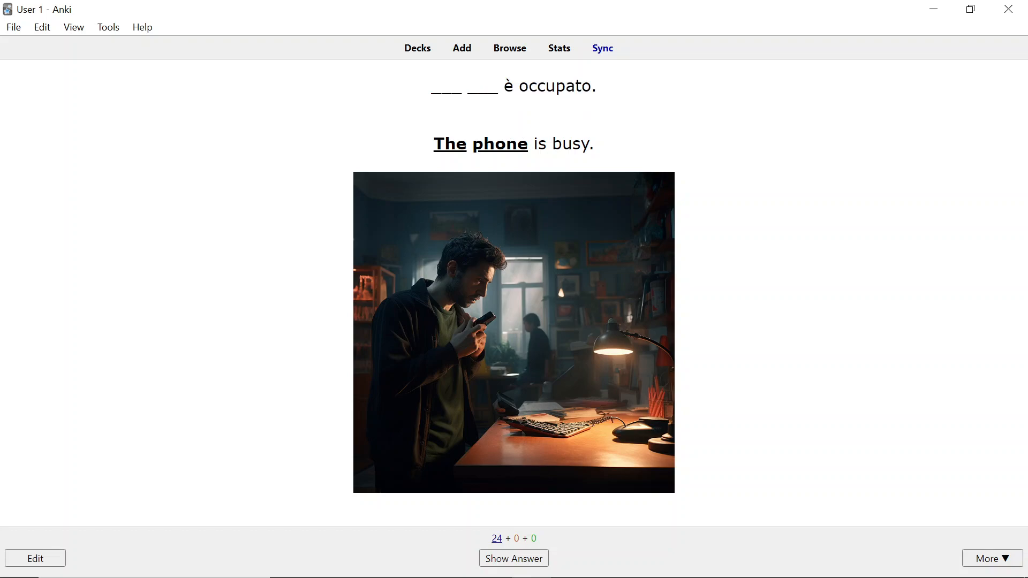
pyautogui.moveTo(461, 160)
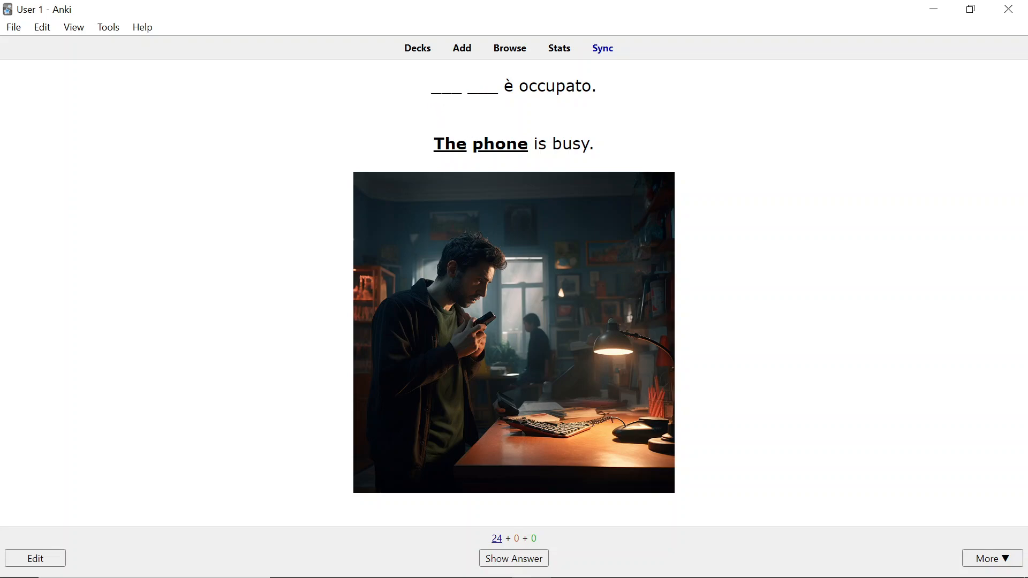
pyautogui.moveTo(477, 324)
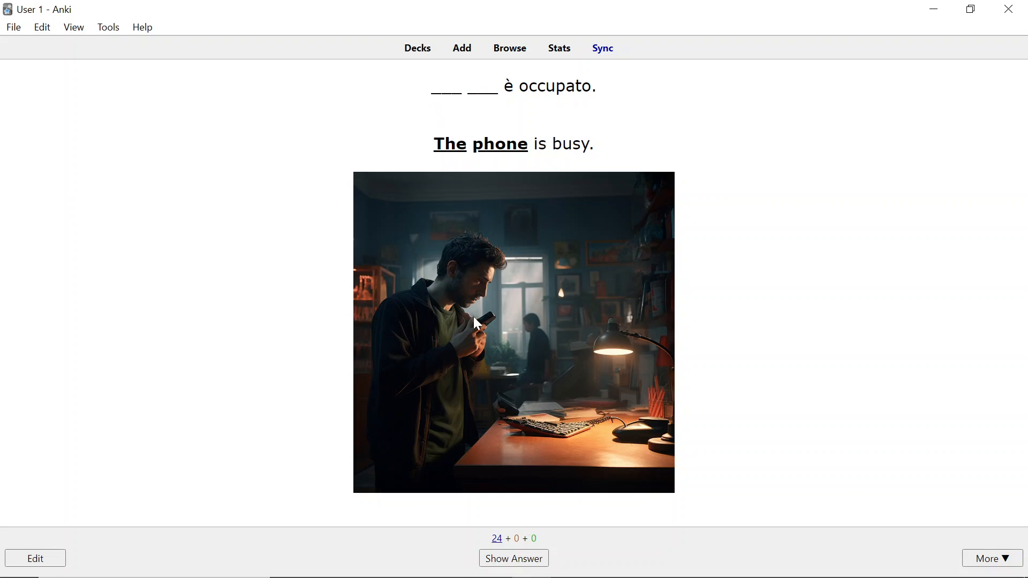
pyautogui.moveTo(438, 322)
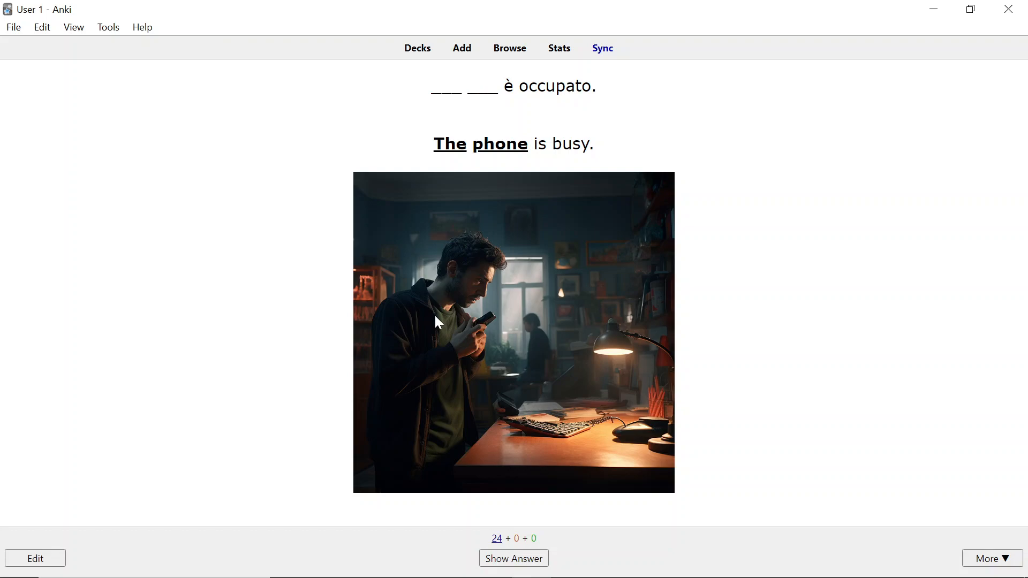
pyautogui.moveTo(308, 245)
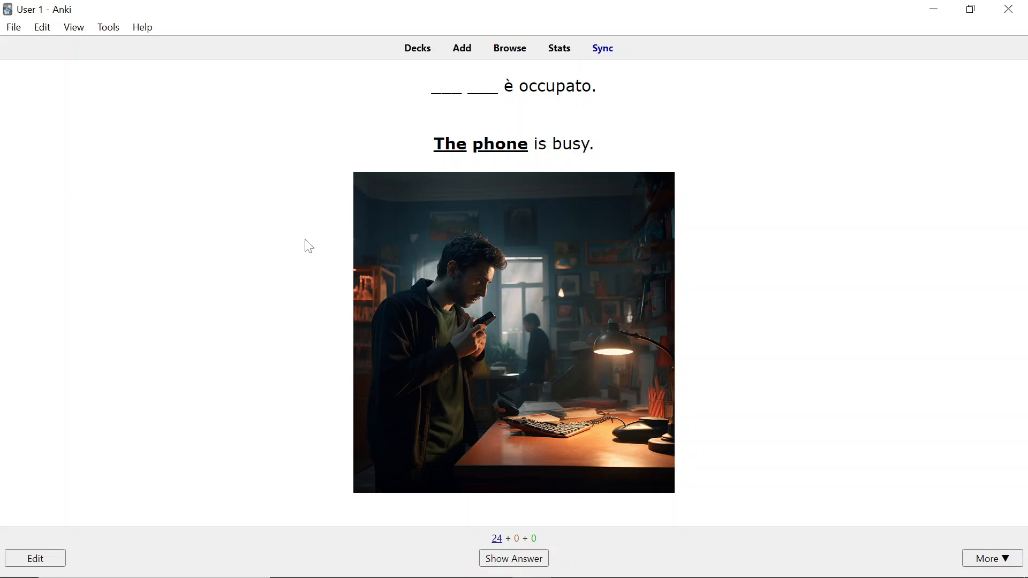
# Step: Show the answer 'Il telefono è occupato' with pronunciation and singular/plural forms
pyautogui.click(513, 558)
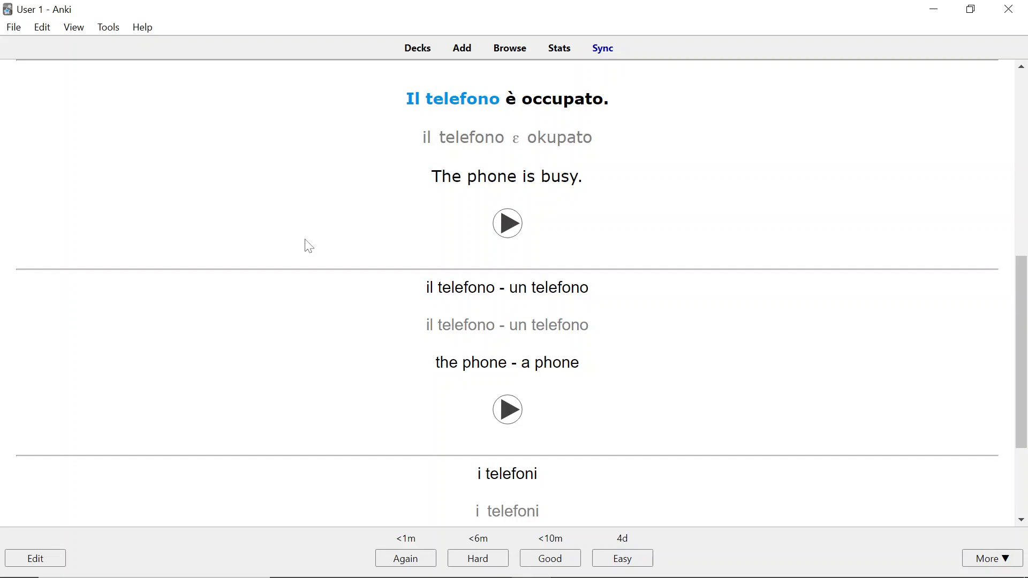
pyautogui.moveTo(402, 98)
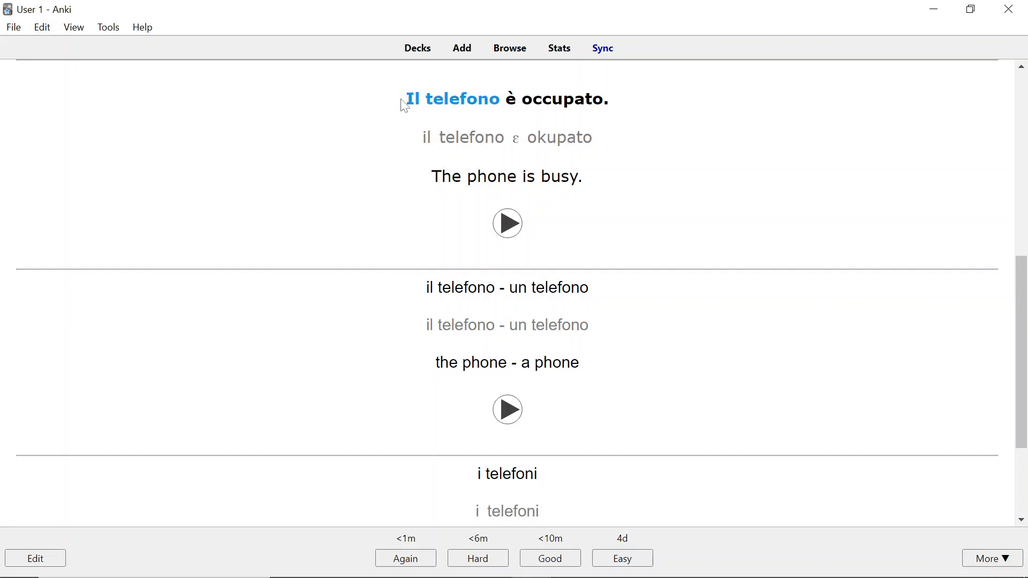
pyautogui.moveTo(381, 132)
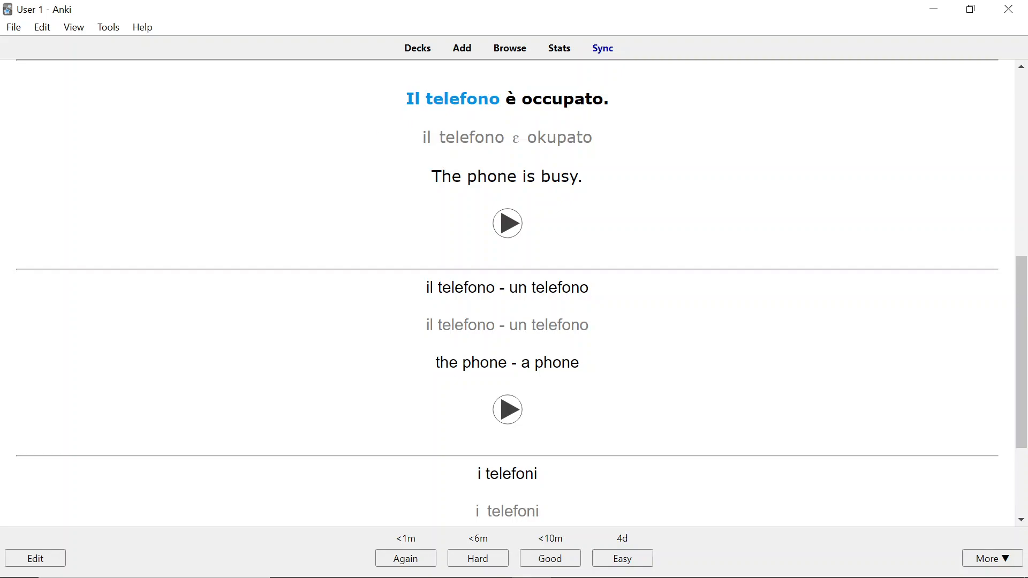
pyautogui.moveTo(386, 121)
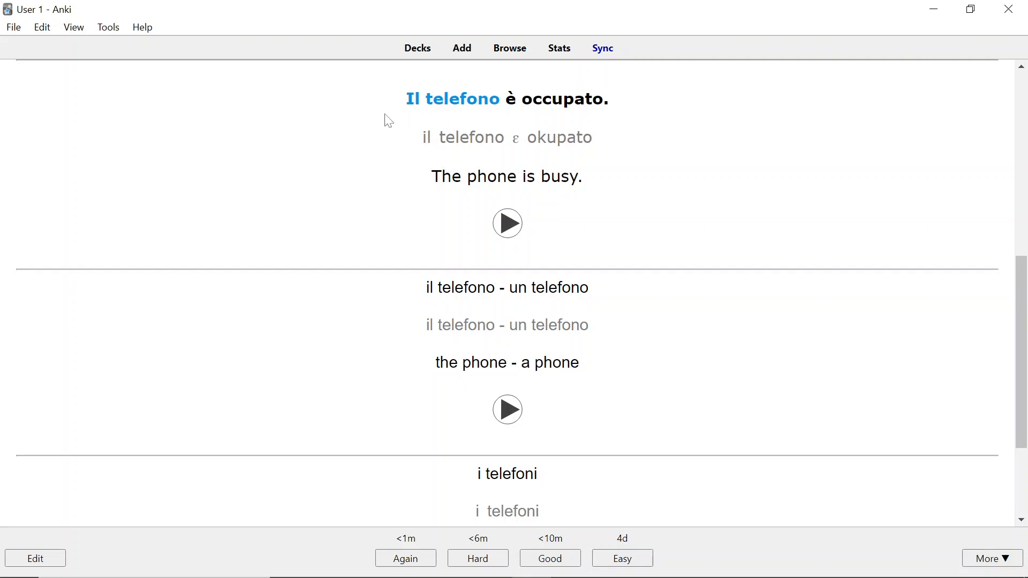
pyautogui.moveTo(408, 137)
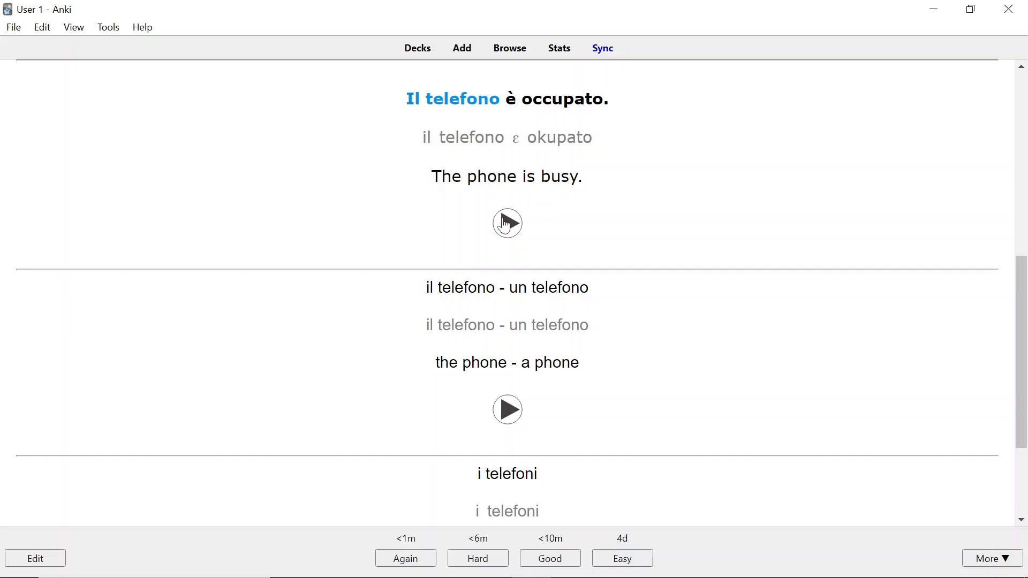
pyautogui.moveTo(443, 235)
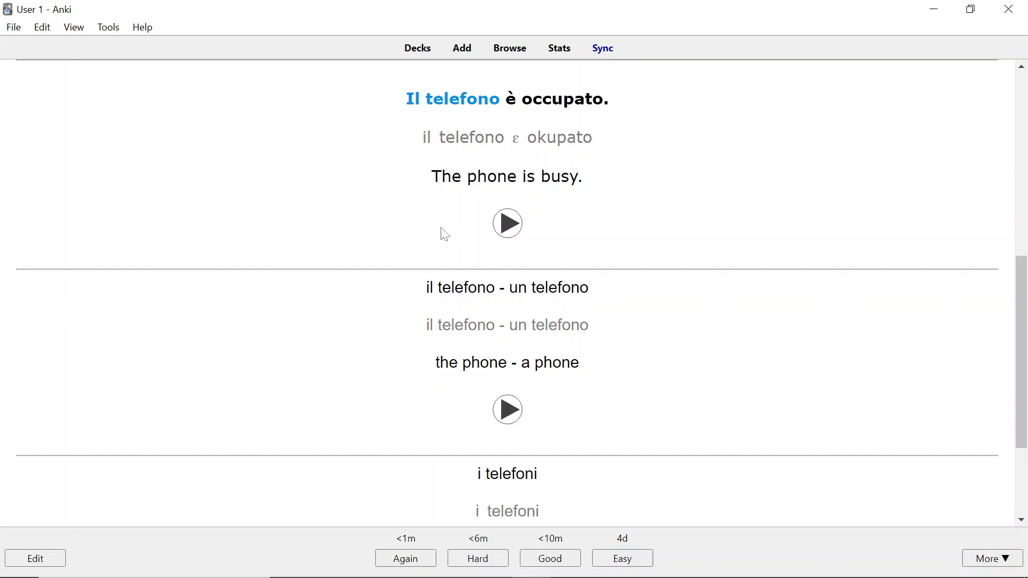
pyautogui.scroll(-3)
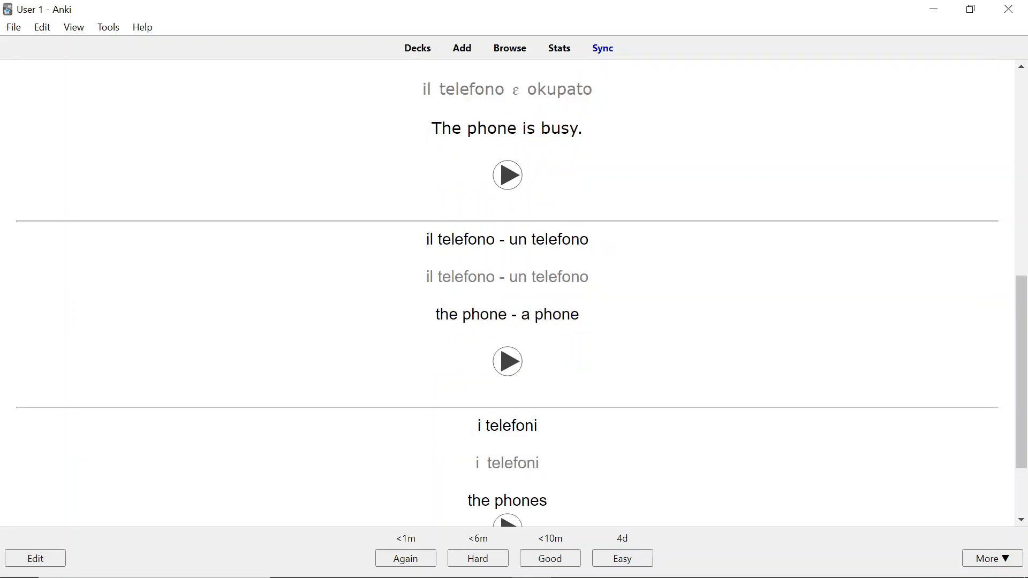
pyautogui.moveTo(595, 320)
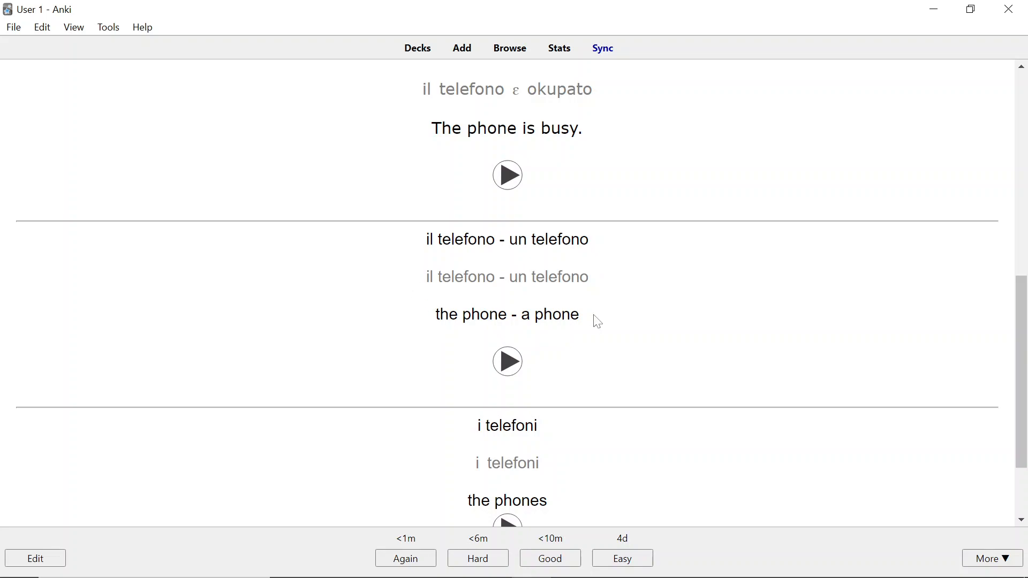
pyautogui.moveTo(508, 361)
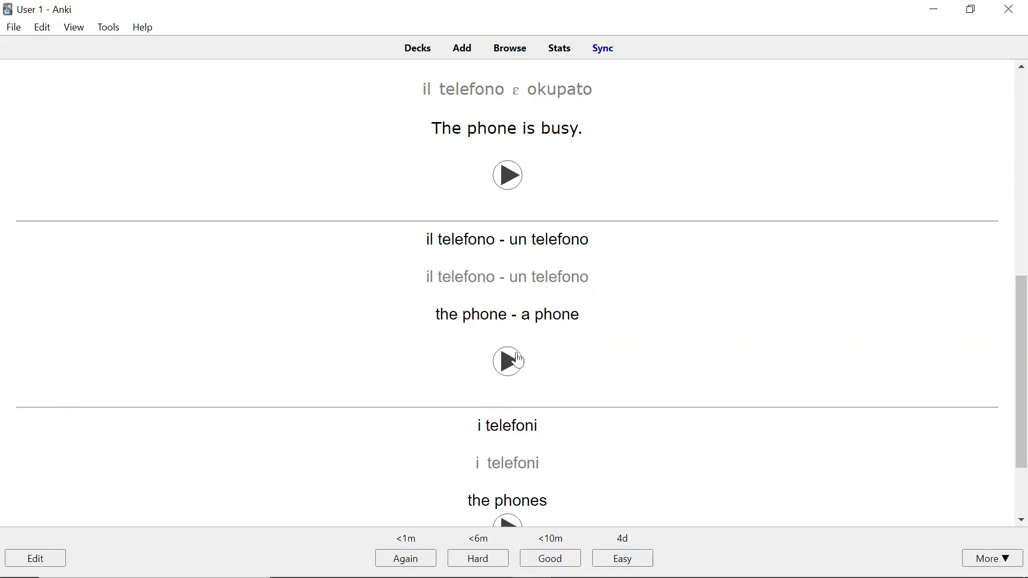
pyautogui.moveTo(372, 244)
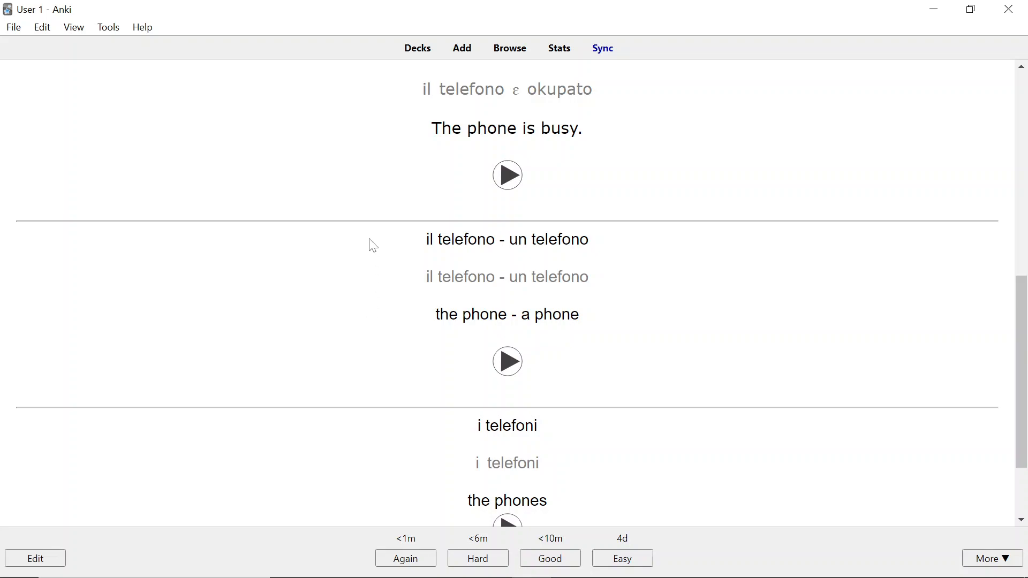
pyautogui.scroll(-3)
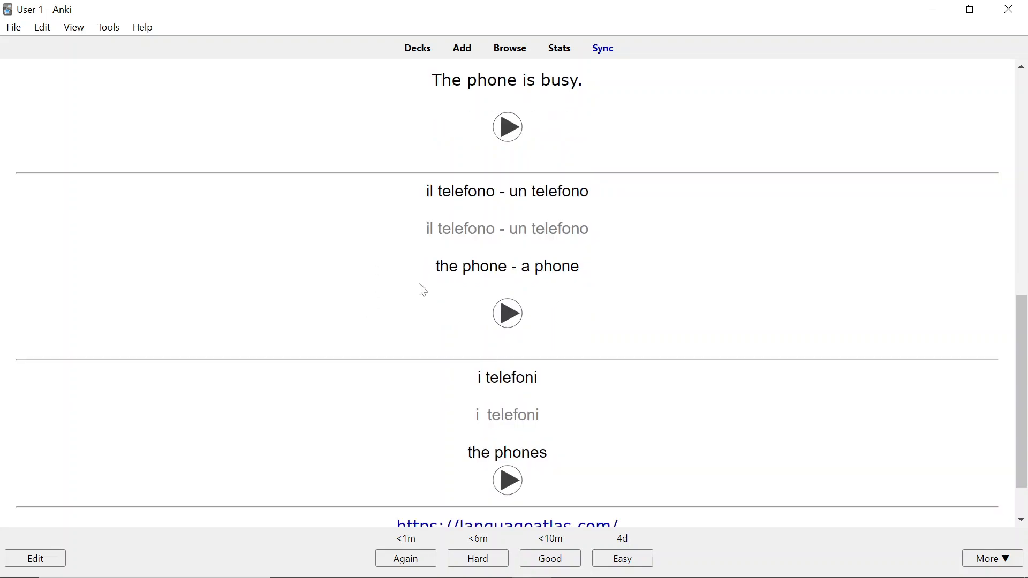
pyautogui.scroll(-3)
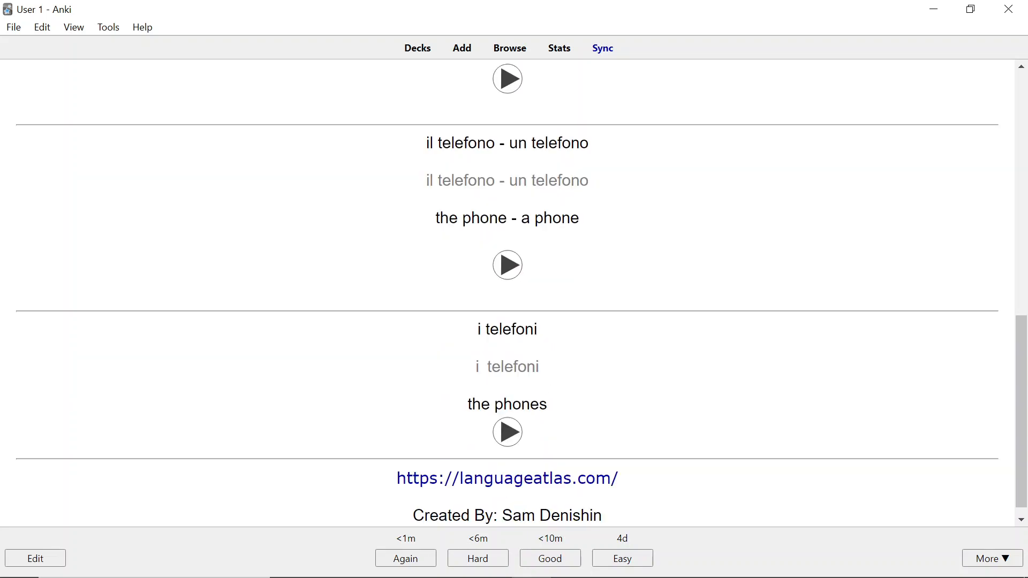
pyautogui.moveTo(427, 392)
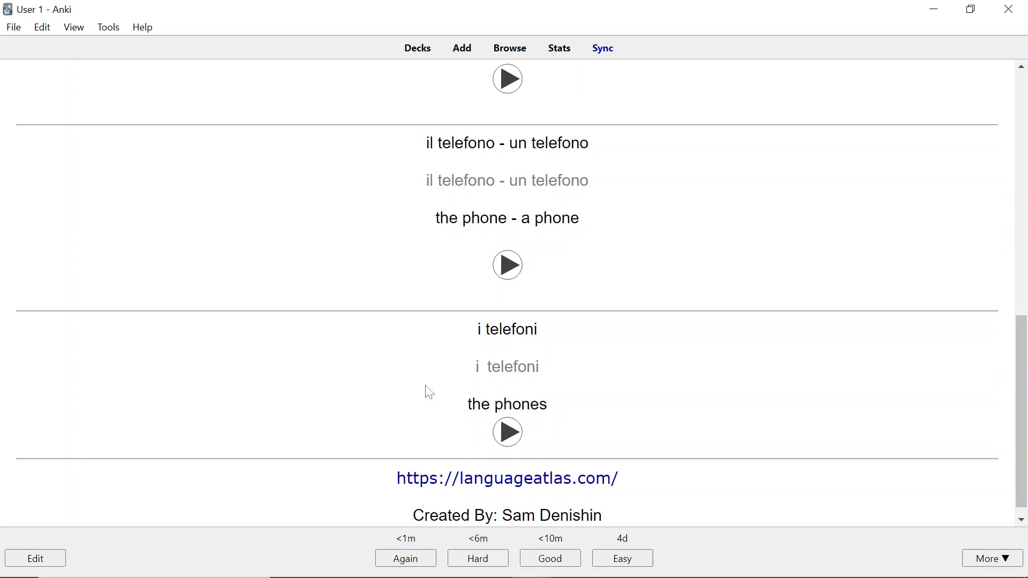
pyautogui.scroll(3)
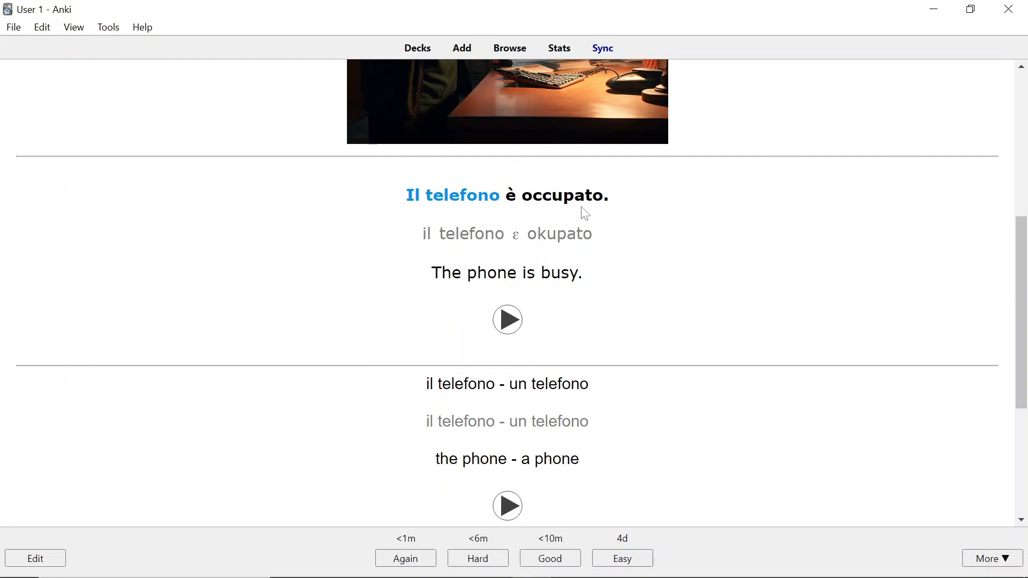
pyautogui.moveTo(419, 239)
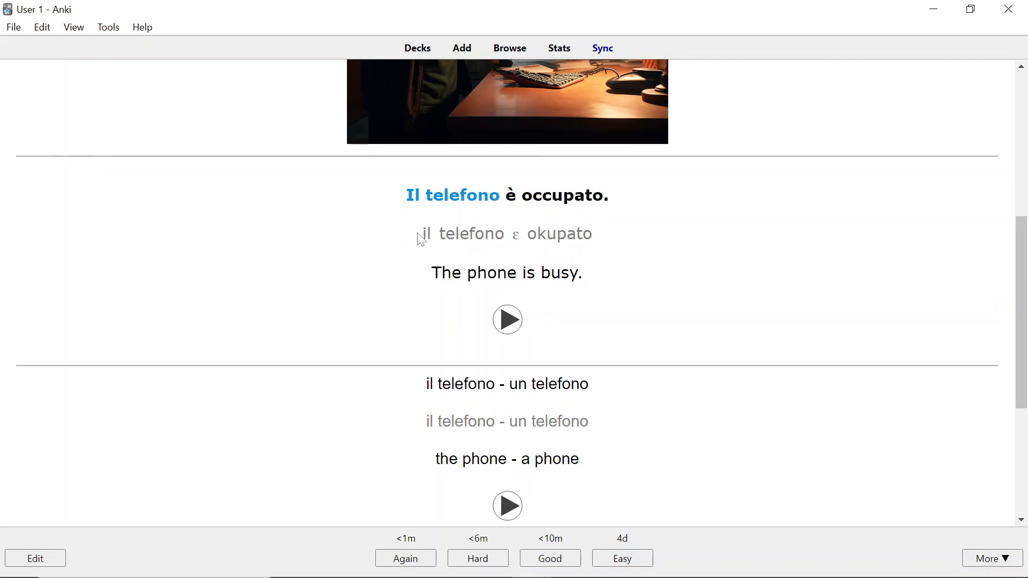
pyautogui.moveTo(606, 244)
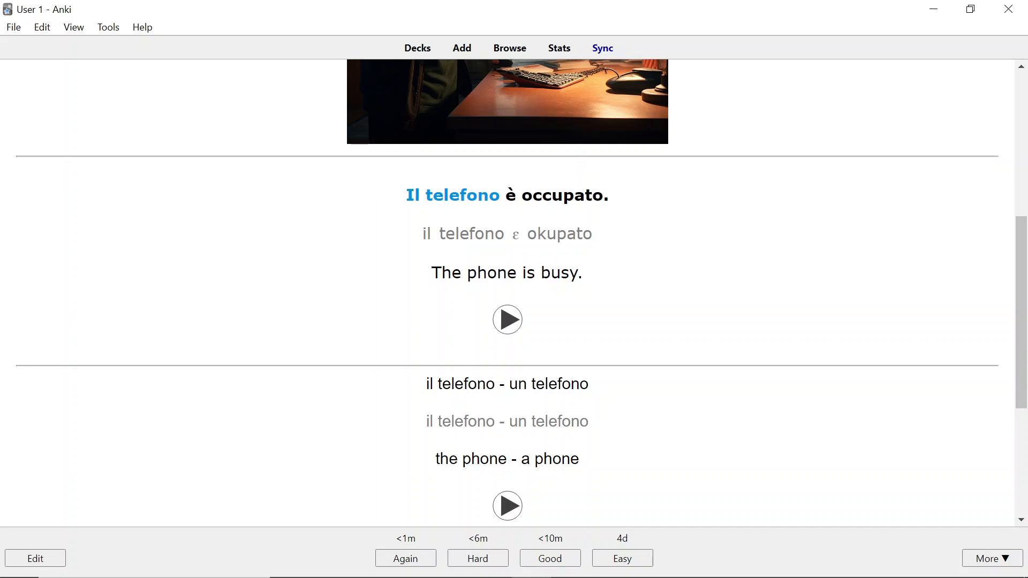
pyautogui.scroll(3)
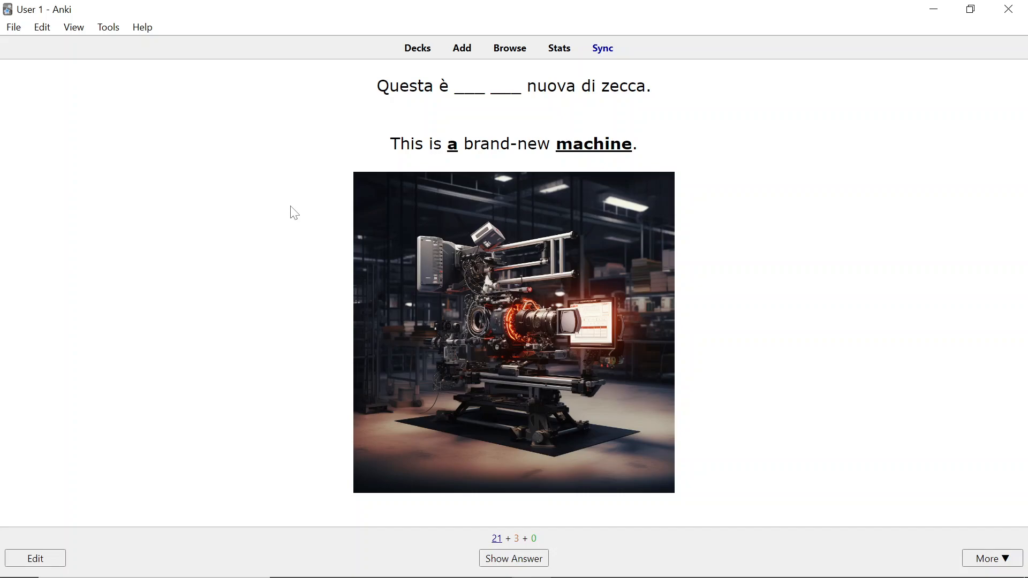
pyautogui.moveTo(517, 138)
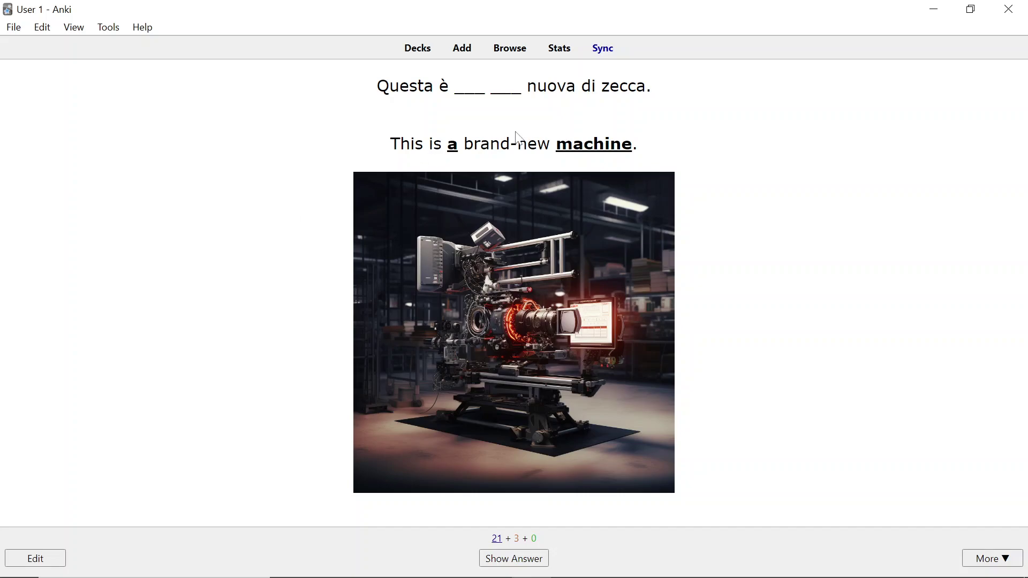
pyautogui.moveTo(294, 153)
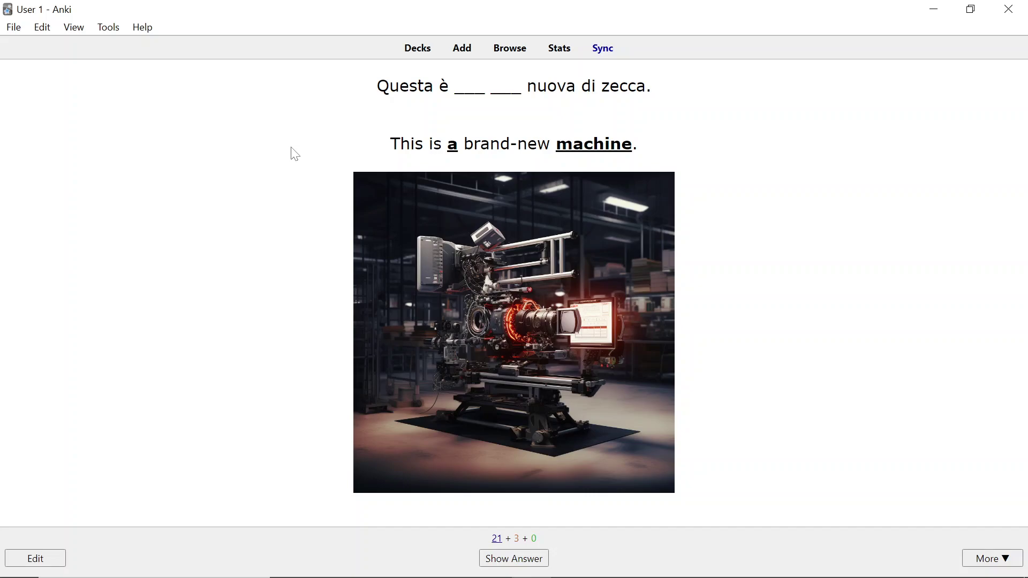
# Step: Show the answer 'Questa è una macchina nuova di zecca' and look through its forms
pyautogui.click(513, 558)
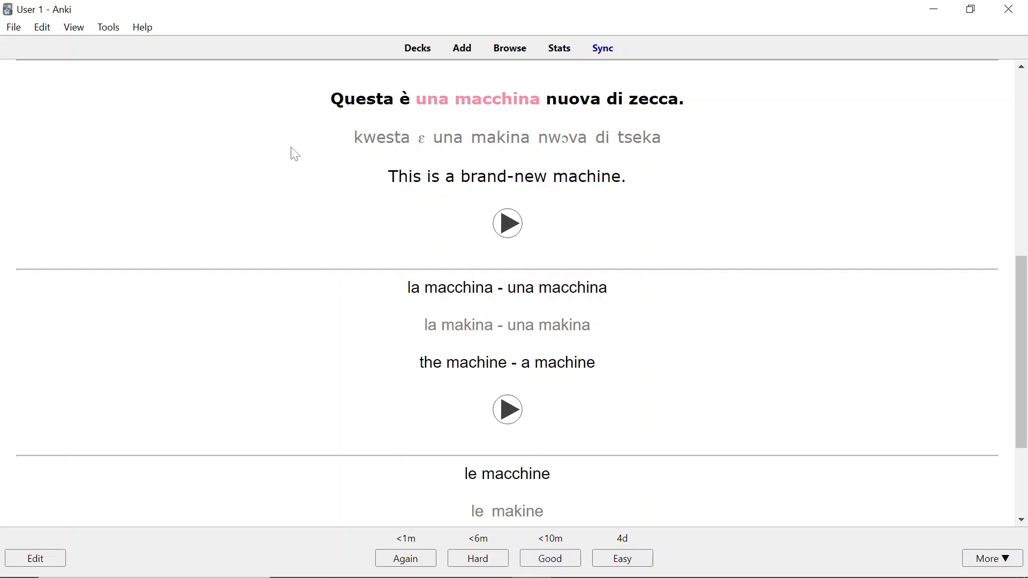
pyautogui.scroll(-3)
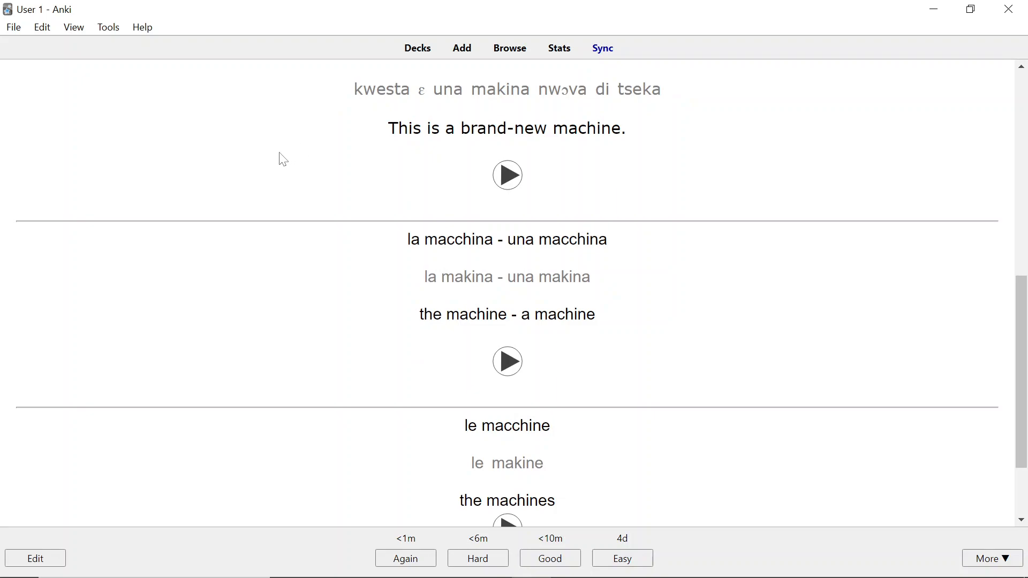
pyautogui.scroll(3)
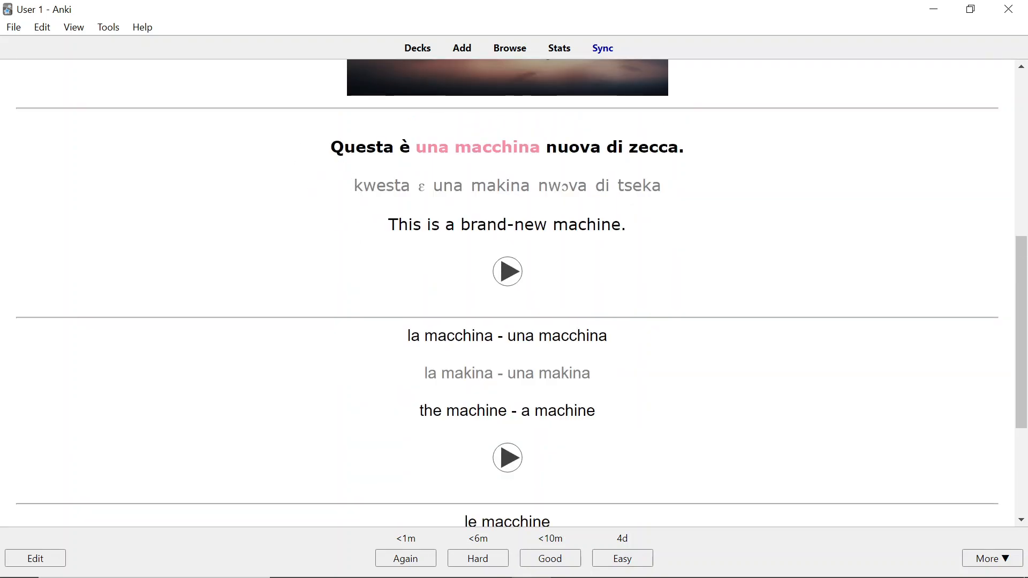
pyautogui.moveTo(536, 163)
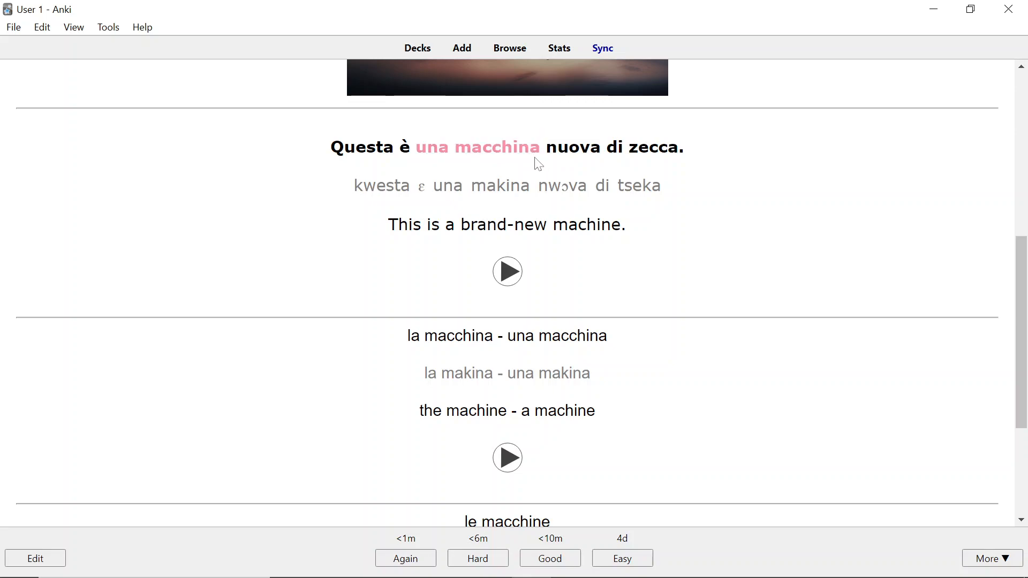
pyautogui.moveTo(293, 198)
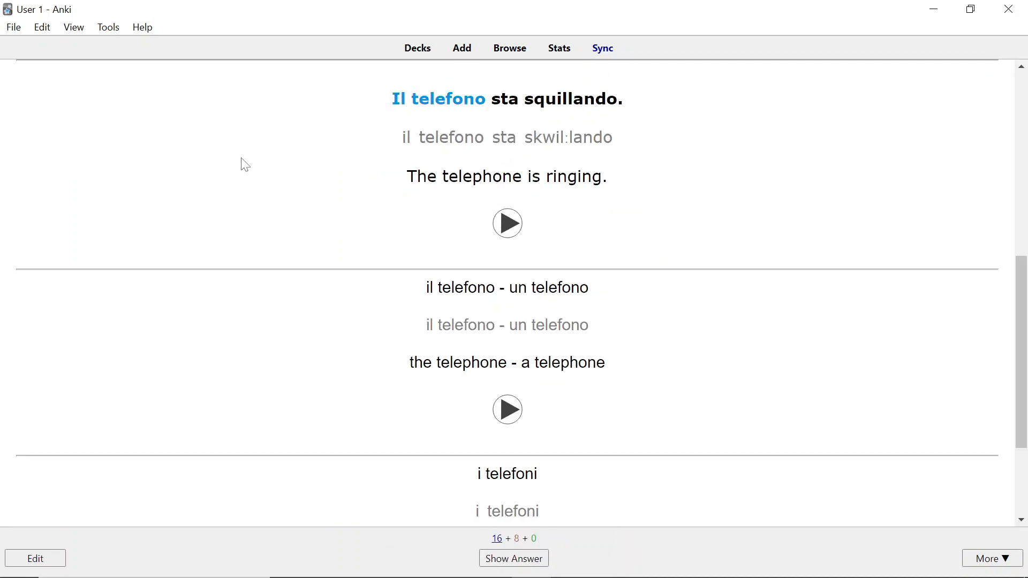
# Step: Answer the phone card with 'Il telefono', check it as correct, and grade it Good
pyautogui.click(513, 558)
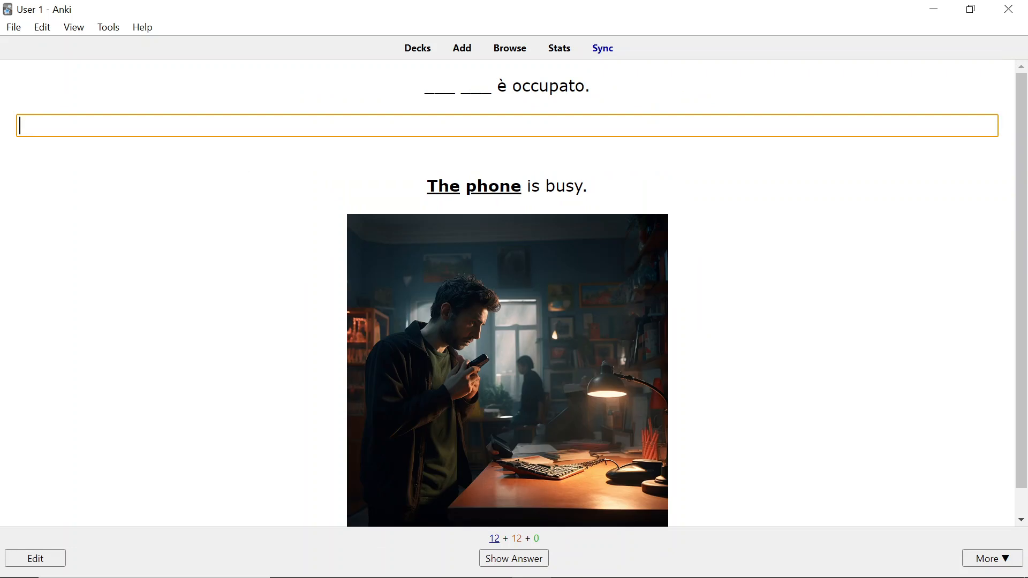
pyautogui.moveTo(408, 116)
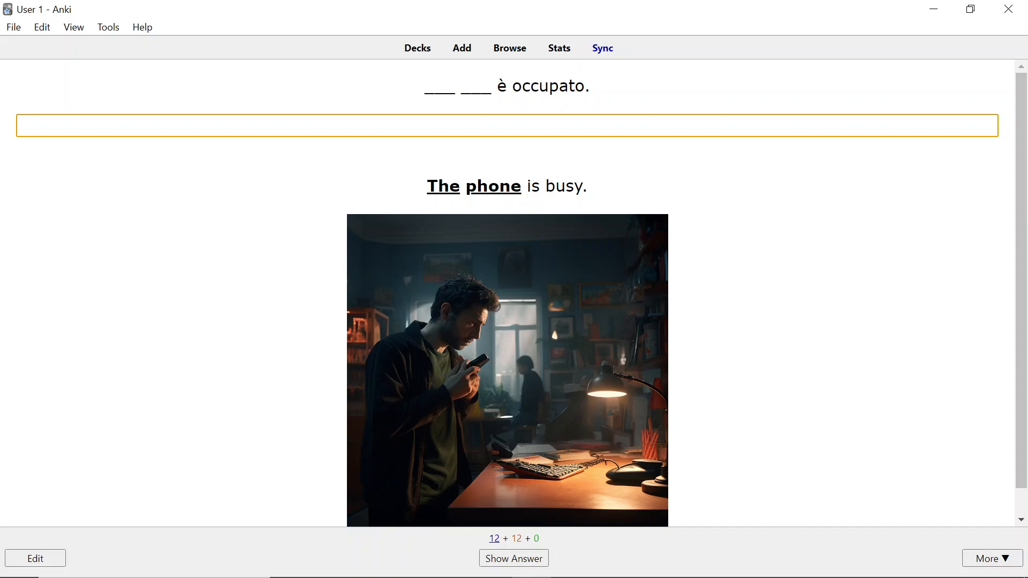
pyautogui.write('Il t')
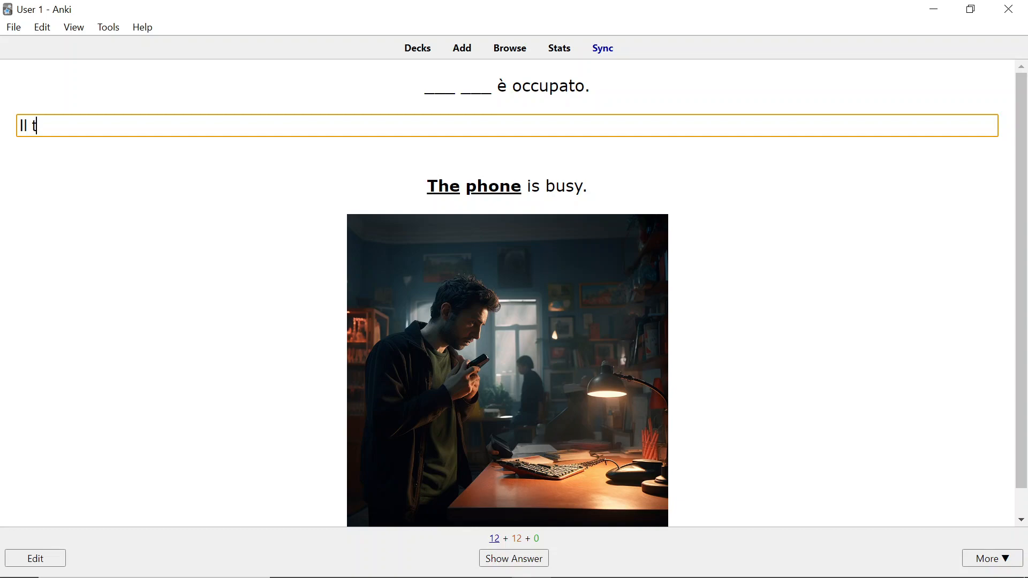
pyautogui.write('elefono')
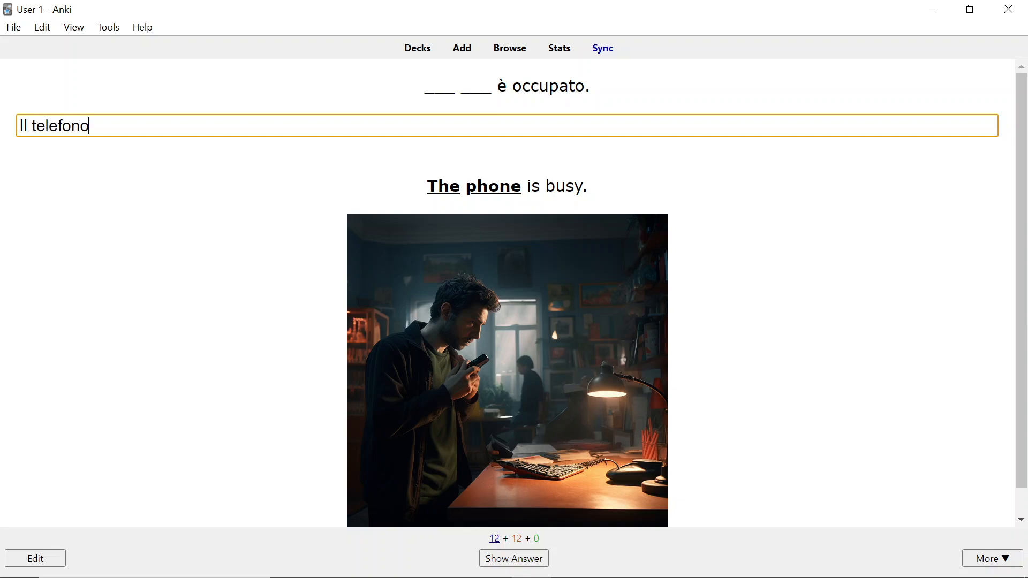
pyautogui.moveTo(329, 152)
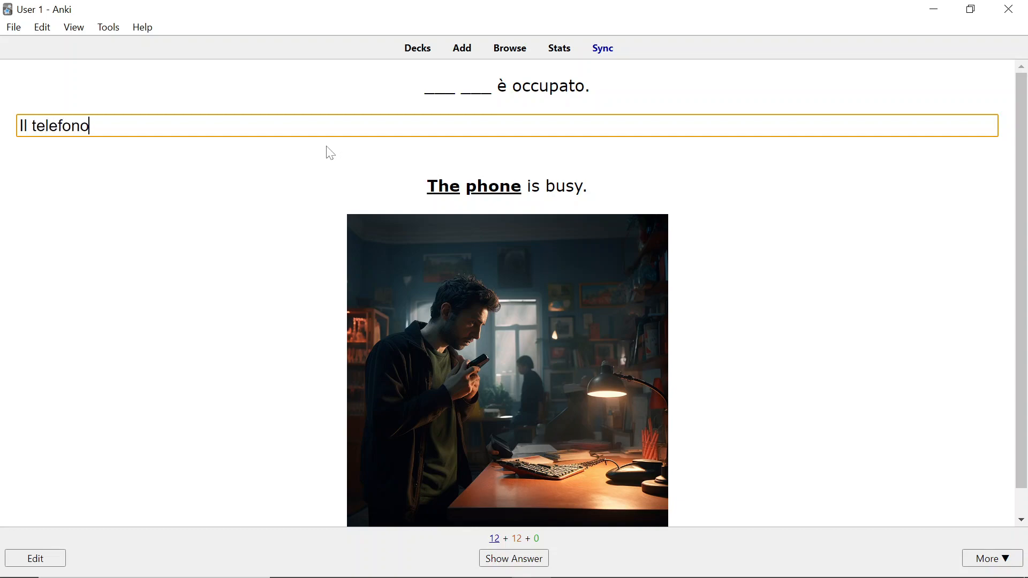
pyautogui.click(513, 558)
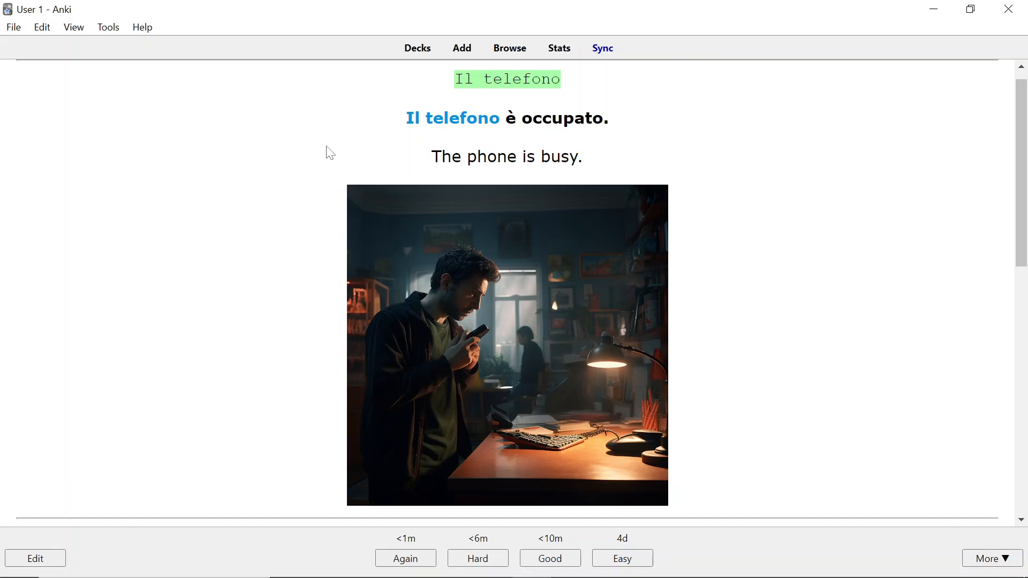
pyautogui.moveTo(451, 95)
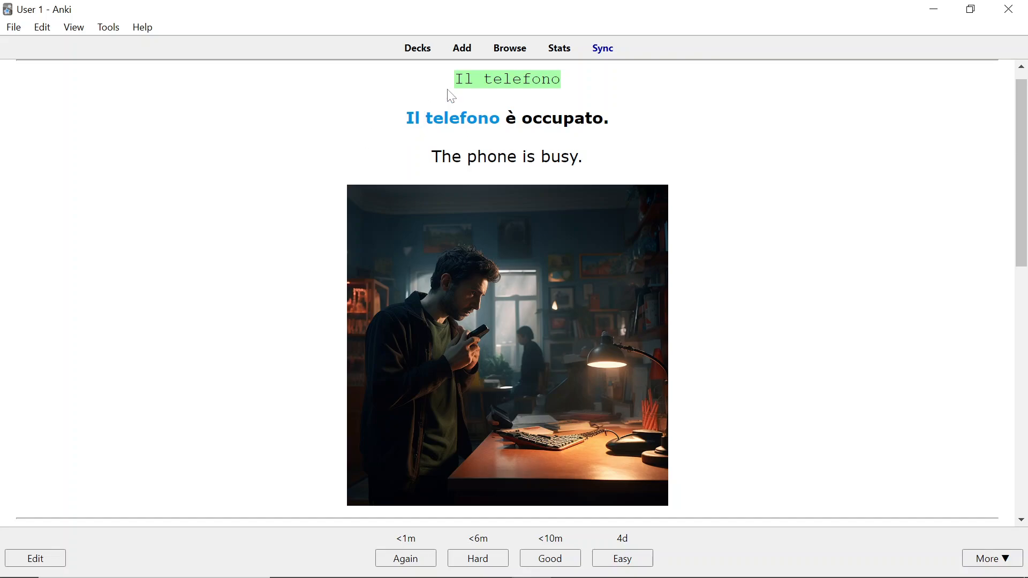
pyautogui.moveTo(615, 90)
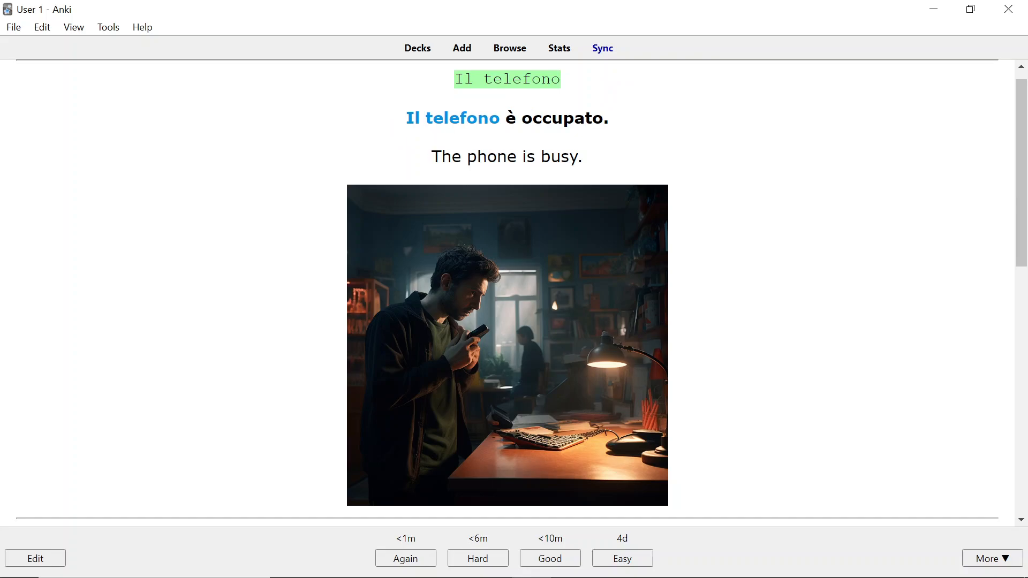
pyautogui.scroll(-3)
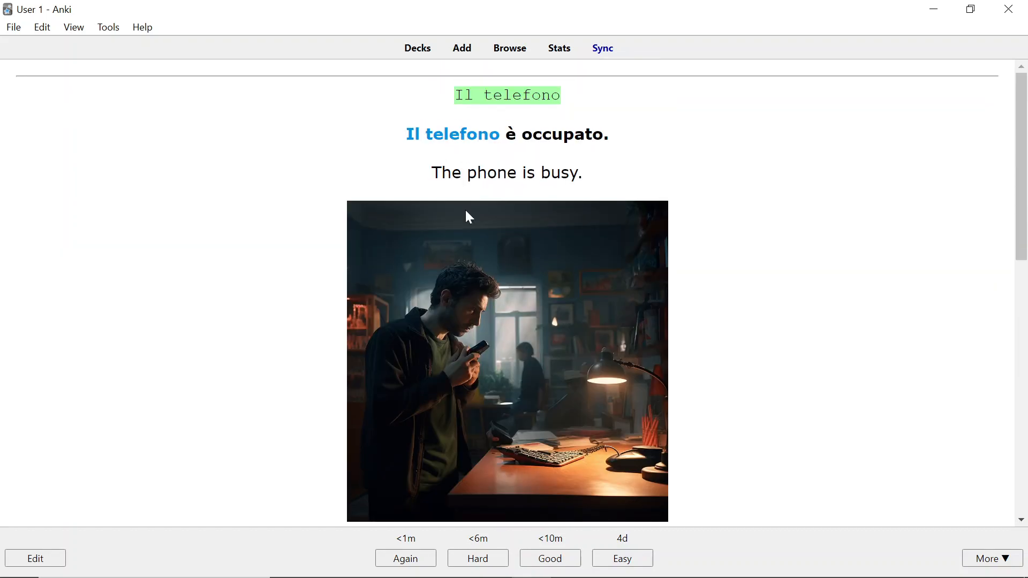
pyautogui.moveTo(415, 104)
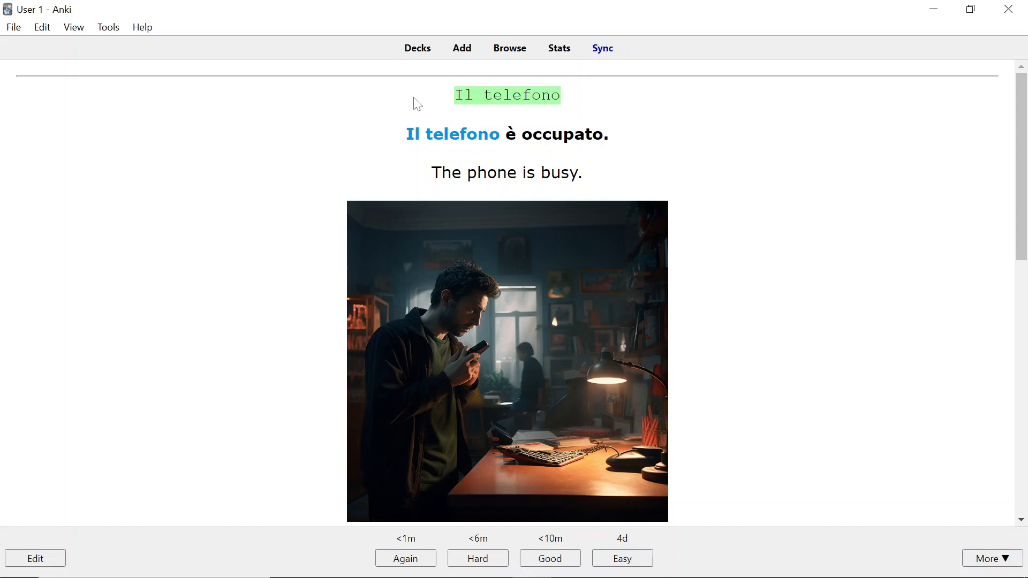
pyautogui.click(550, 558)
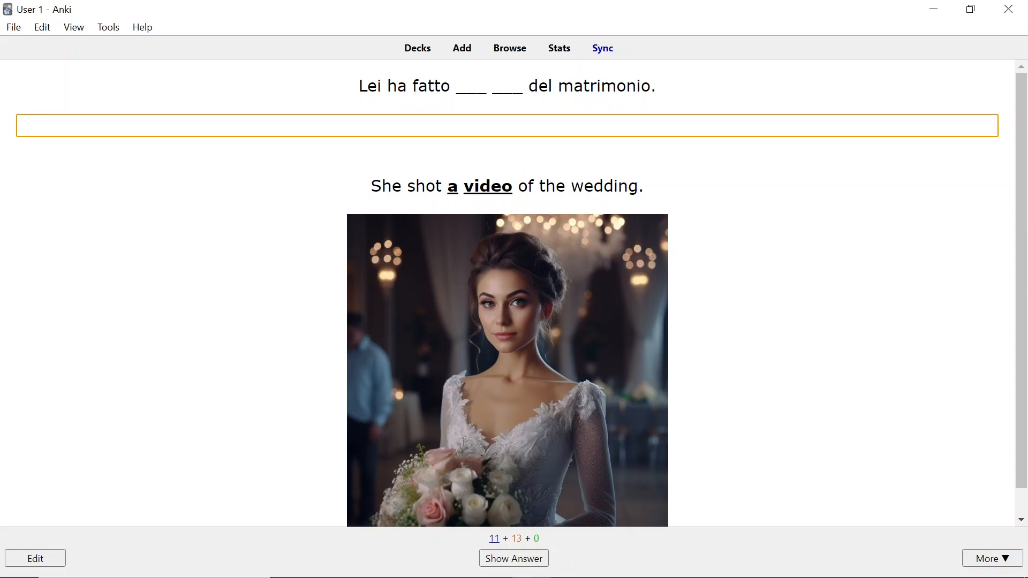
# Step: Answer the wedding card with the misspelling 'un vidxxx' and see it corrected to 'un video'
pyautogui.write('un vi')
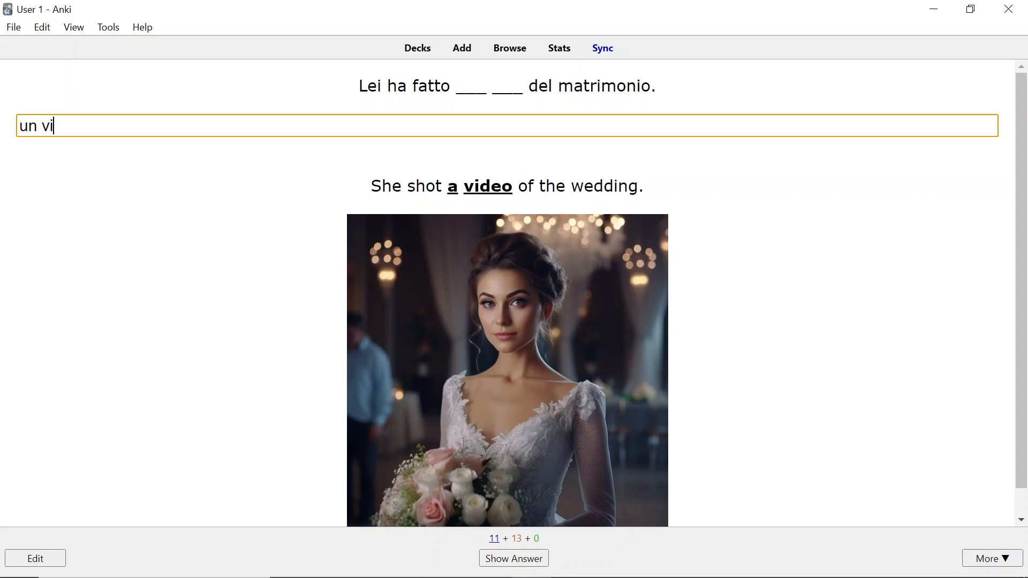
pyautogui.write('dxxx')
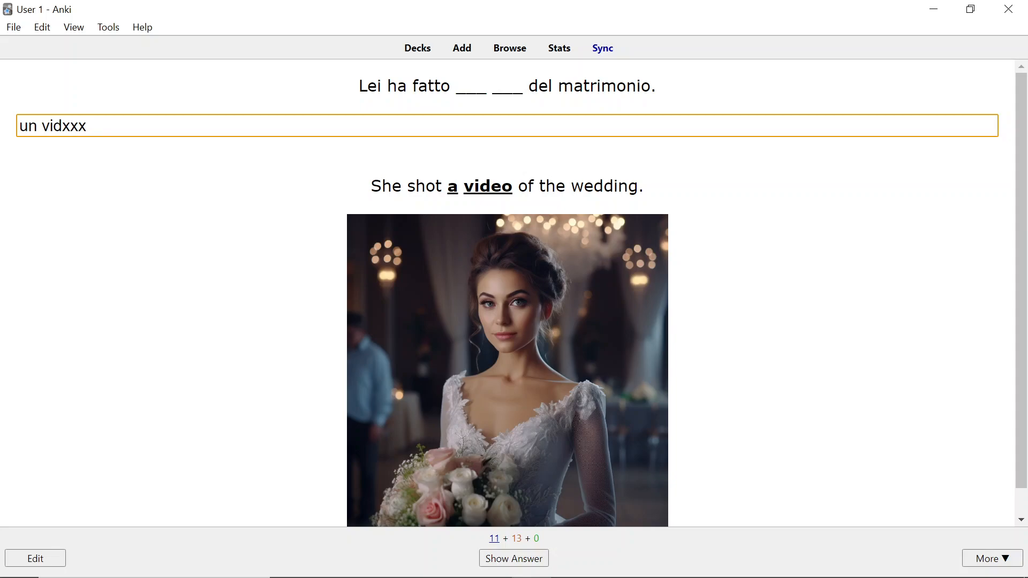
pyautogui.click(513, 558)
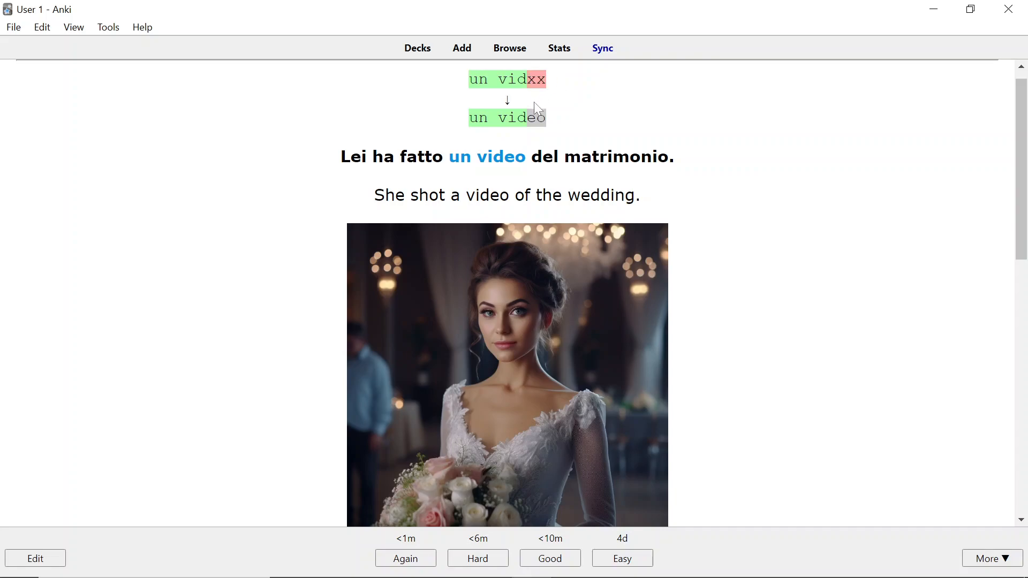
pyautogui.moveTo(547, 122)
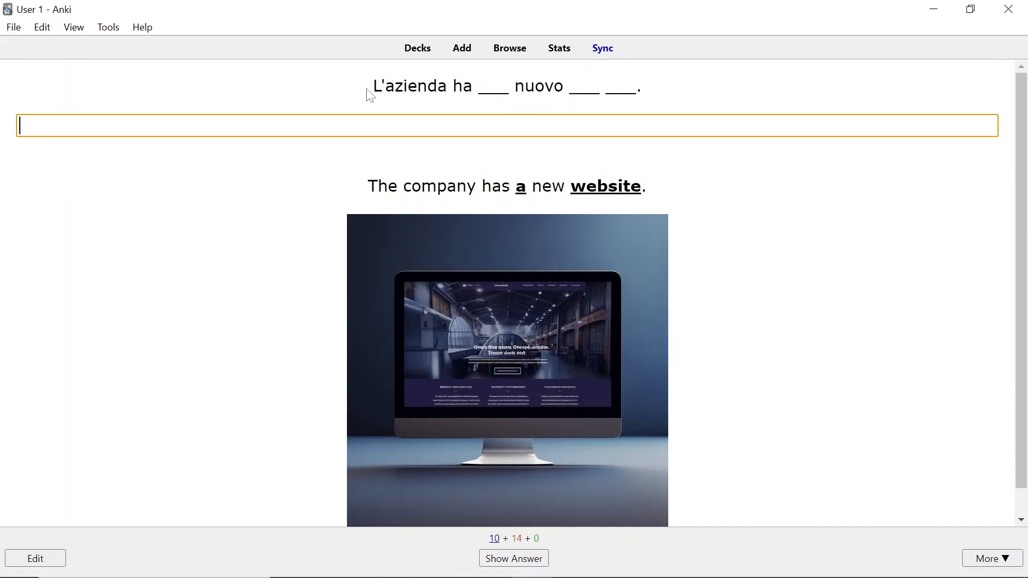
pyautogui.moveTo(418, 53)
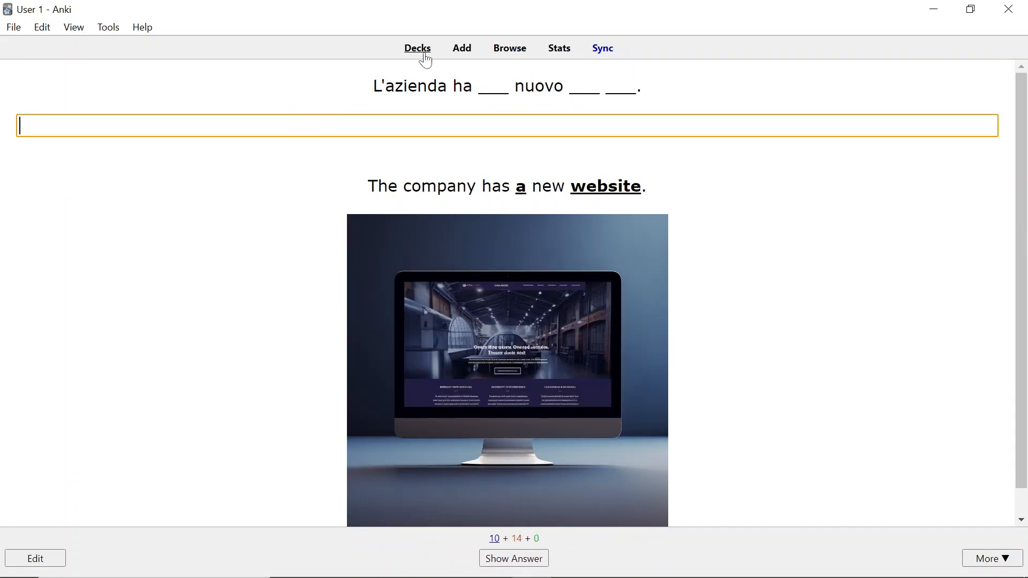
# Step: Back in the deck list, collapse Chapter 5: Nouns and start studying Chapter 3: Verbs
pyautogui.click(417, 48)
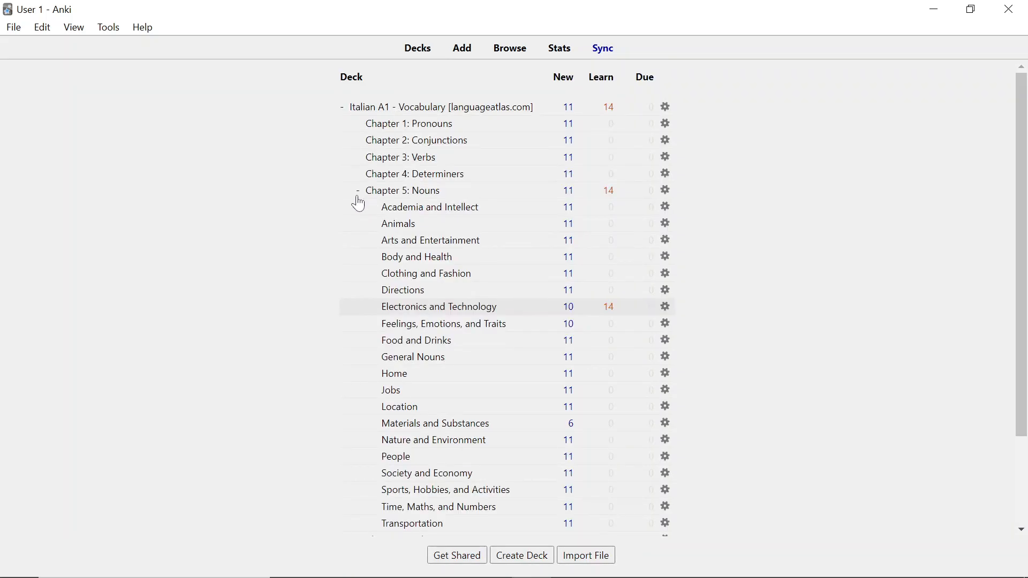
pyautogui.click(358, 191)
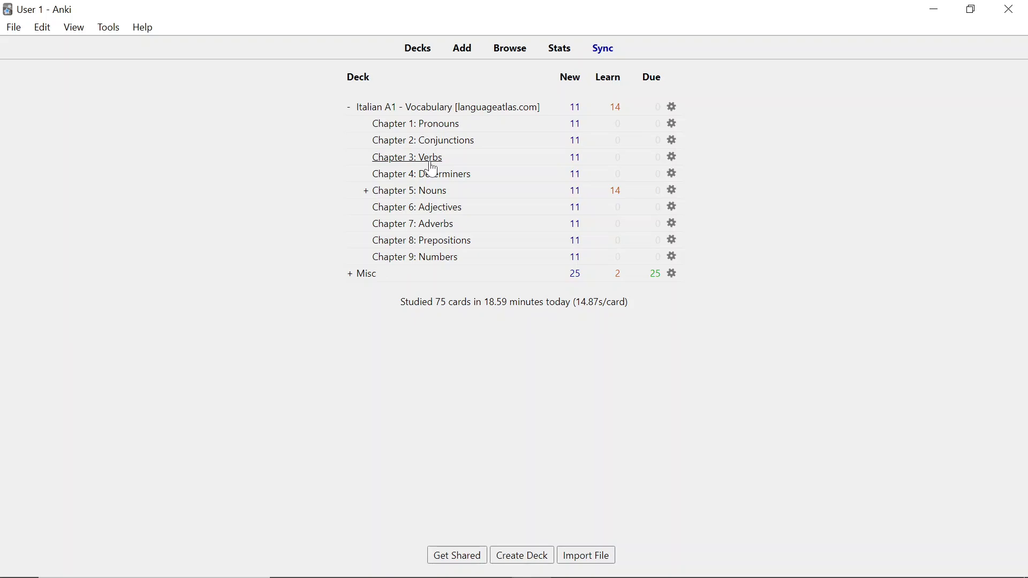
pyautogui.click(407, 156)
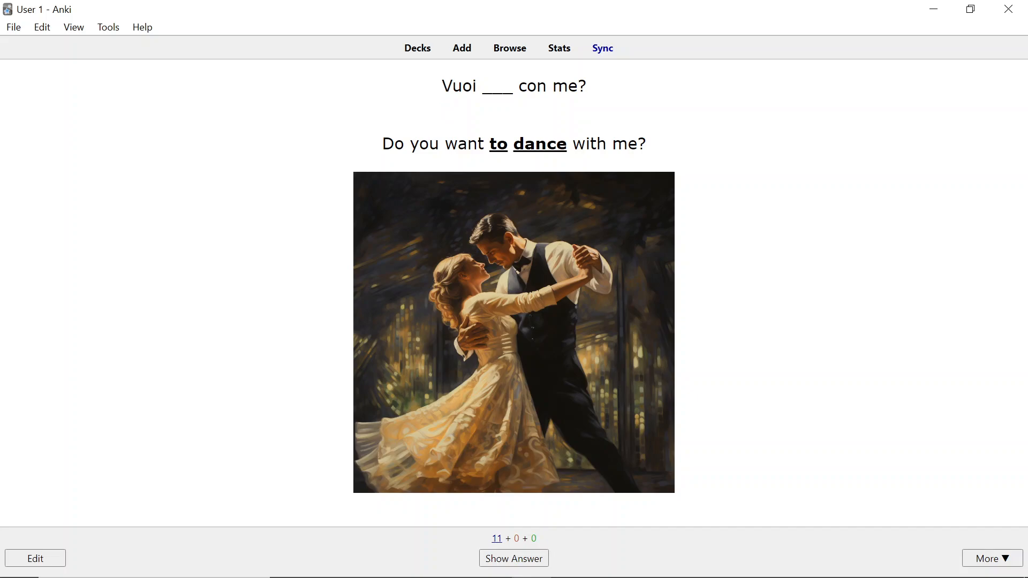
pyautogui.moveTo(523, 121)
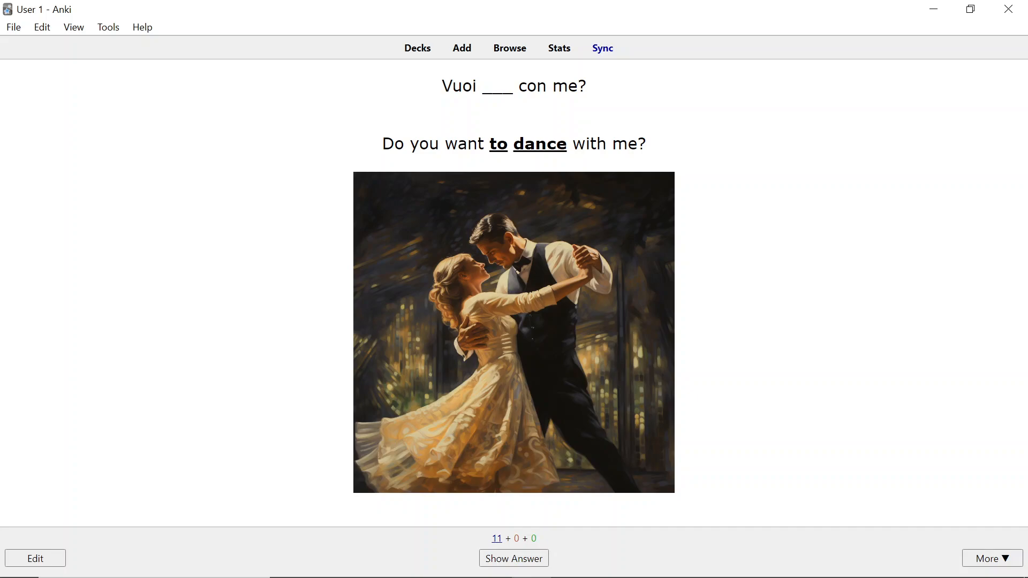
pyautogui.moveTo(555, 135)
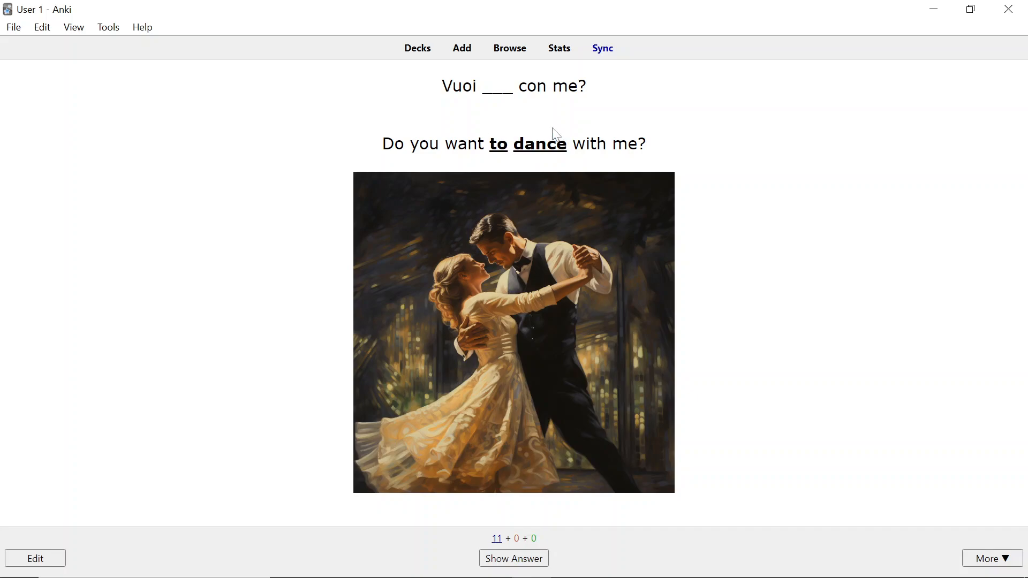
pyautogui.moveTo(511, 283)
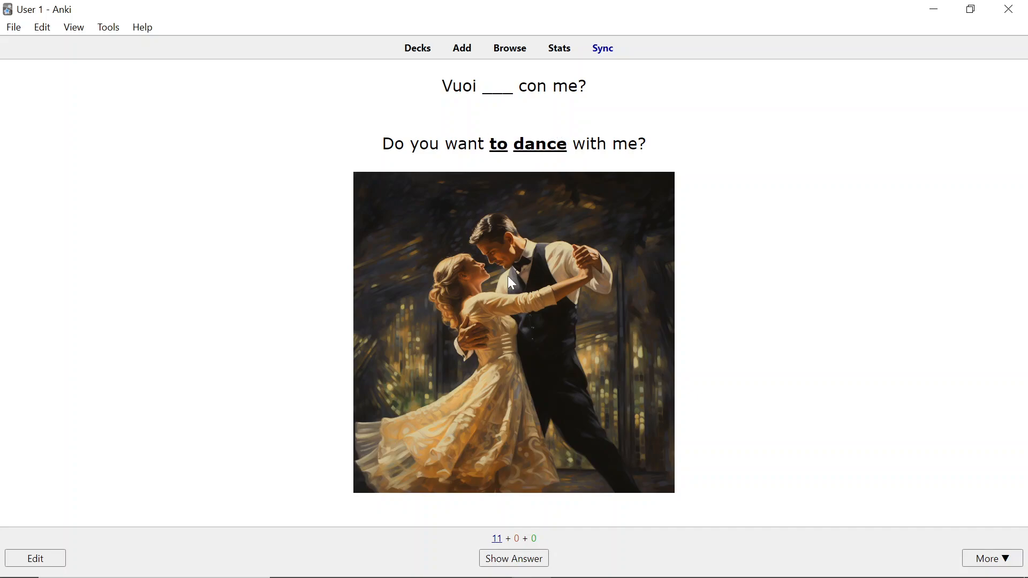
pyautogui.moveTo(344, 123)
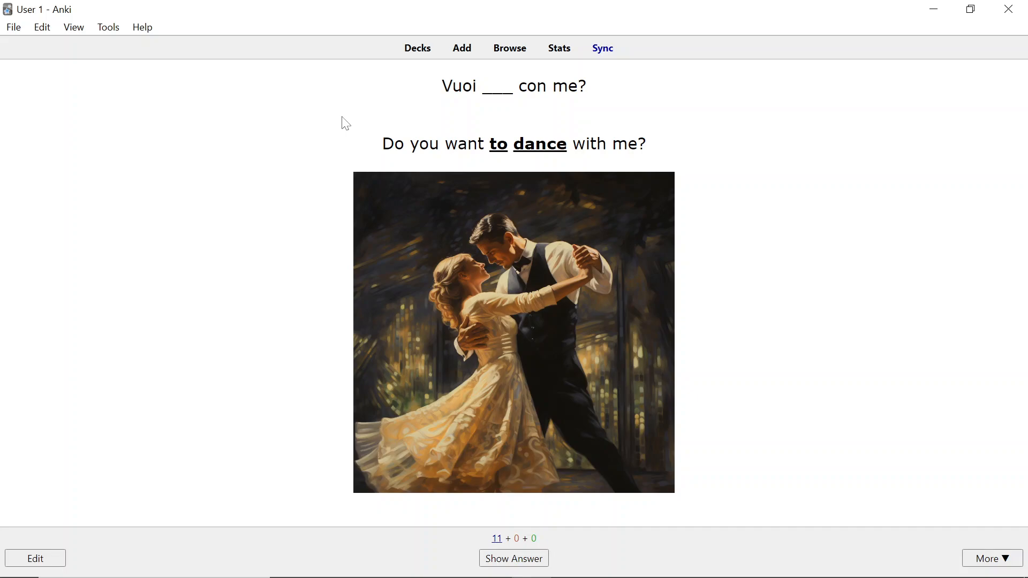
# Step: Show the answer 'Vuoi ballare con me?' with ballare meaning 'to dance'
pyautogui.click(513, 557)
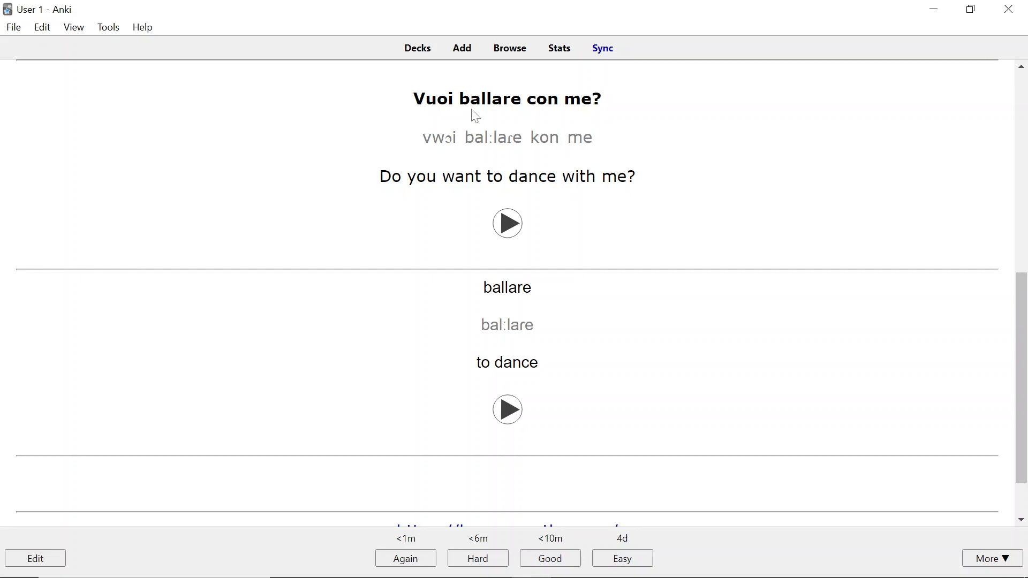
pyautogui.moveTo(468, 310)
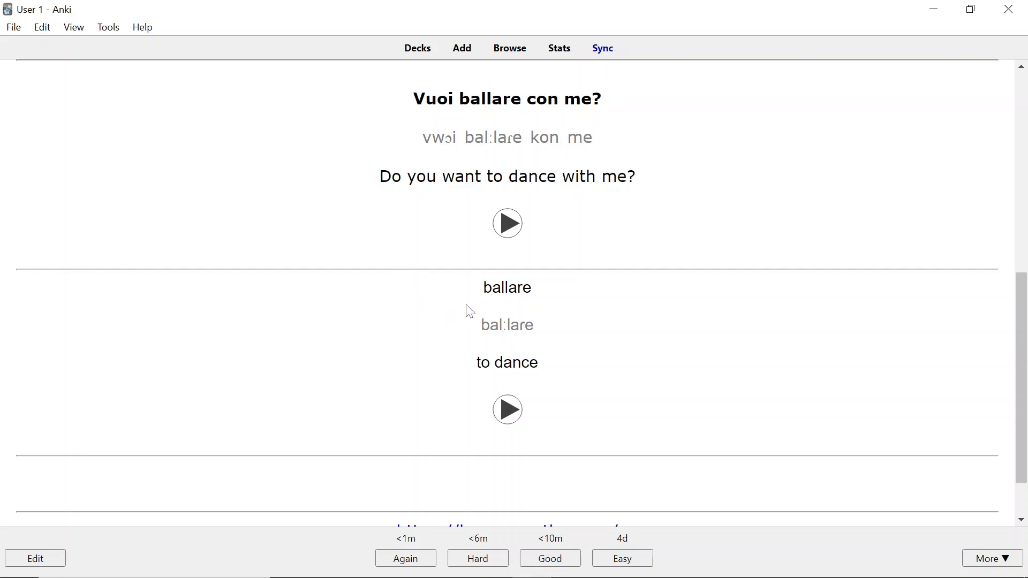
pyautogui.moveTo(451, 410)
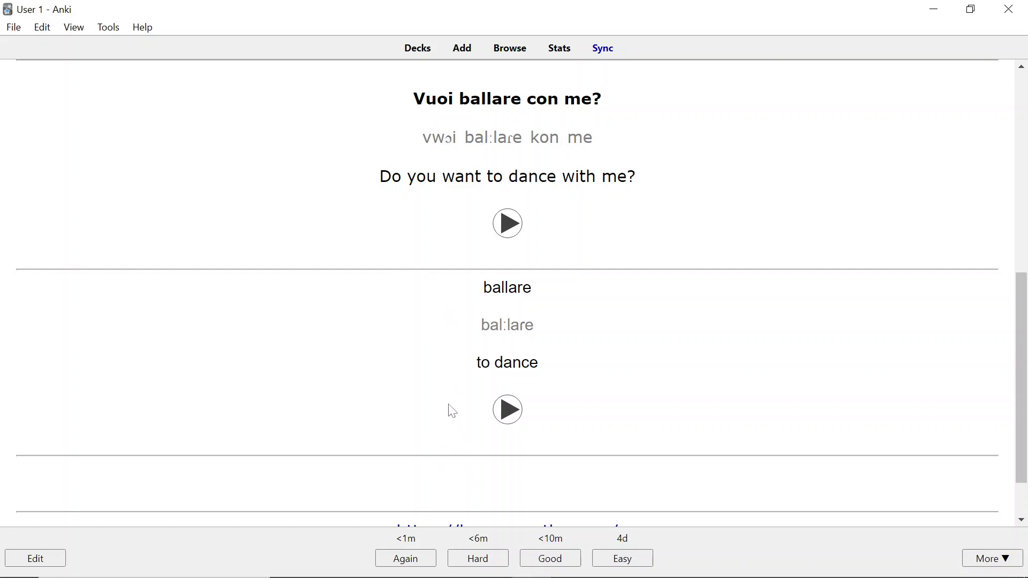
pyautogui.moveTo(510, 381)
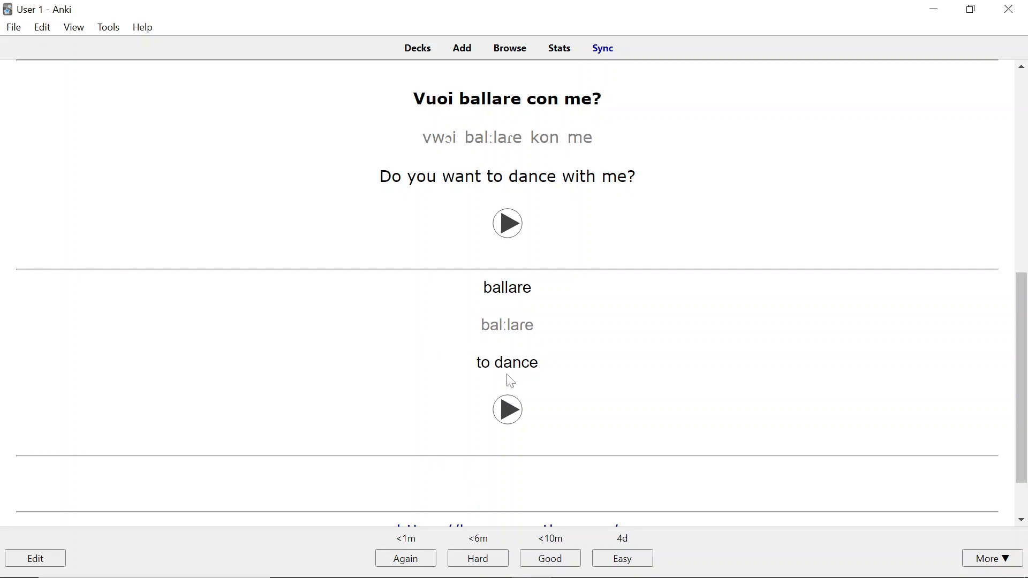
pyautogui.moveTo(435, 363)
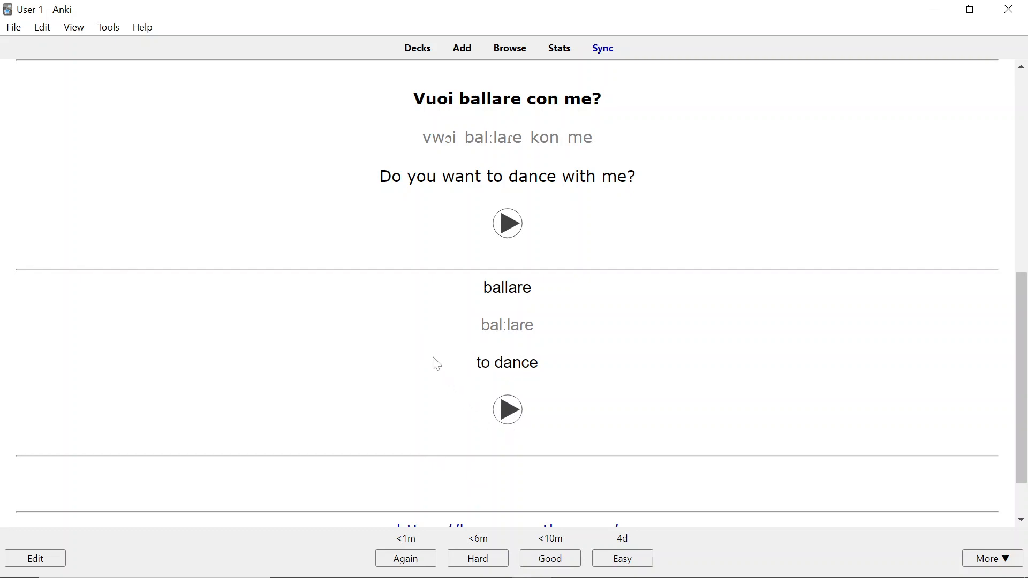
pyautogui.moveTo(554, 293)
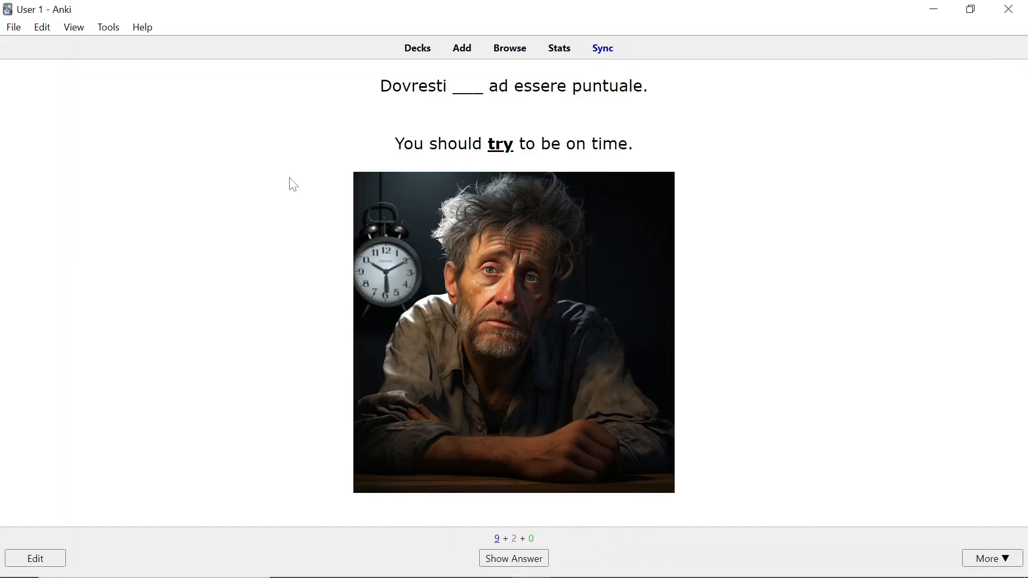
pyautogui.moveTo(367, 133)
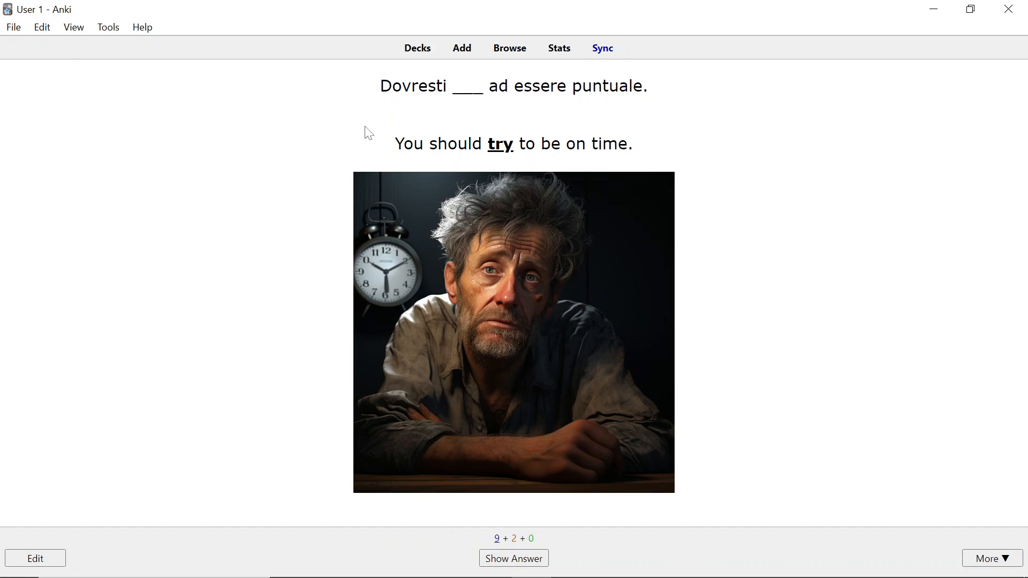
# Step: Reveal the provare and leggere card answers and grade leggere Good to move on
pyautogui.click(513, 558)
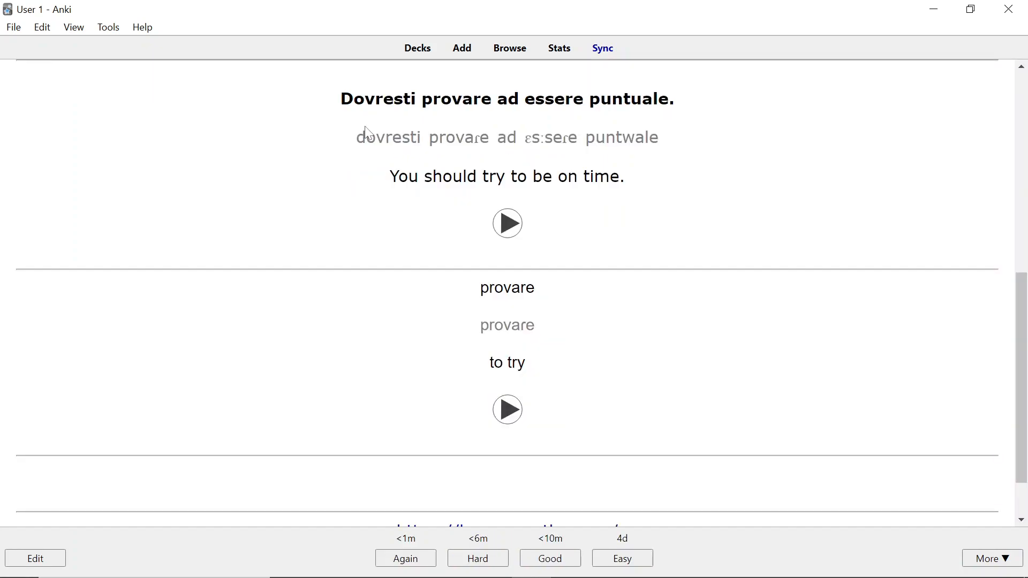
pyautogui.moveTo(303, 199)
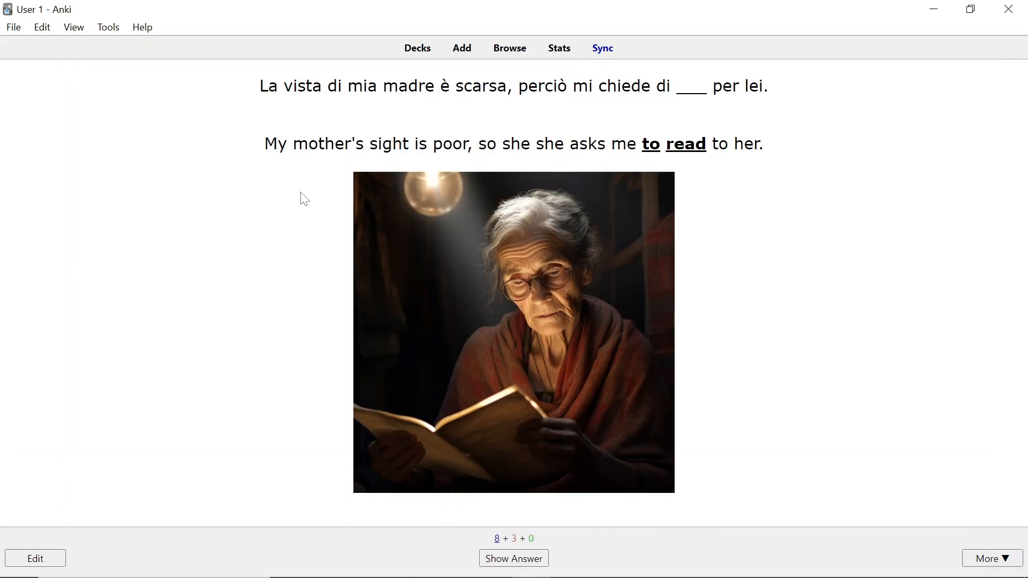
pyautogui.moveTo(435, 158)
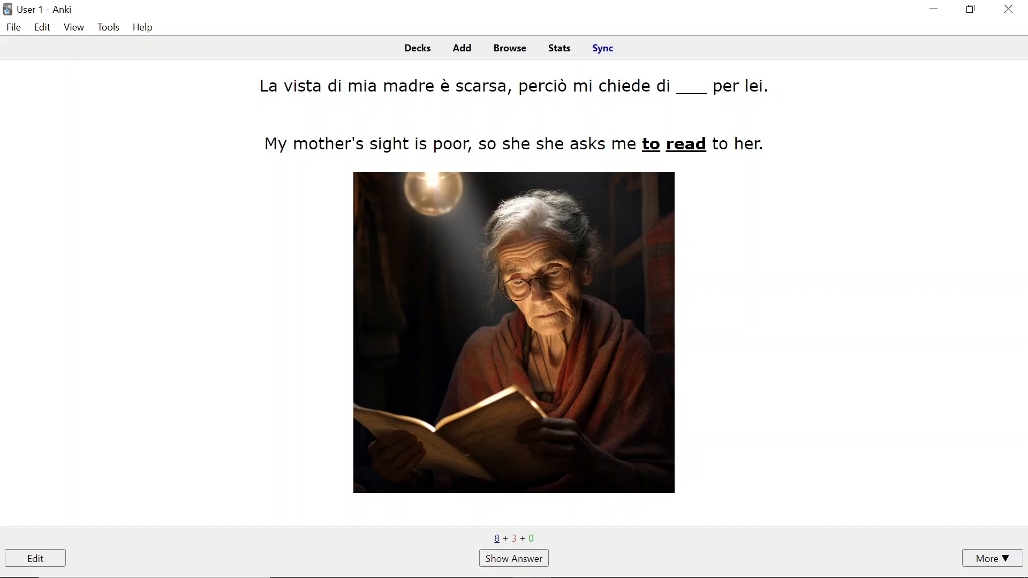
pyautogui.click(513, 558)
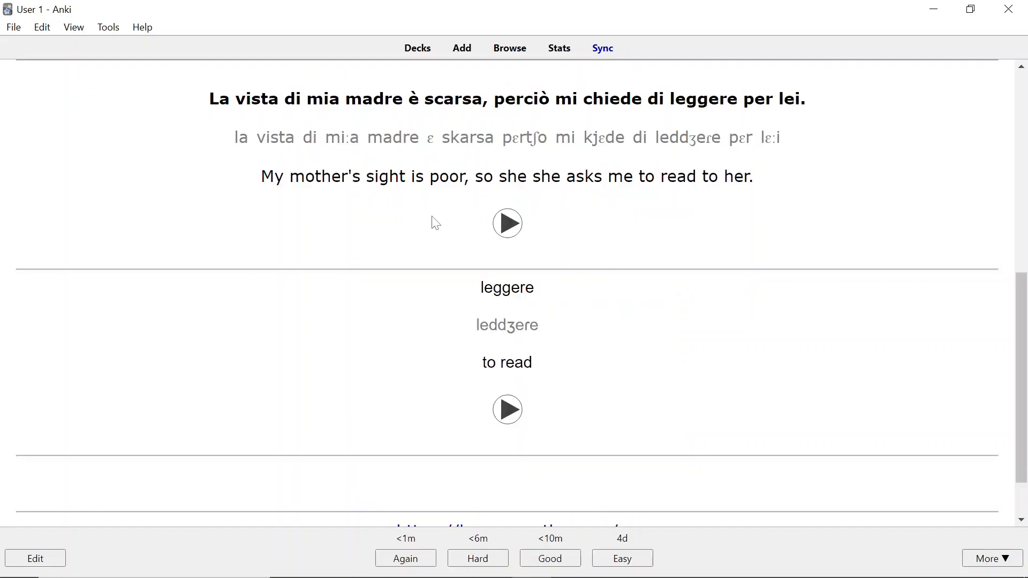
pyautogui.moveTo(419, 248)
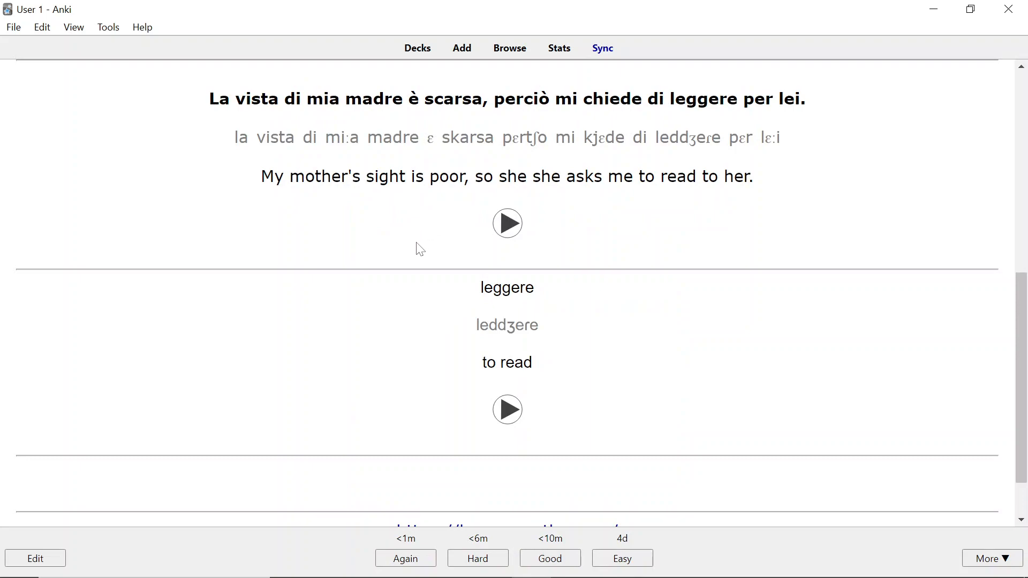
pyautogui.moveTo(419, 263)
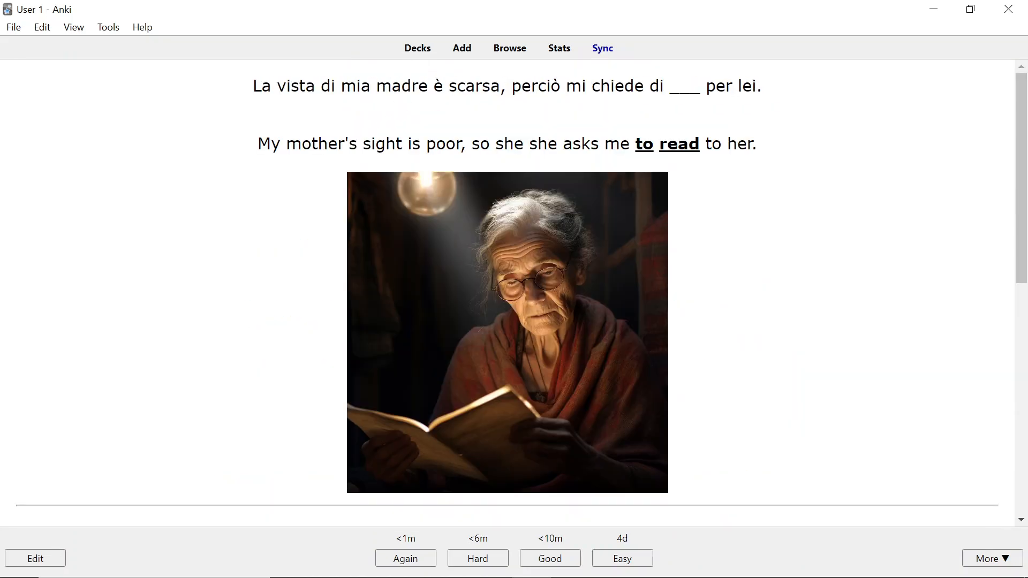
pyautogui.click(549, 558)
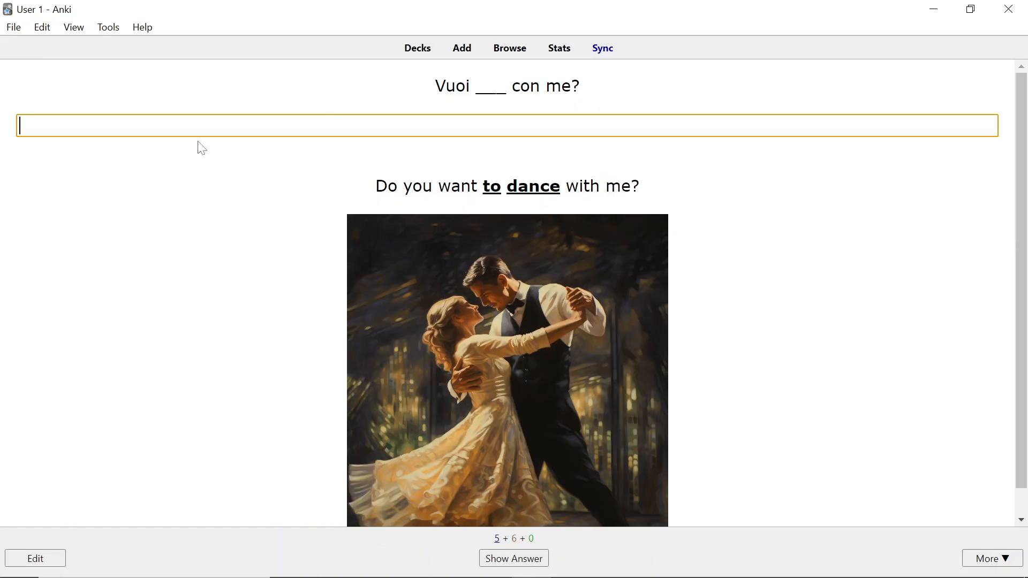
pyautogui.moveTo(399, 75)
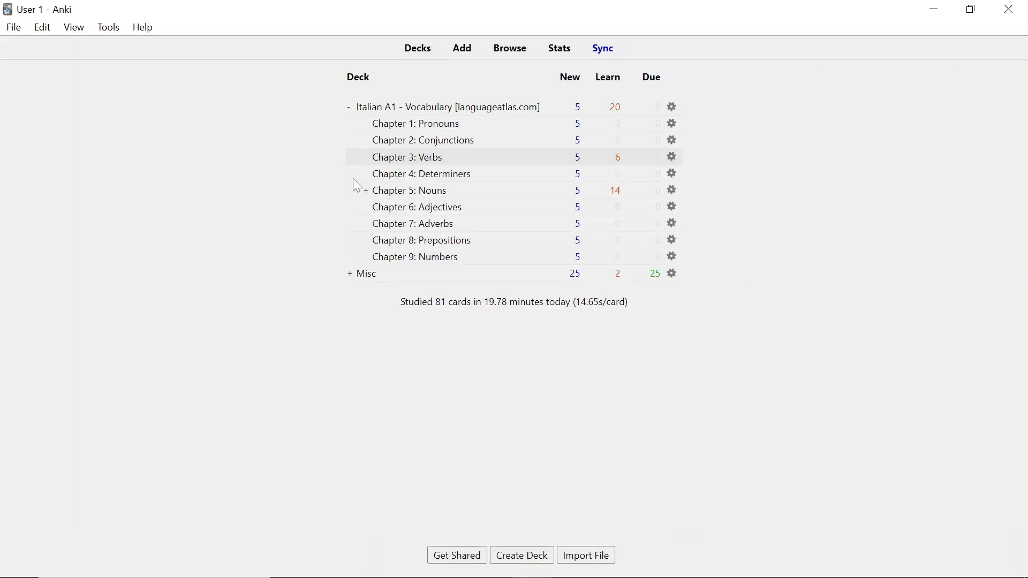
# Step: Begin a Chapter 6: Adjectives session and reveal the brown hair card's answer, I miei capelli sono marroni
pyautogui.click(416, 207)
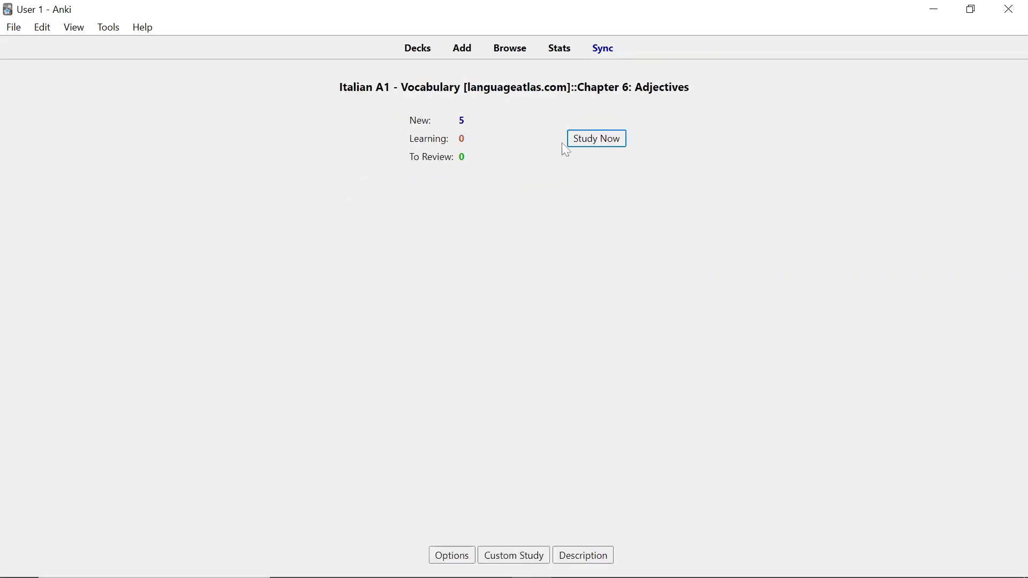
pyautogui.click(594, 138)
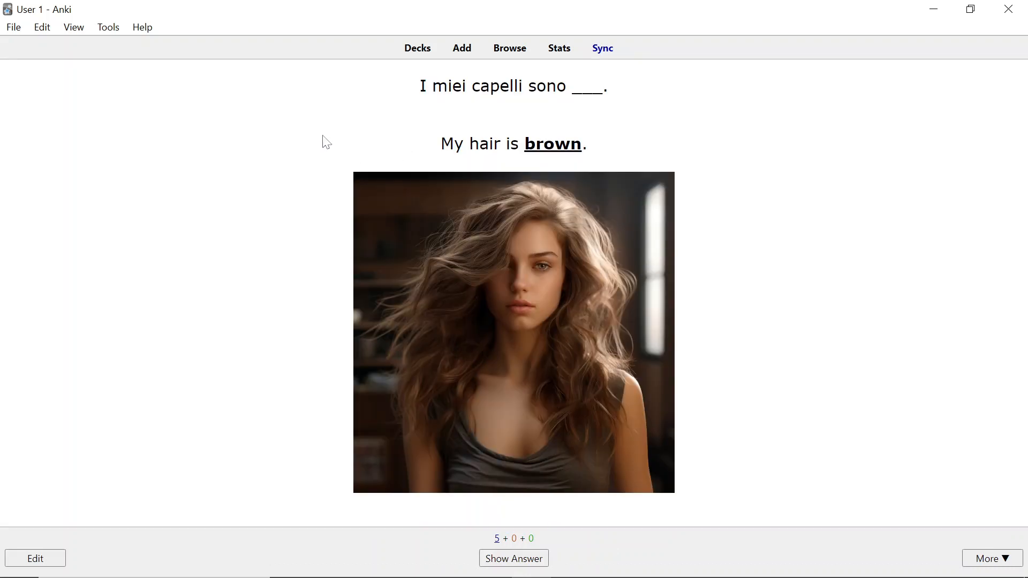
pyautogui.moveTo(583, 112)
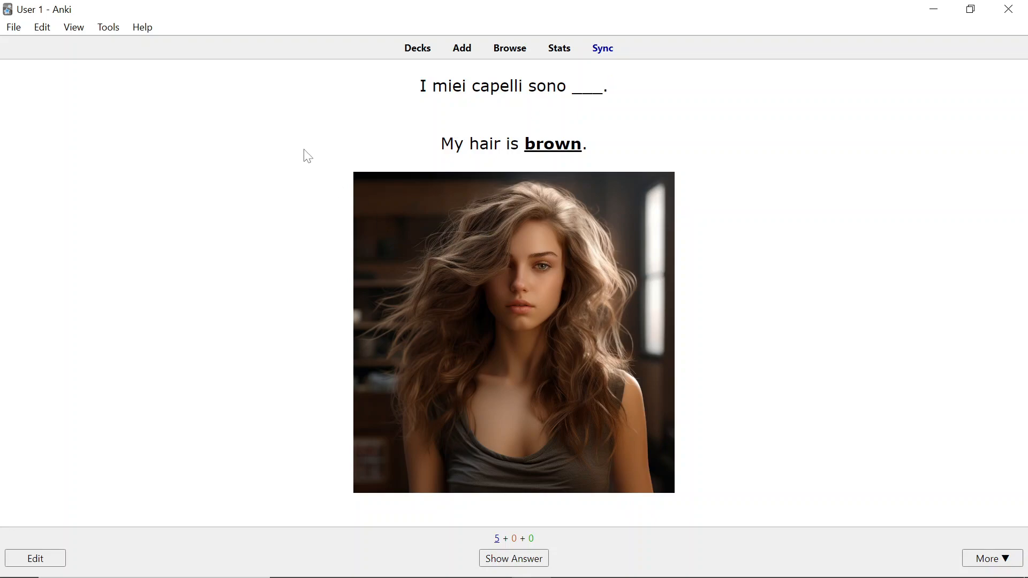
pyautogui.click(513, 558)
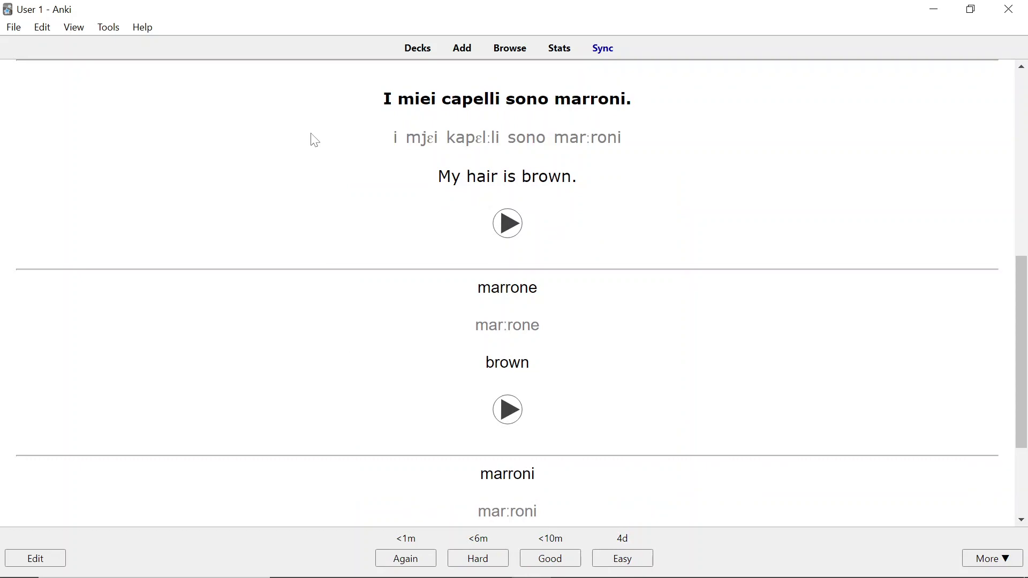
pyautogui.moveTo(385, 282)
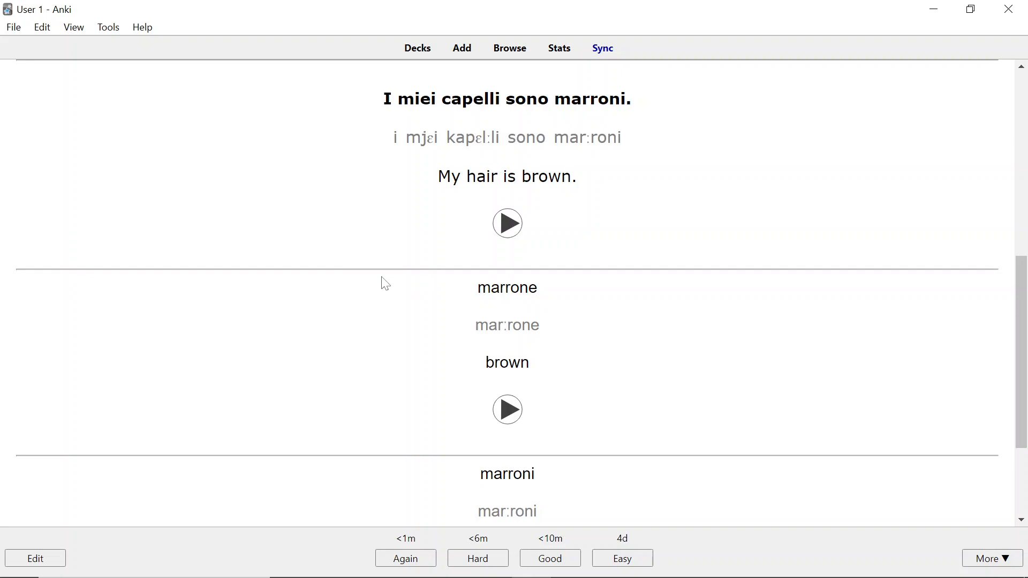
pyautogui.scroll(-3)
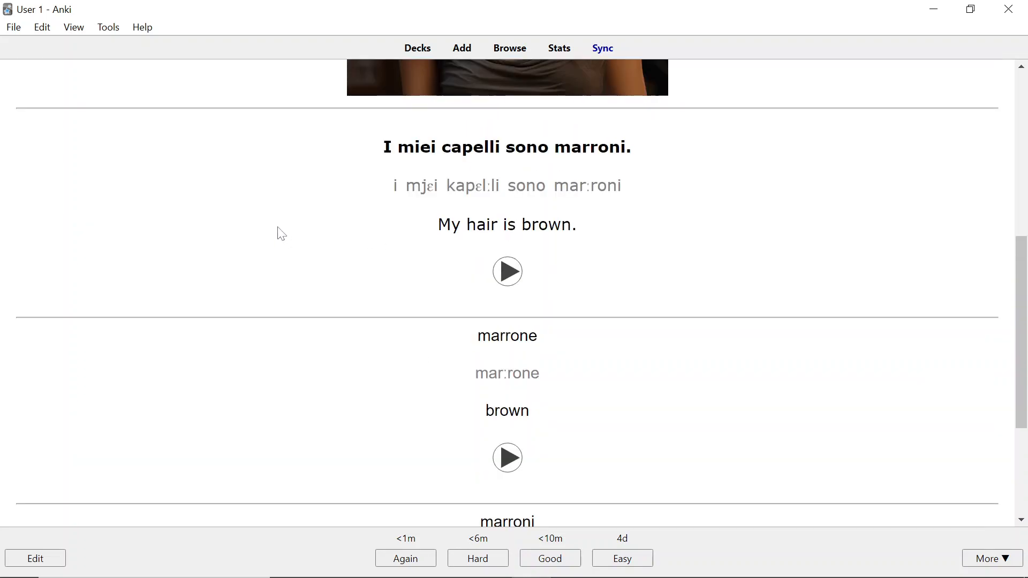
# Step: Grade the marroni card and reveal the correct estimate card's answer with the corretto/corretta forms
pyautogui.click(550, 558)
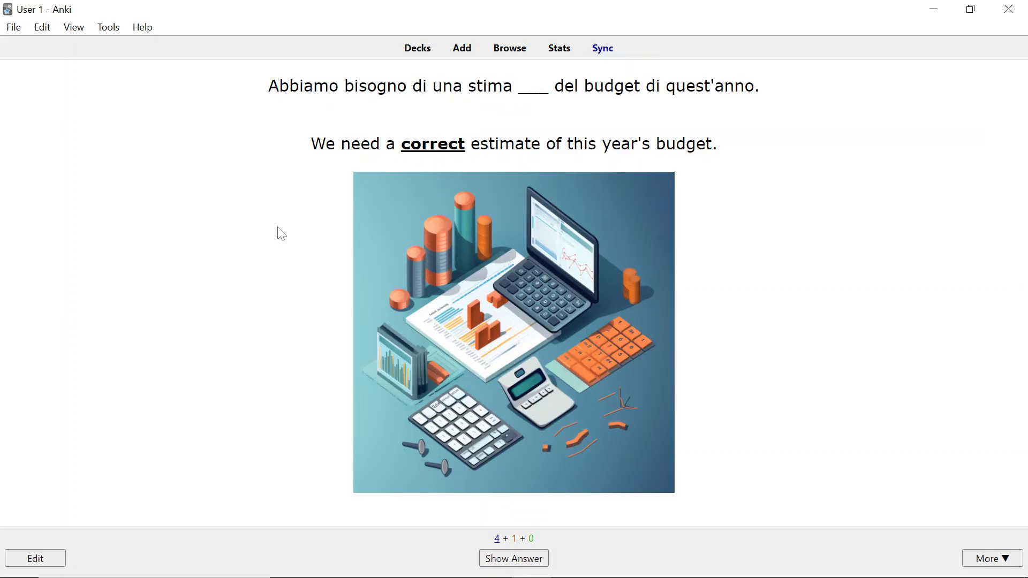
pyautogui.moveTo(456, 169)
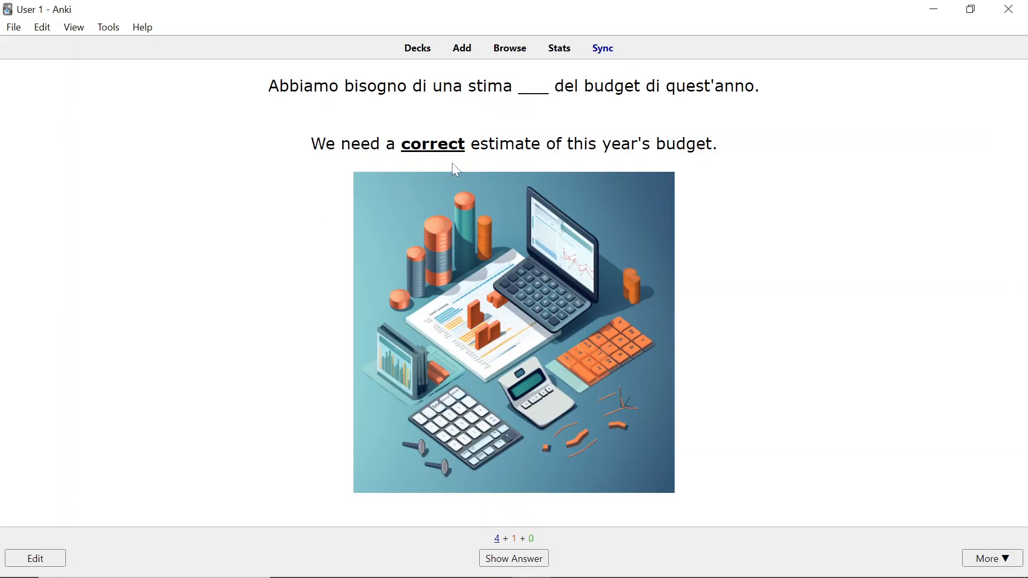
pyautogui.click(513, 558)
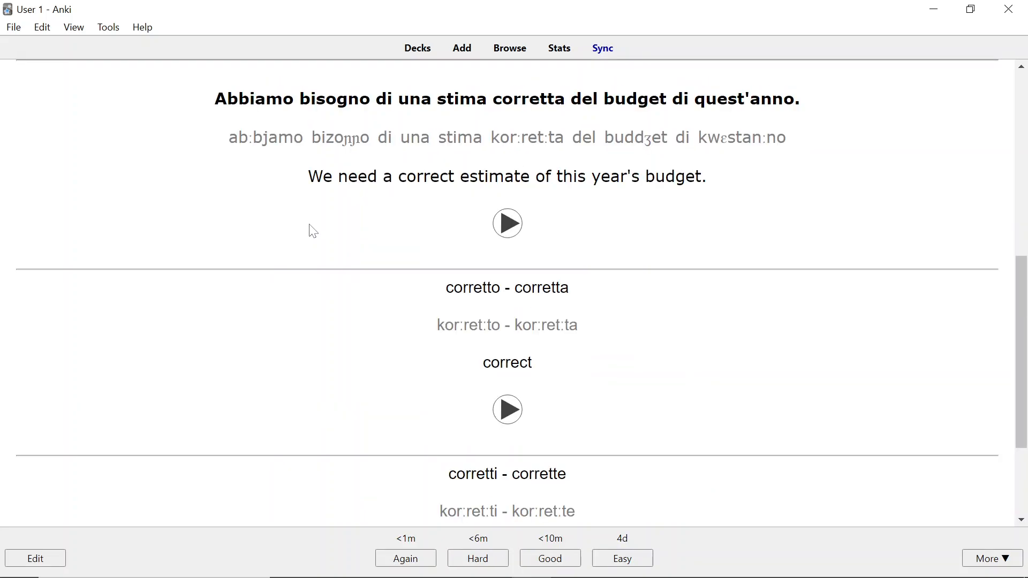
pyautogui.moveTo(349, 297)
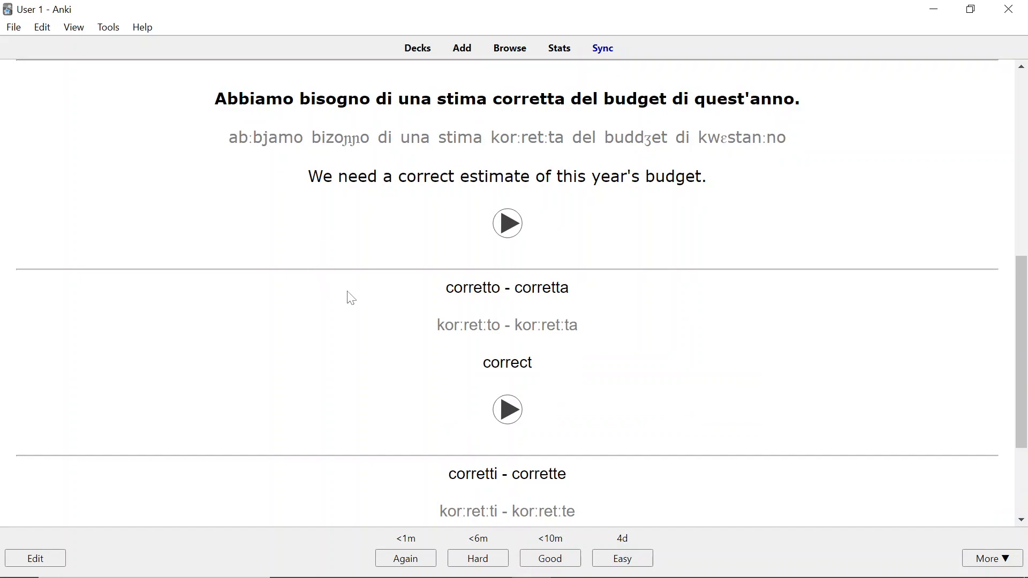
pyautogui.moveTo(545, 303)
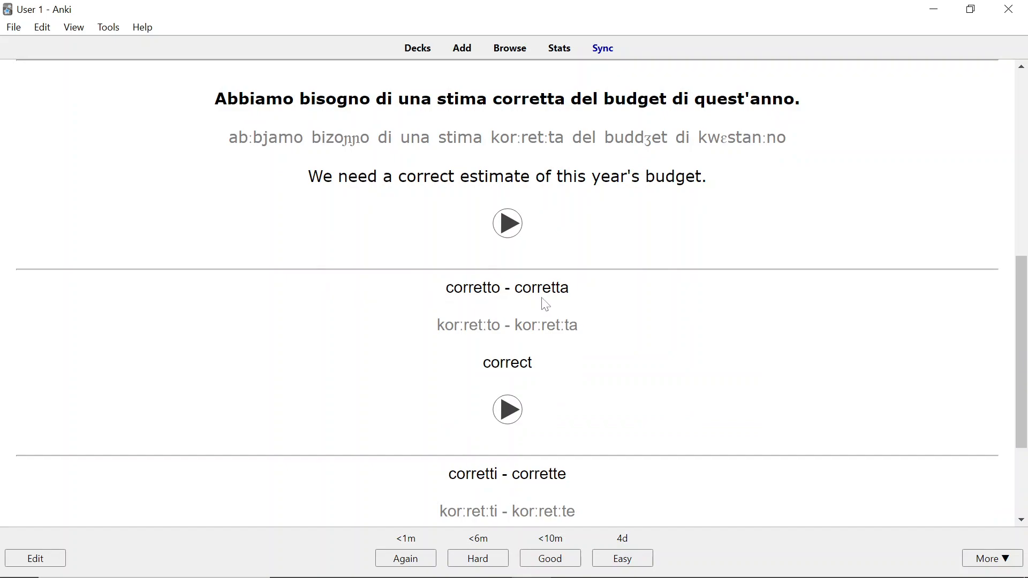
pyautogui.scroll(-3)
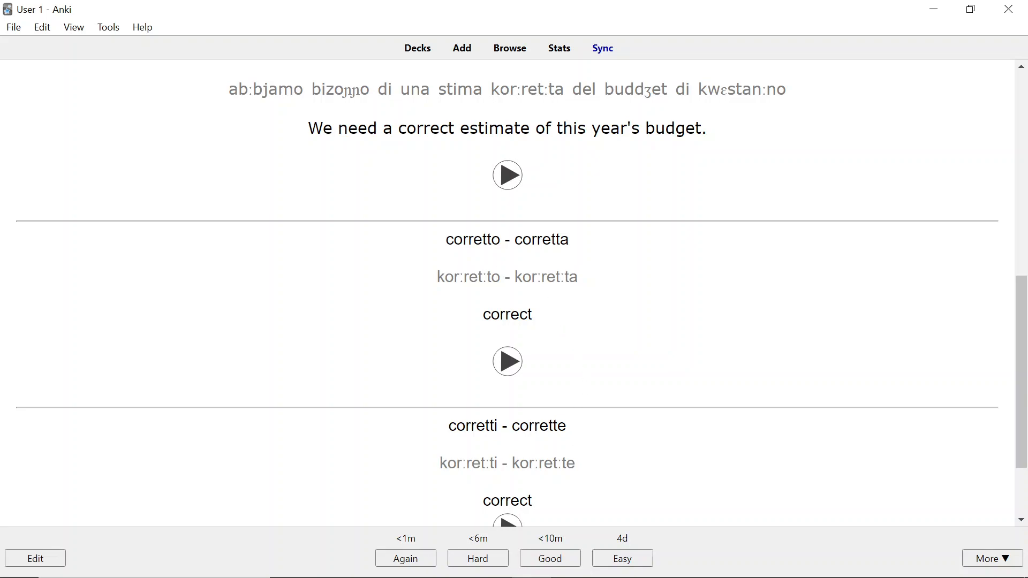
# Step: Highlight words in the corretto answer, ending with the form corrette selected
pyautogui.doubleClick(473, 239)
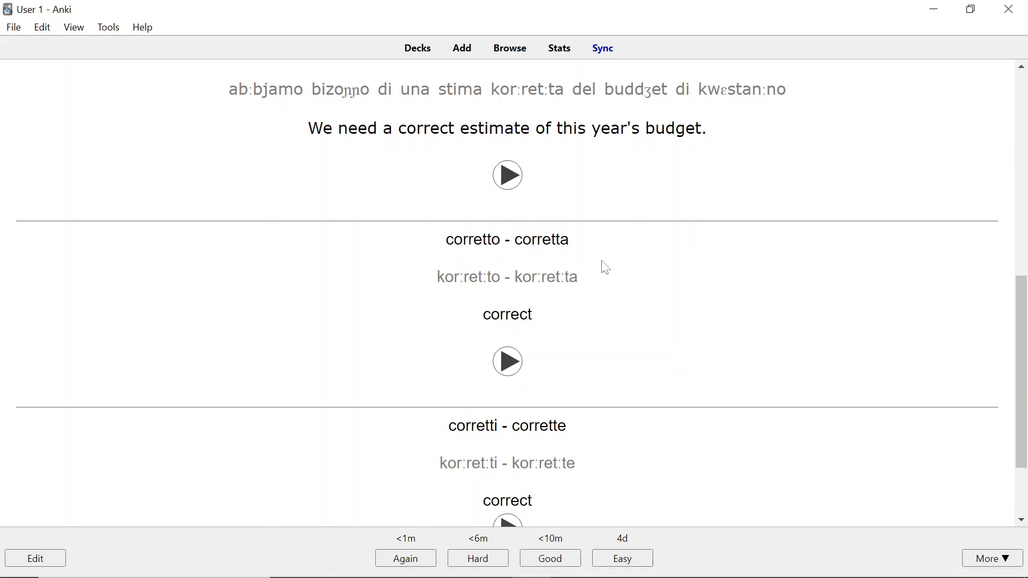
pyautogui.scroll(-3)
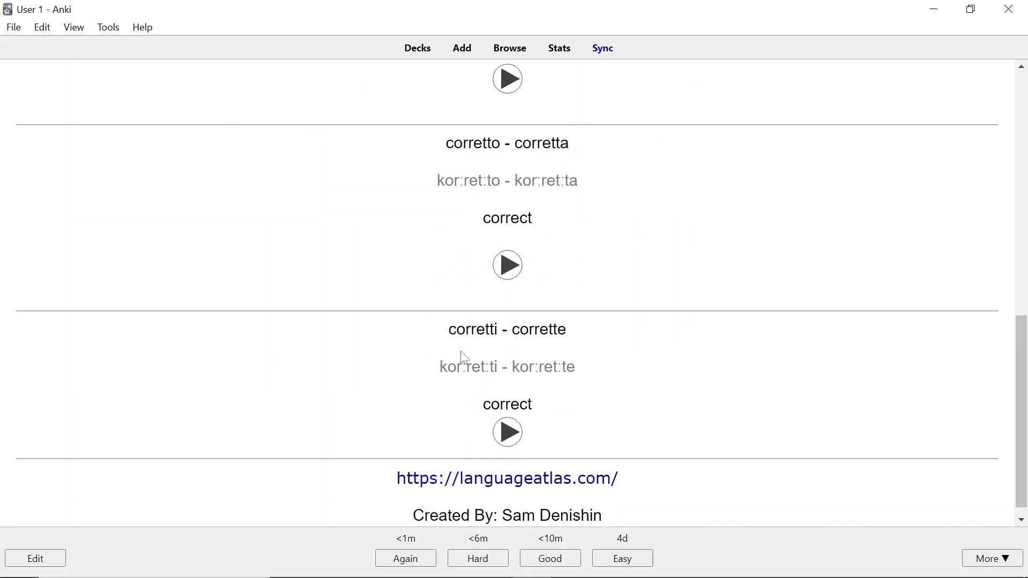
pyautogui.doubleClick(459, 329)
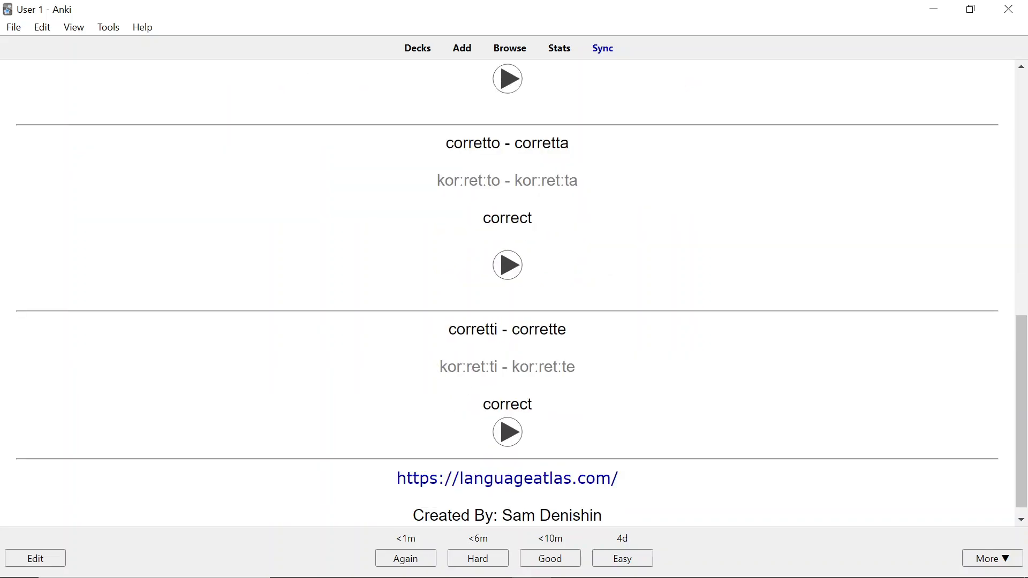
pyautogui.doubleClick(538, 328)
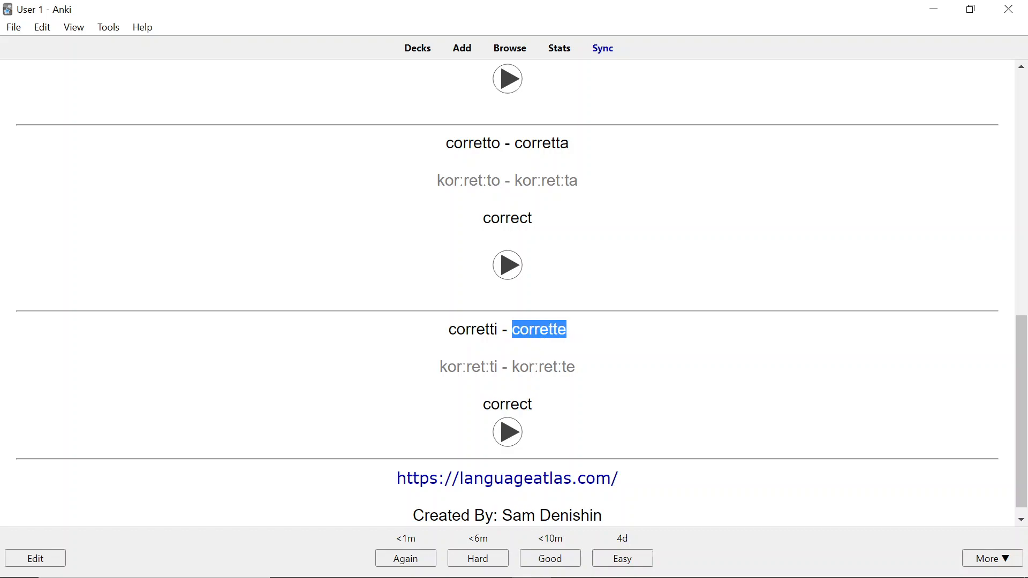
pyautogui.moveTo(392, 339)
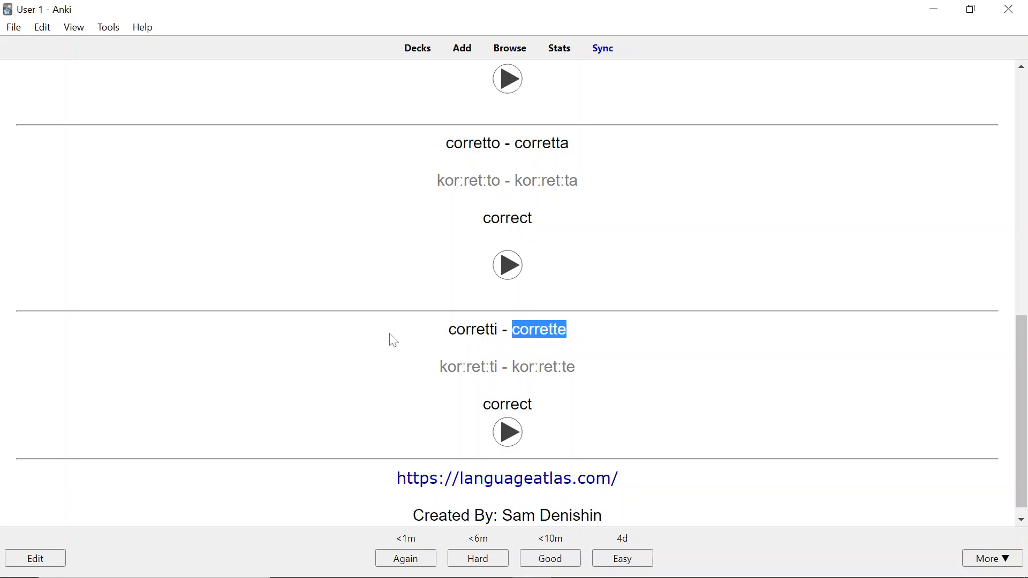
pyautogui.moveTo(426, 365)
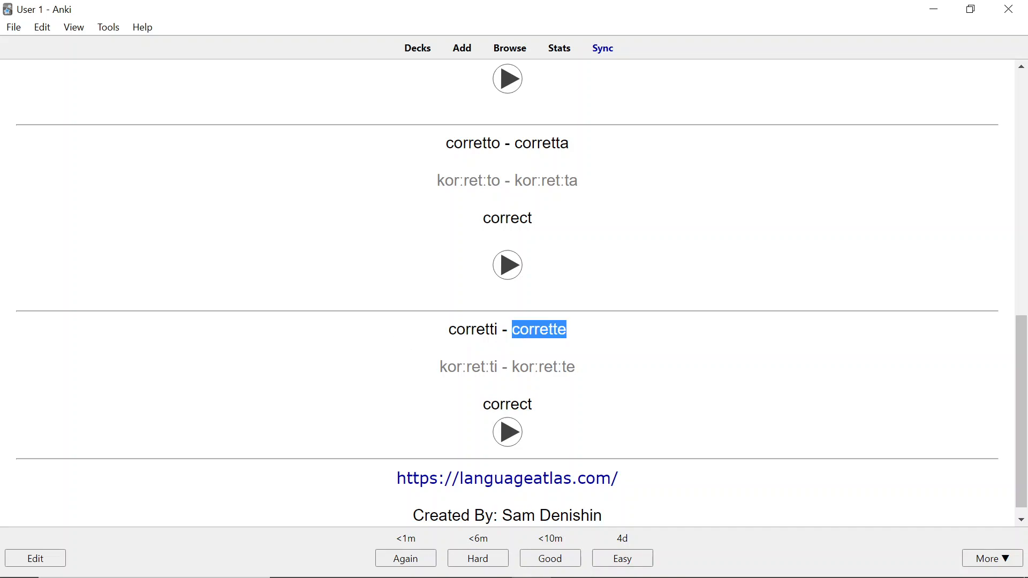
pyautogui.moveTo(396, 370)
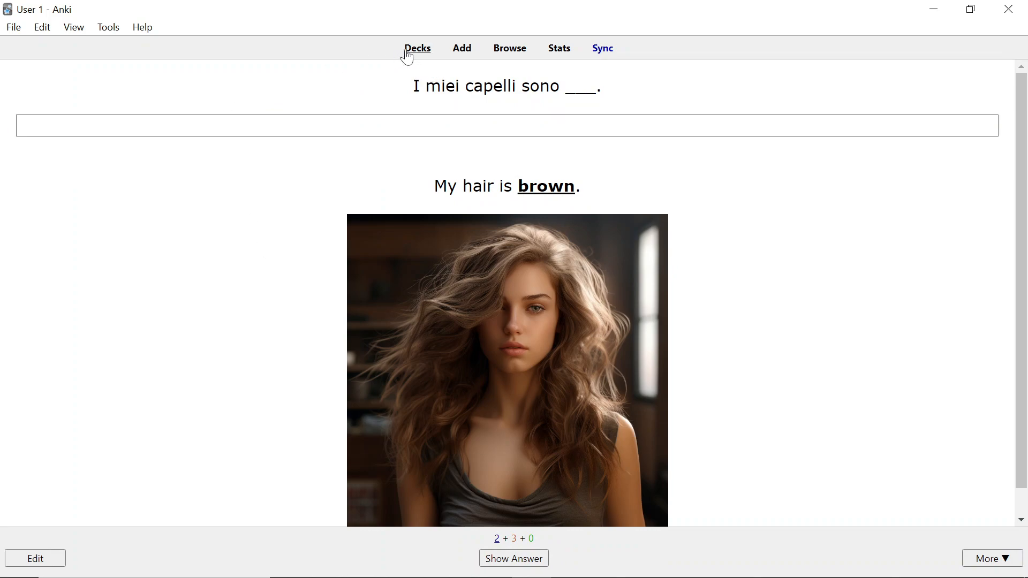
# Step: Go back to the Italian A1 deck list showing Chapter 6 with 2 new and 3 learning cards
pyautogui.click(417, 49)
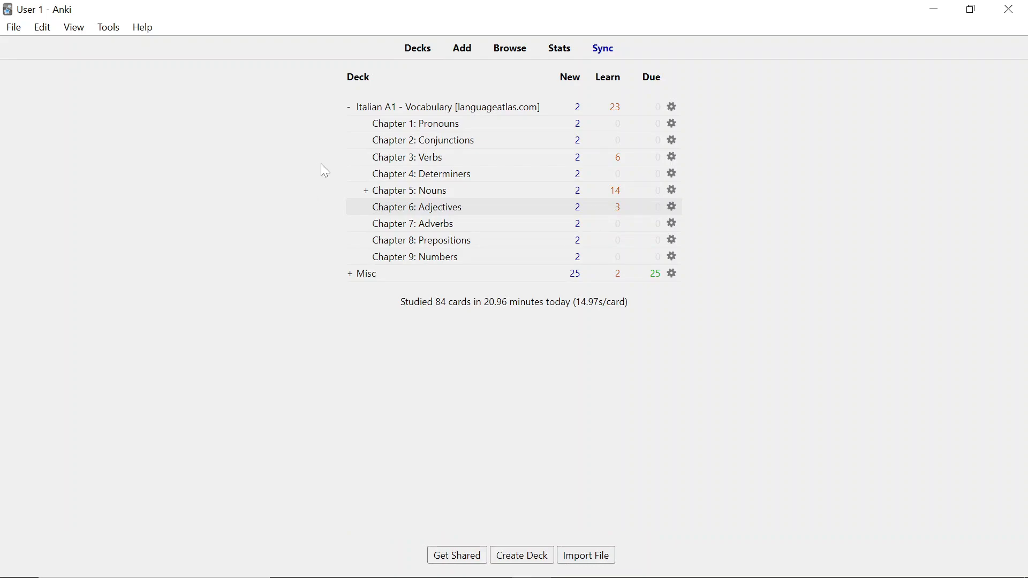
pyautogui.moveTo(459, 225)
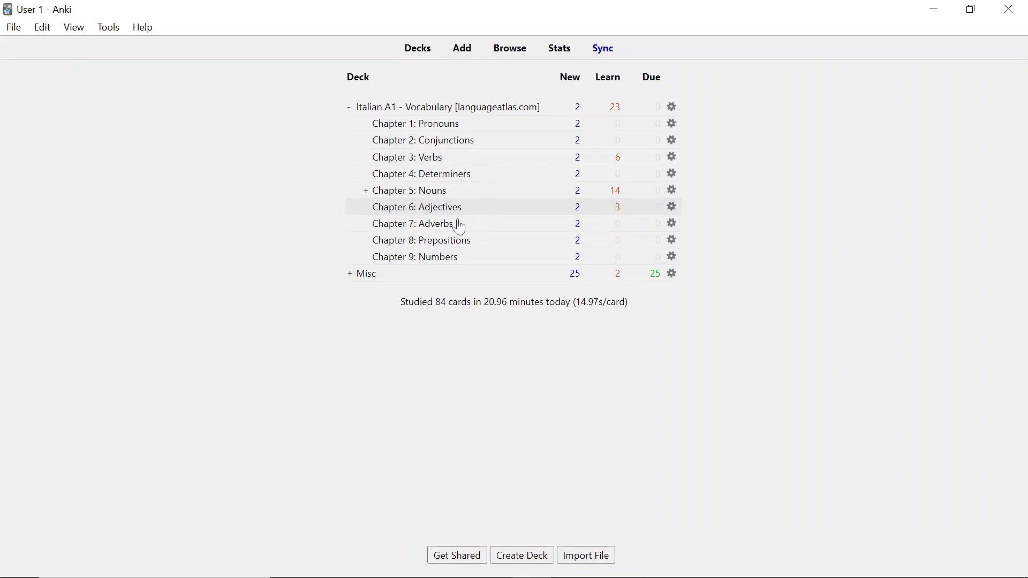
pyautogui.moveTo(260, 175)
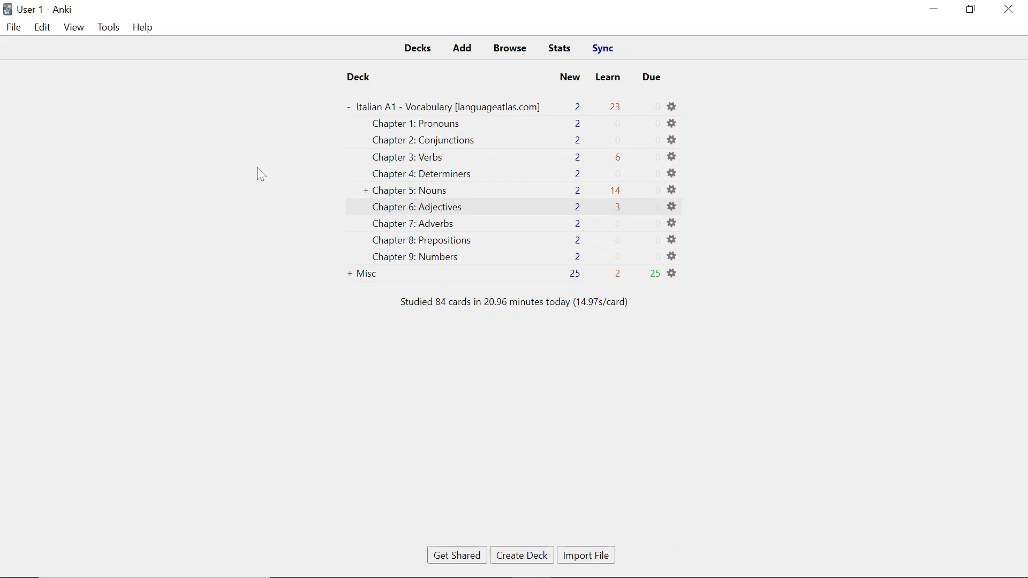
pyautogui.moveTo(462, 158)
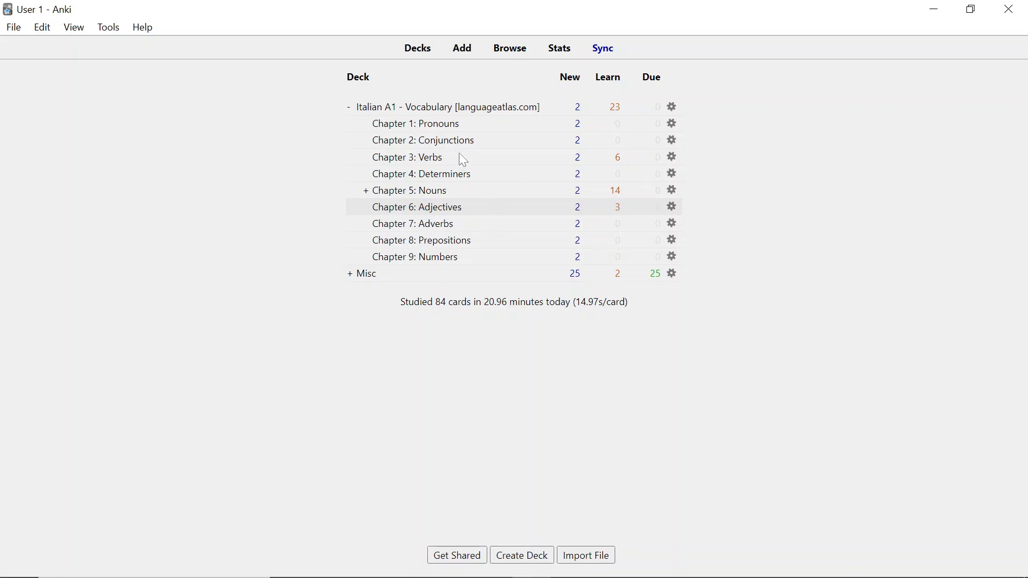
pyautogui.moveTo(310, 159)
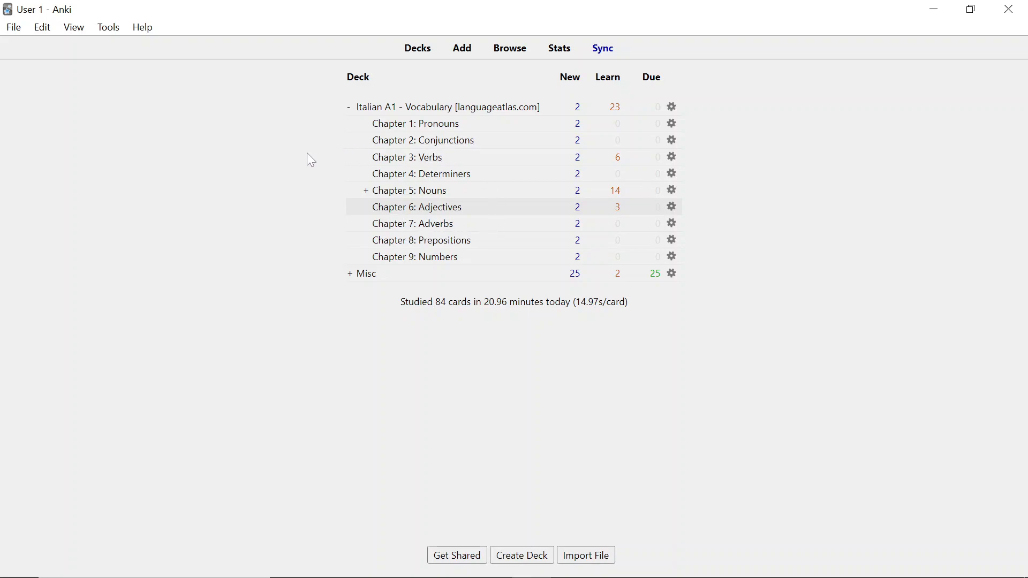
pyautogui.moveTo(329, 151)
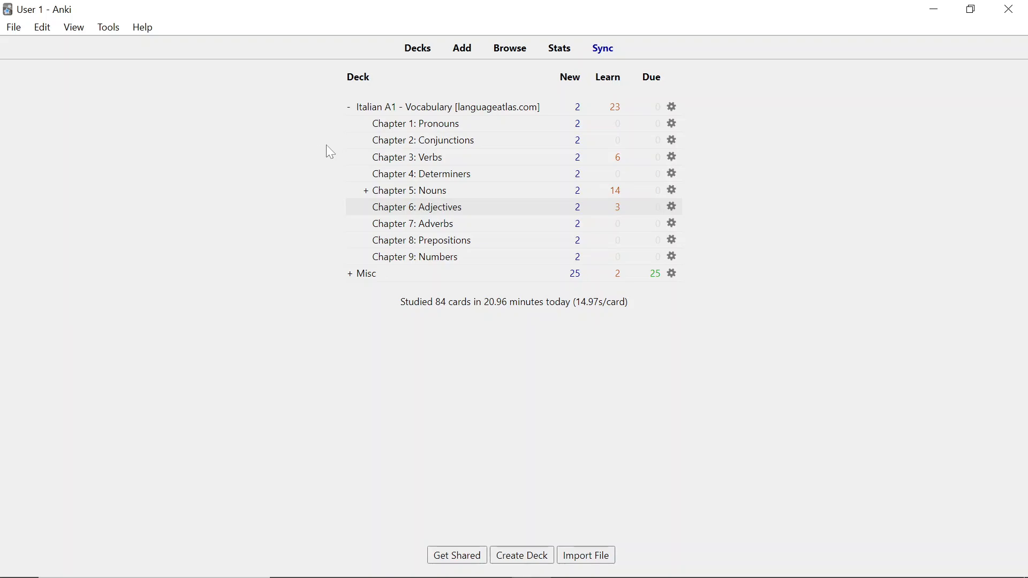
pyautogui.moveTo(674, 115)
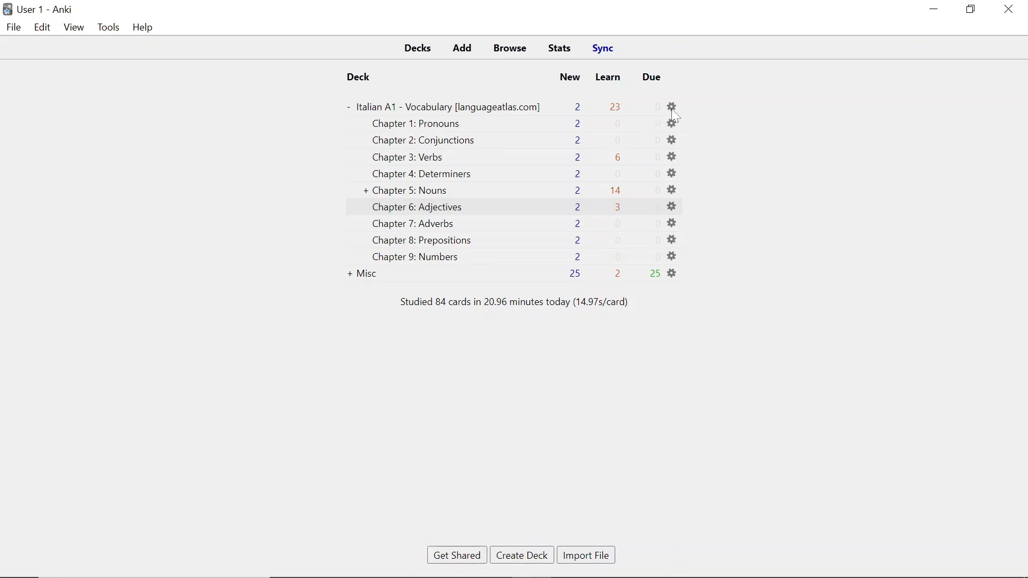
# Step: Set the Italian A1 deck to 50 new cards and 50 reviews per day and save
pyautogui.click(670, 108)
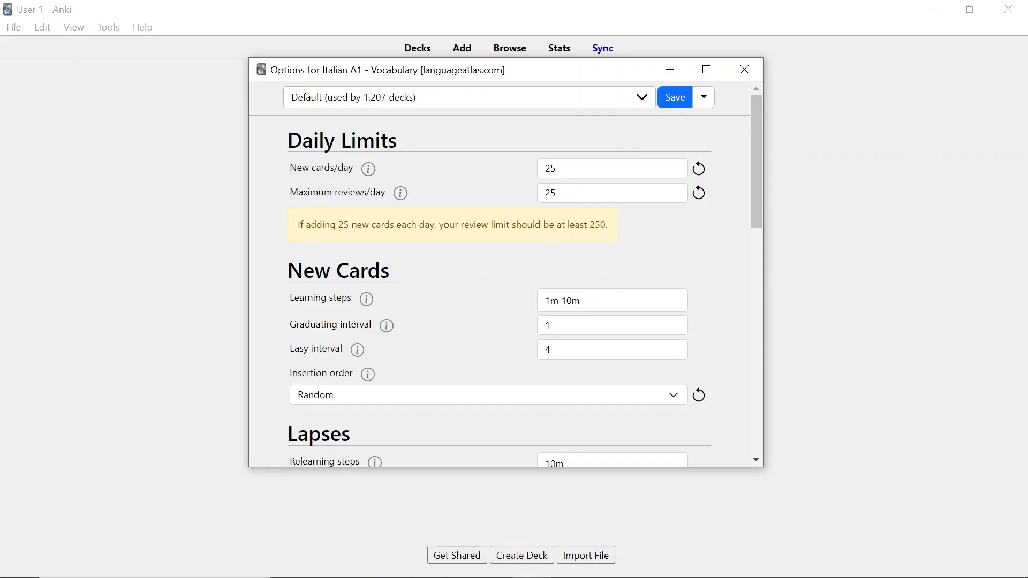
pyautogui.moveTo(474, 205)
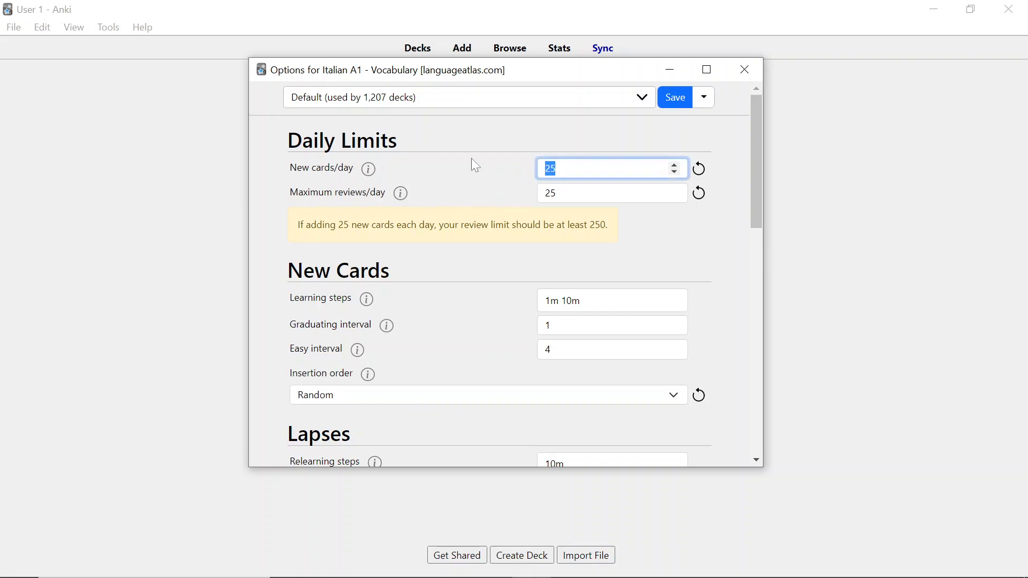
pyautogui.write('50')
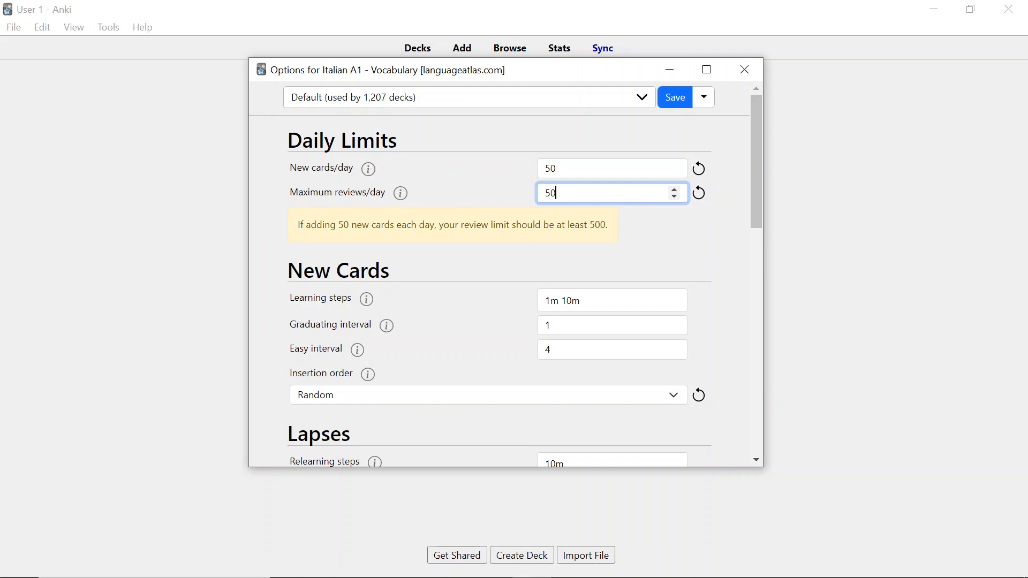
pyautogui.moveTo(431, 197)
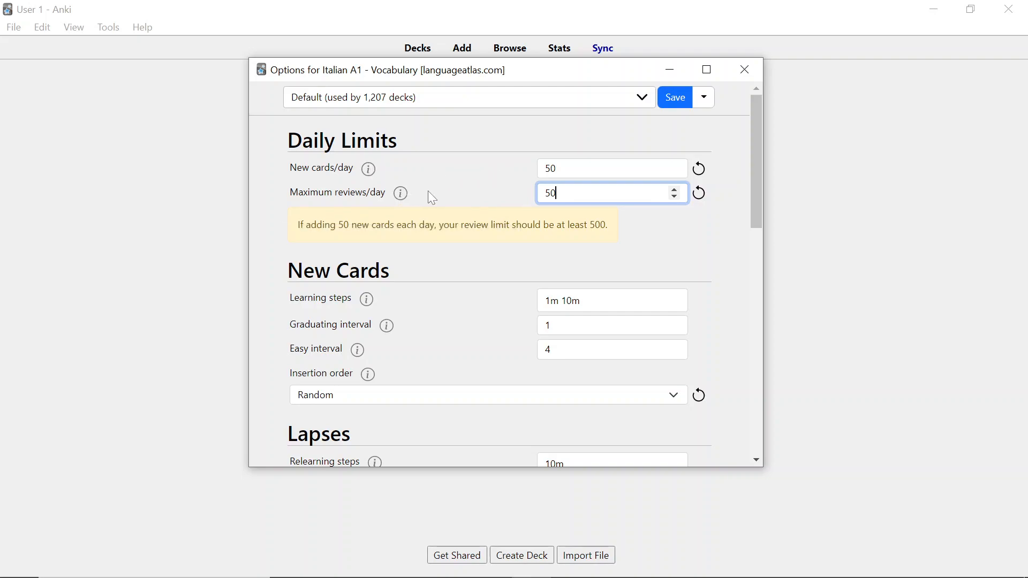
pyautogui.moveTo(675, 97)
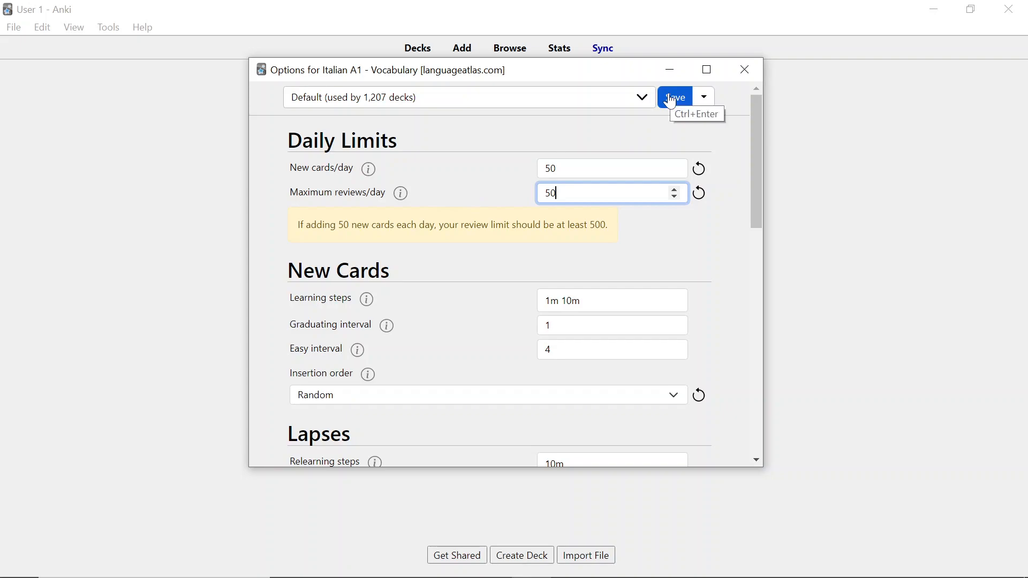
pyautogui.click(673, 97)
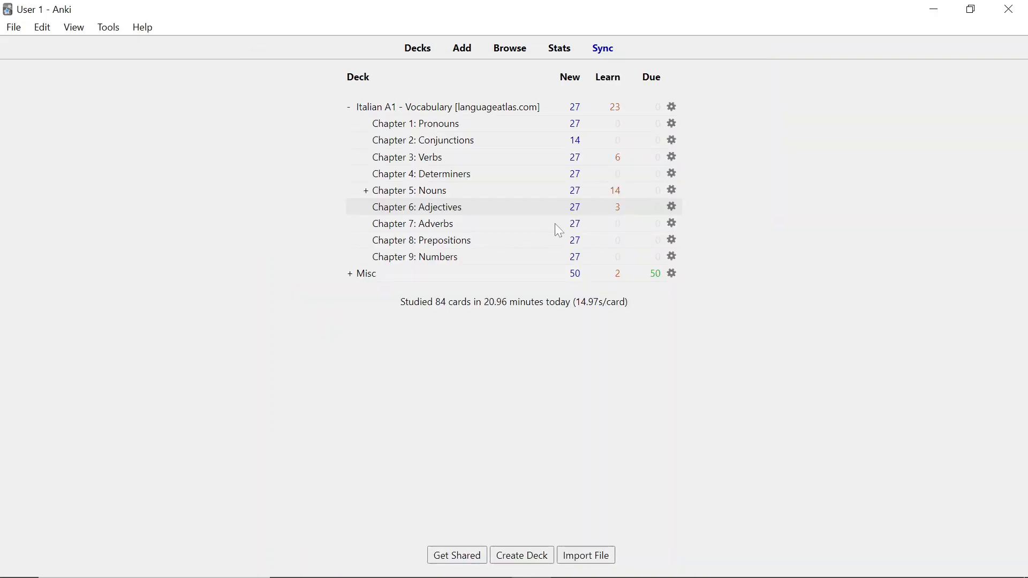
pyautogui.moveTo(655, 117)
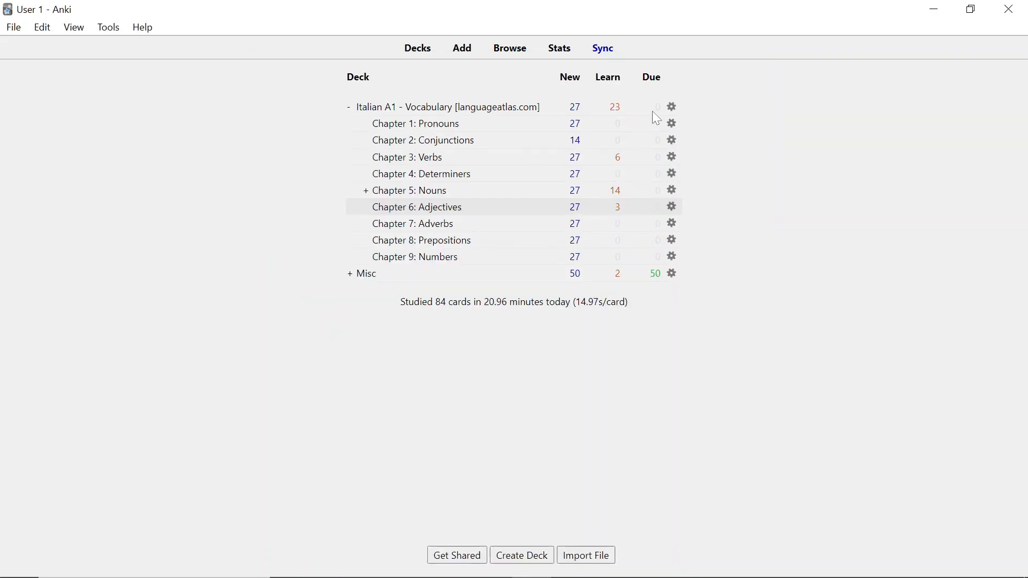
# Step: Restore the Italian A1 deck to 25 new cards and 25 reviews per day and save
pyautogui.click(672, 106)
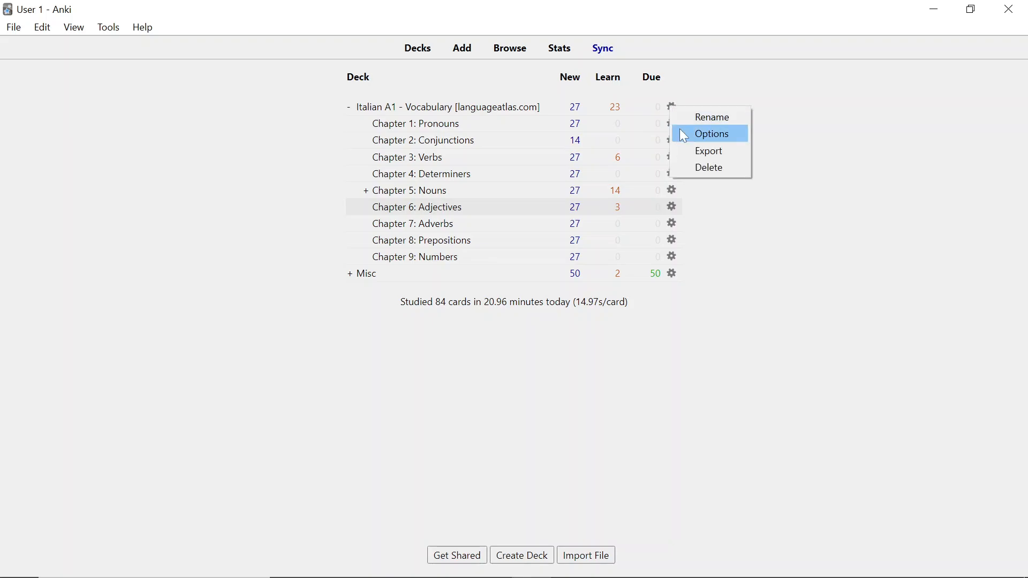
pyautogui.click(711, 133)
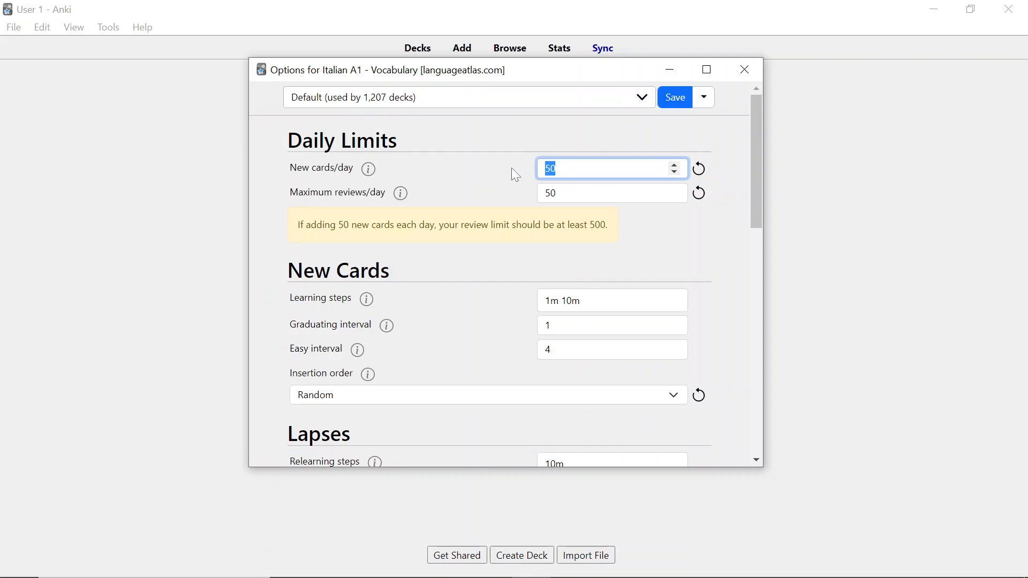
pyautogui.write('25')
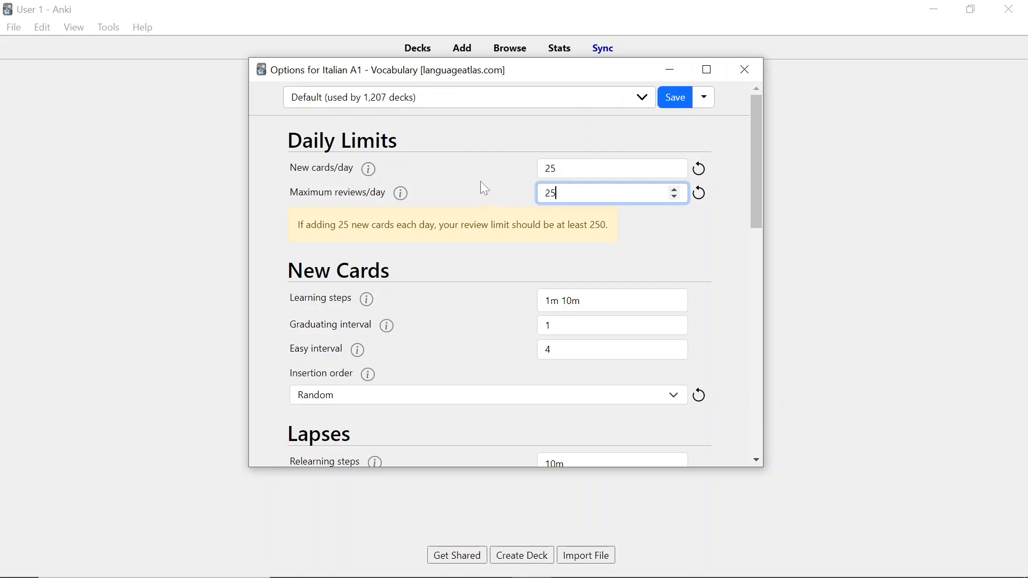
pyautogui.moveTo(673, 98)
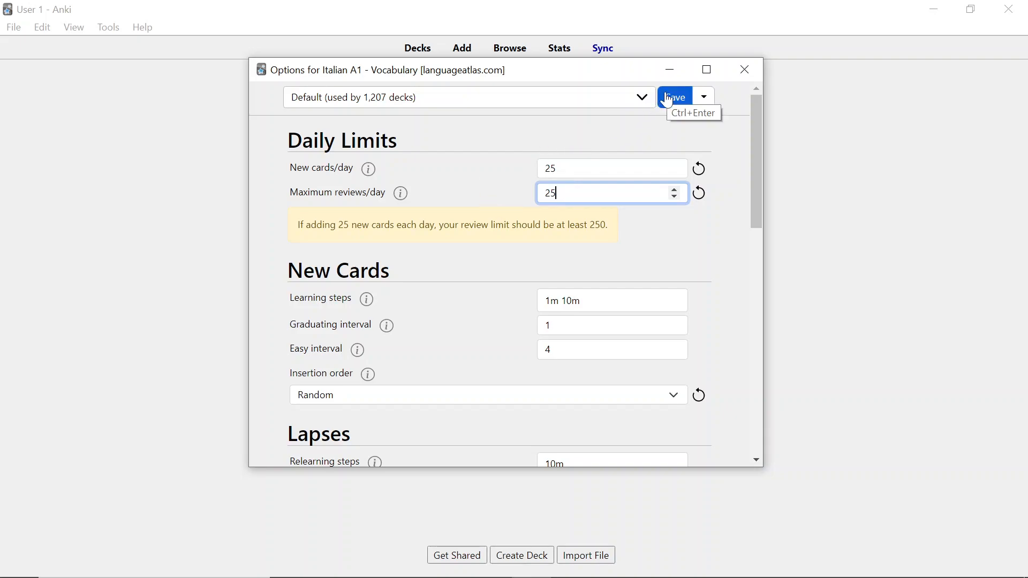
pyautogui.click(675, 98)
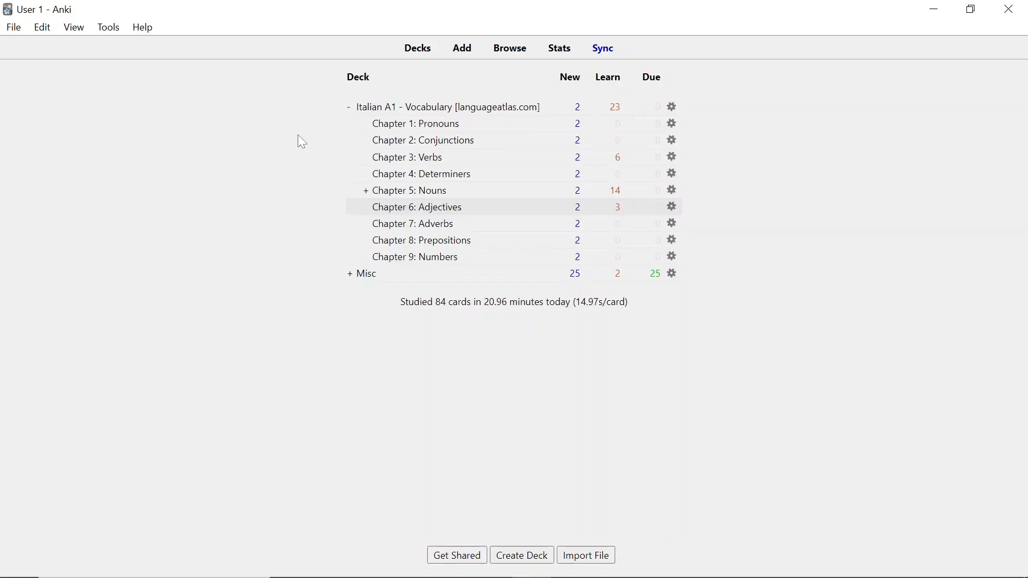